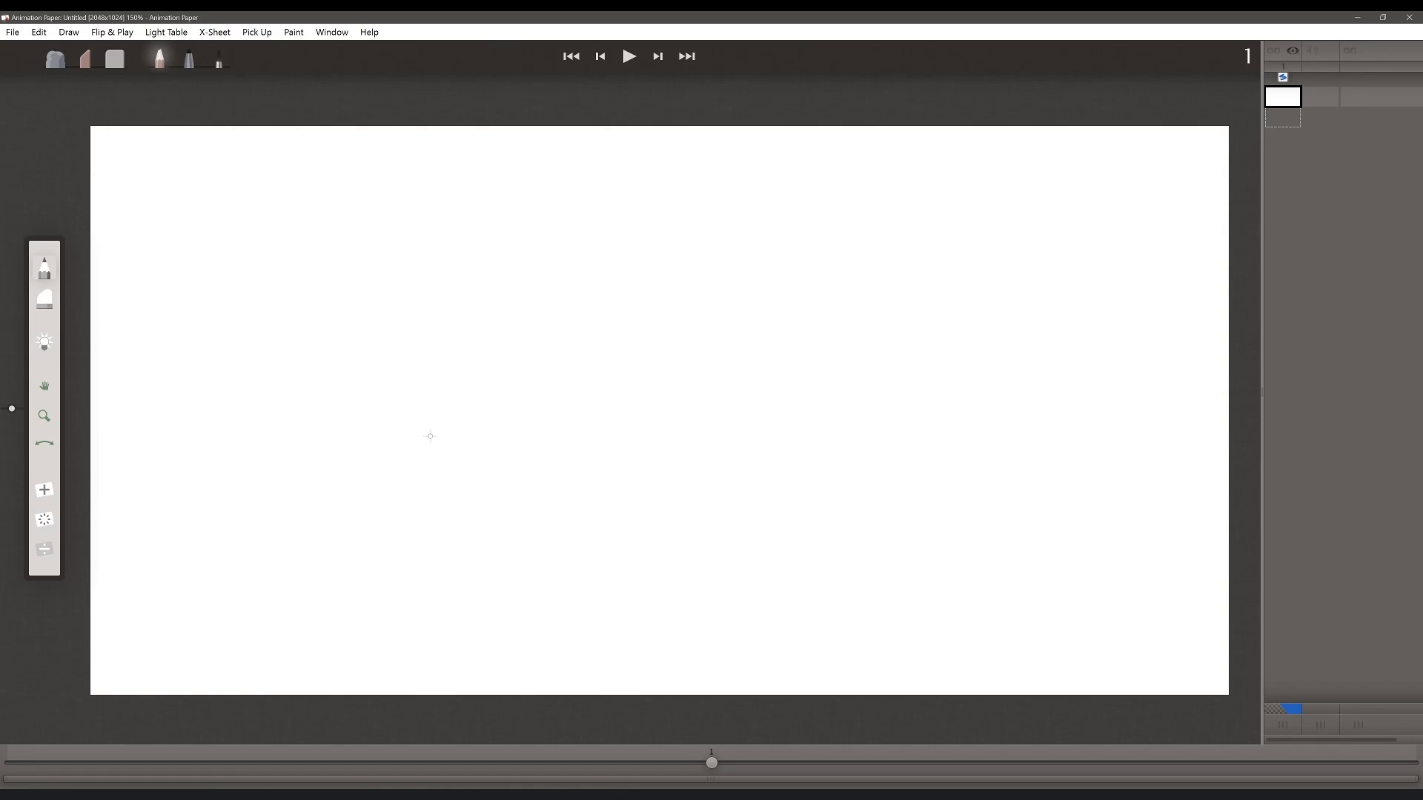
mouse_move(190, 62)
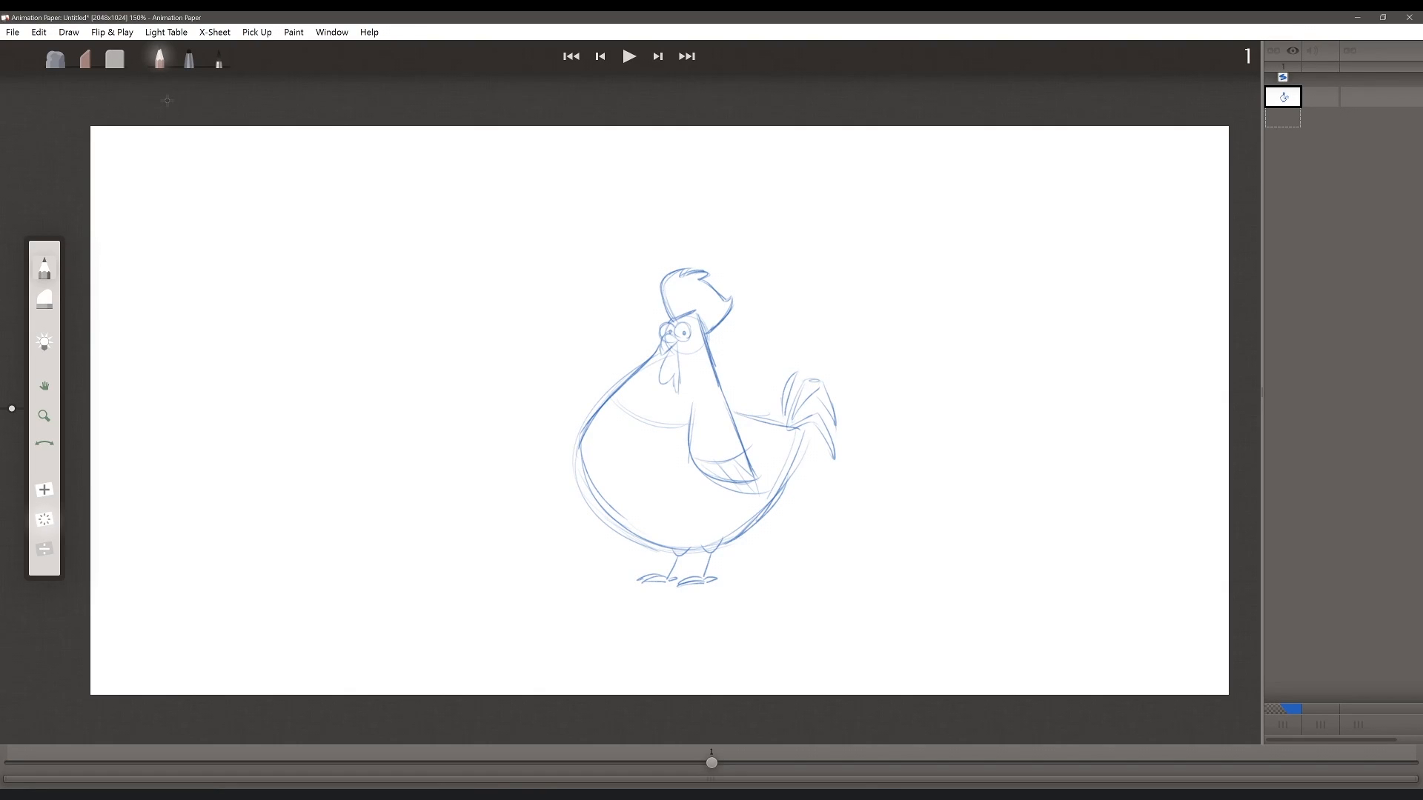
Narrow the pencil's Size and Opacity min/max ranges for thinner, fainter strokes.
click(159, 58)
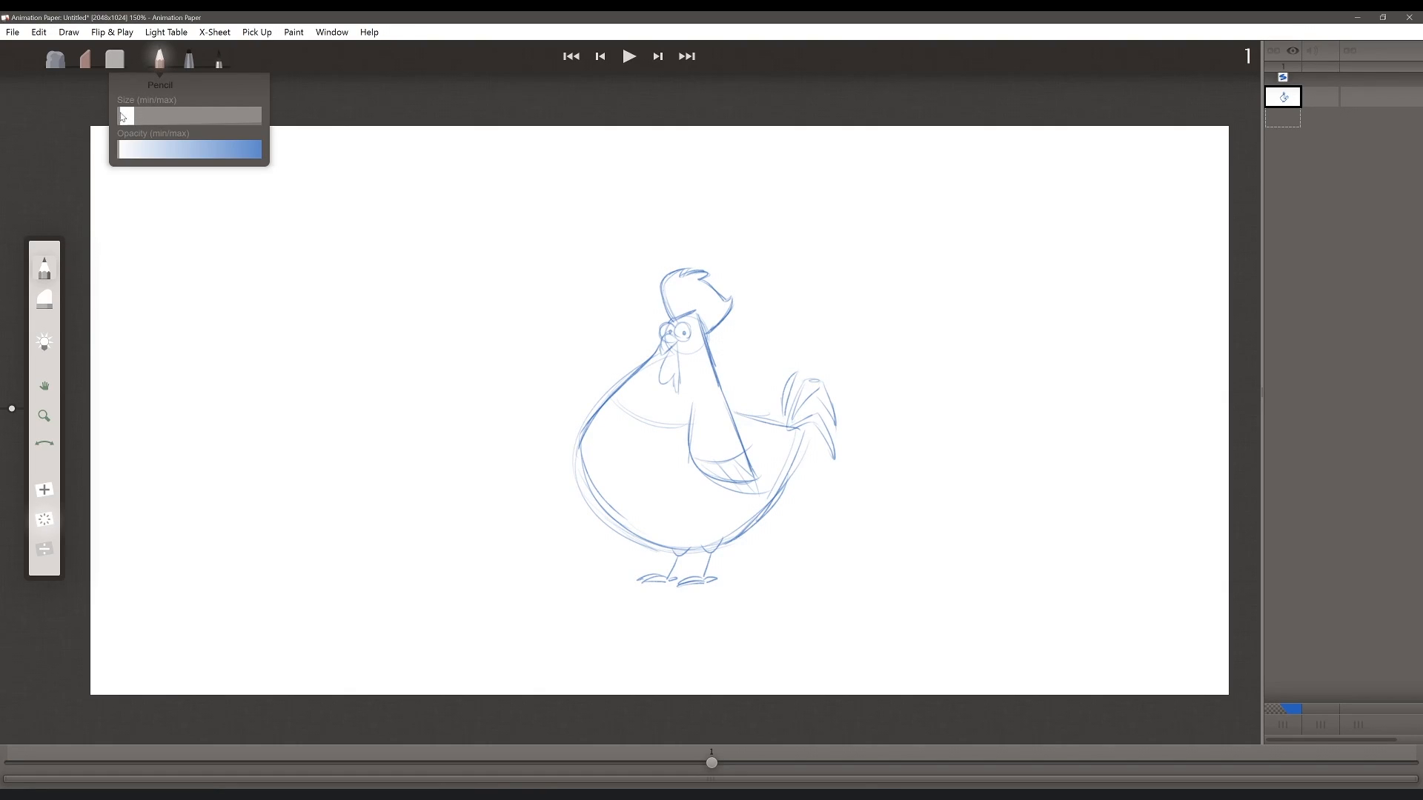
drag(122, 116, 145, 116)
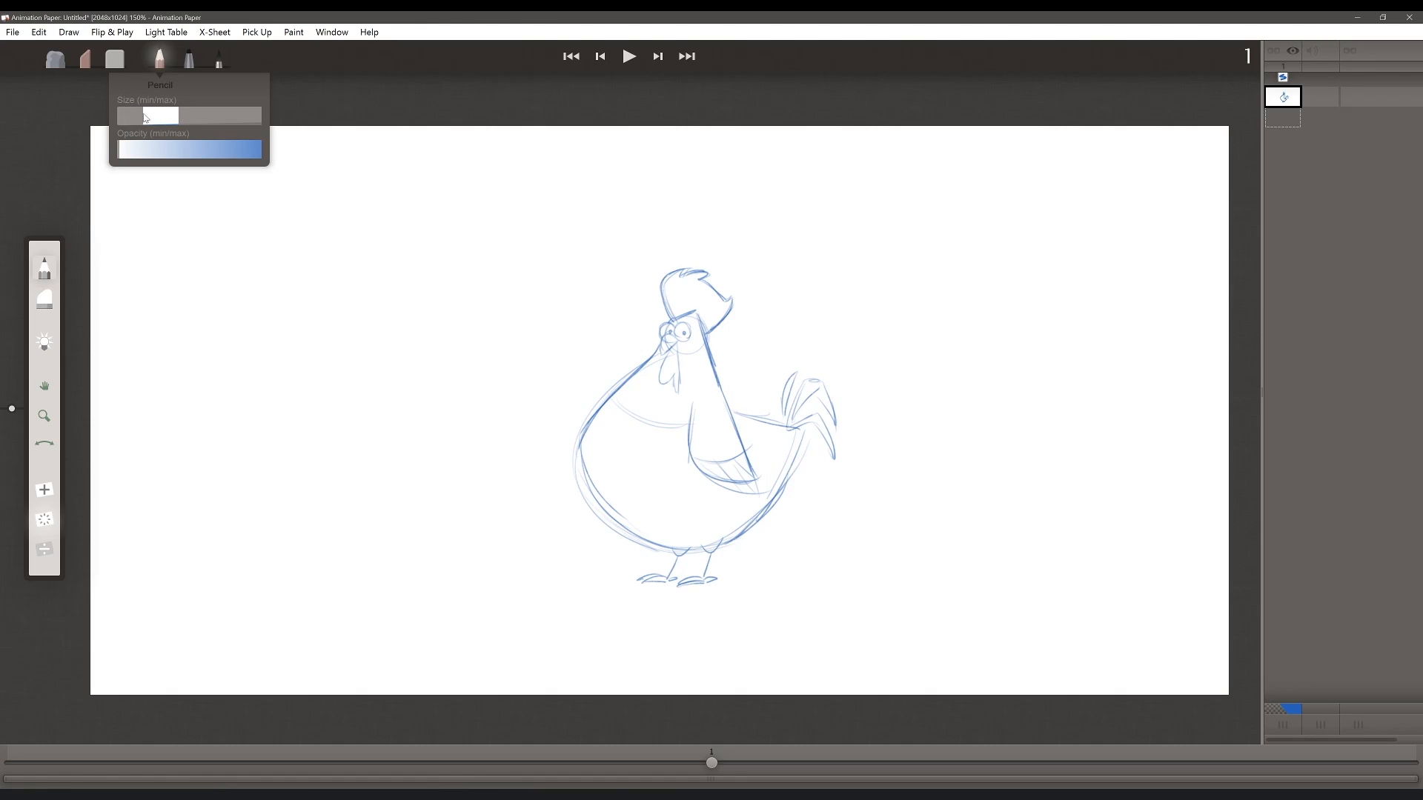
mouse_move(159, 117)
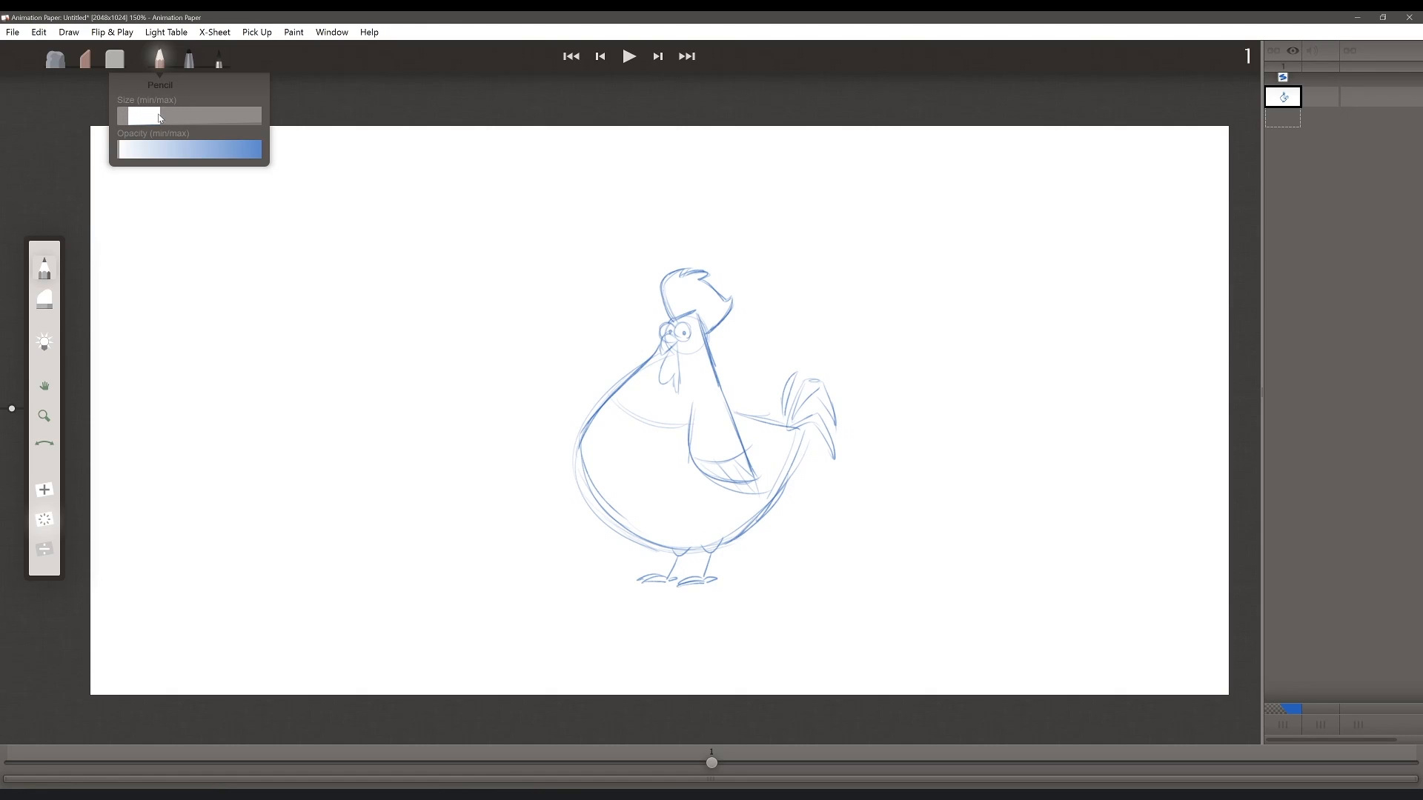
drag(149, 115, 132, 115)
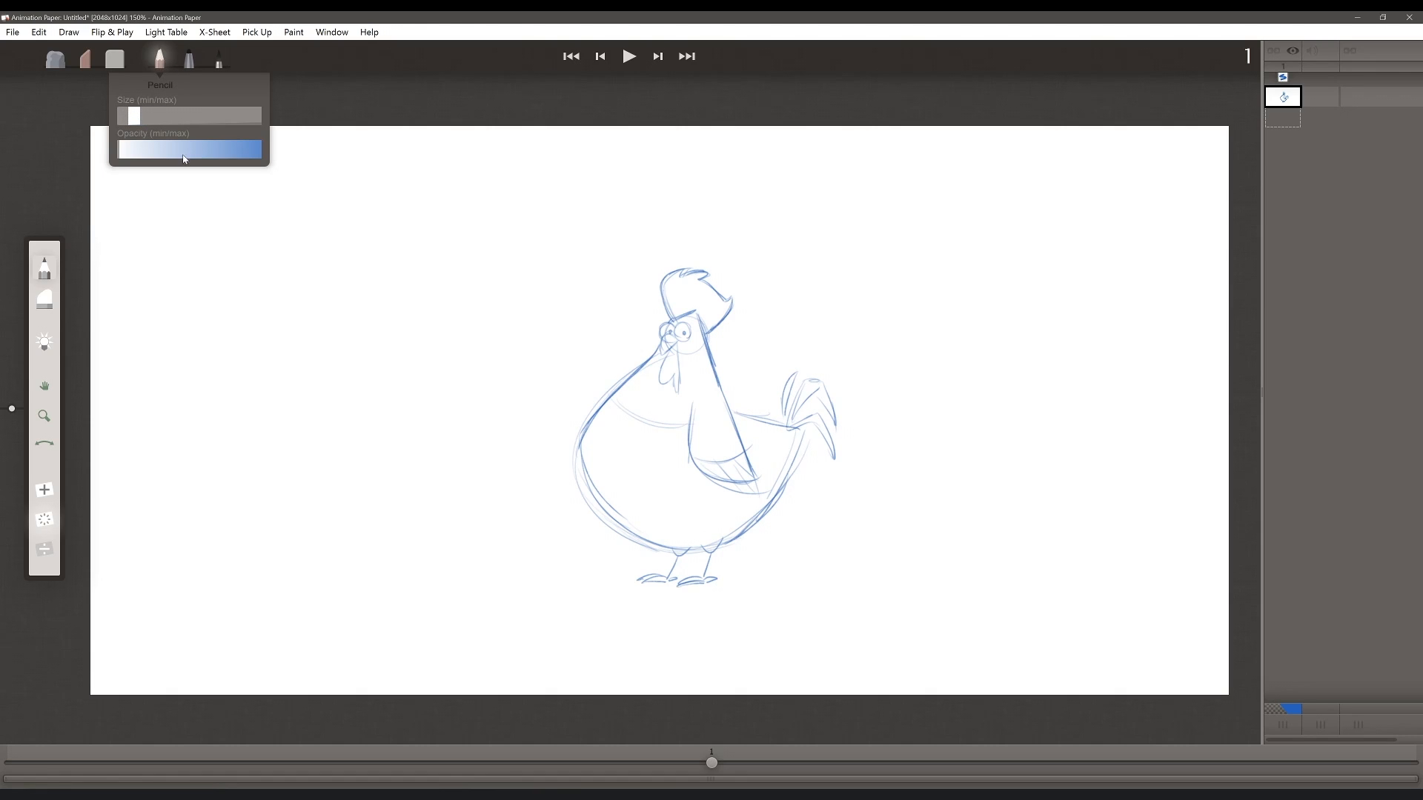
drag(182, 150, 234, 150)
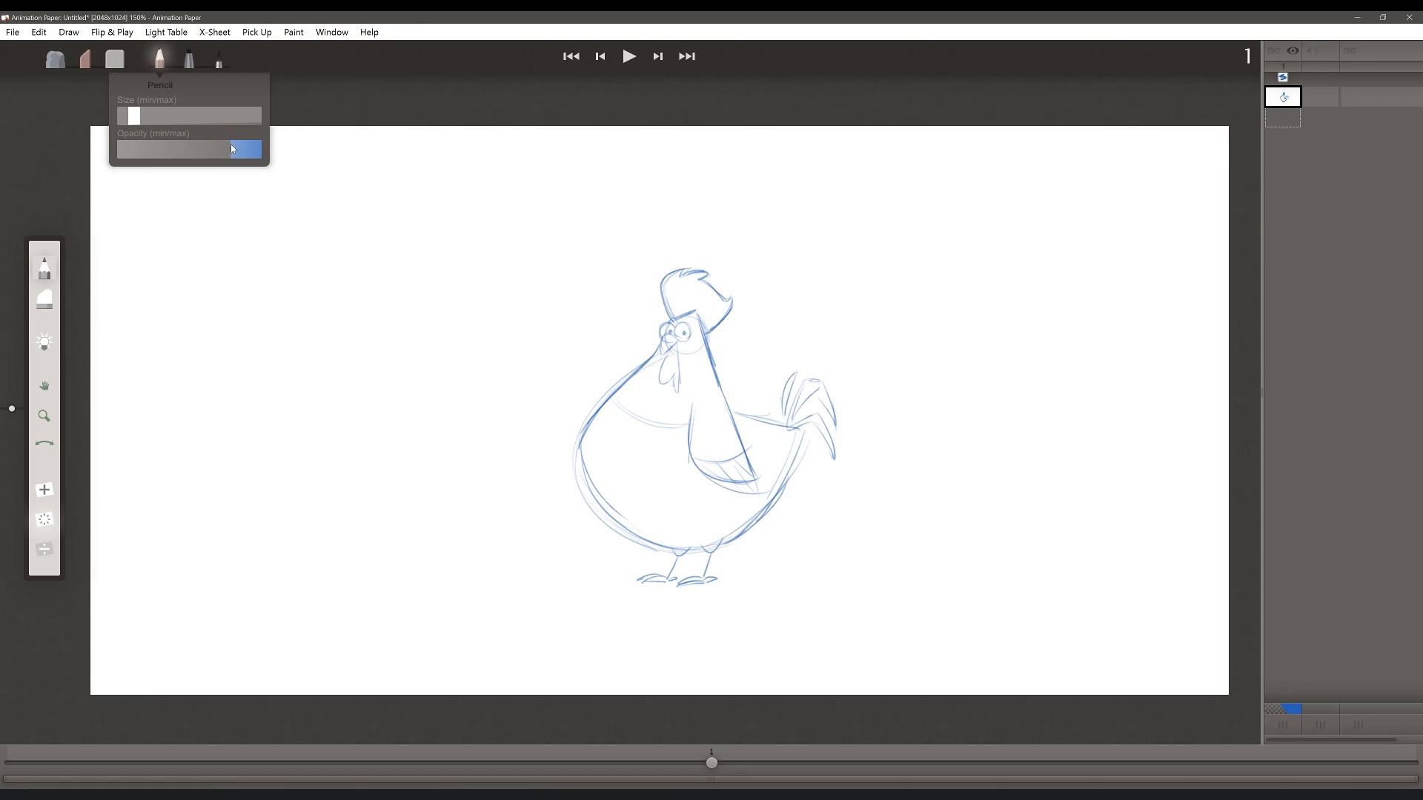
drag(231, 149, 264, 152)
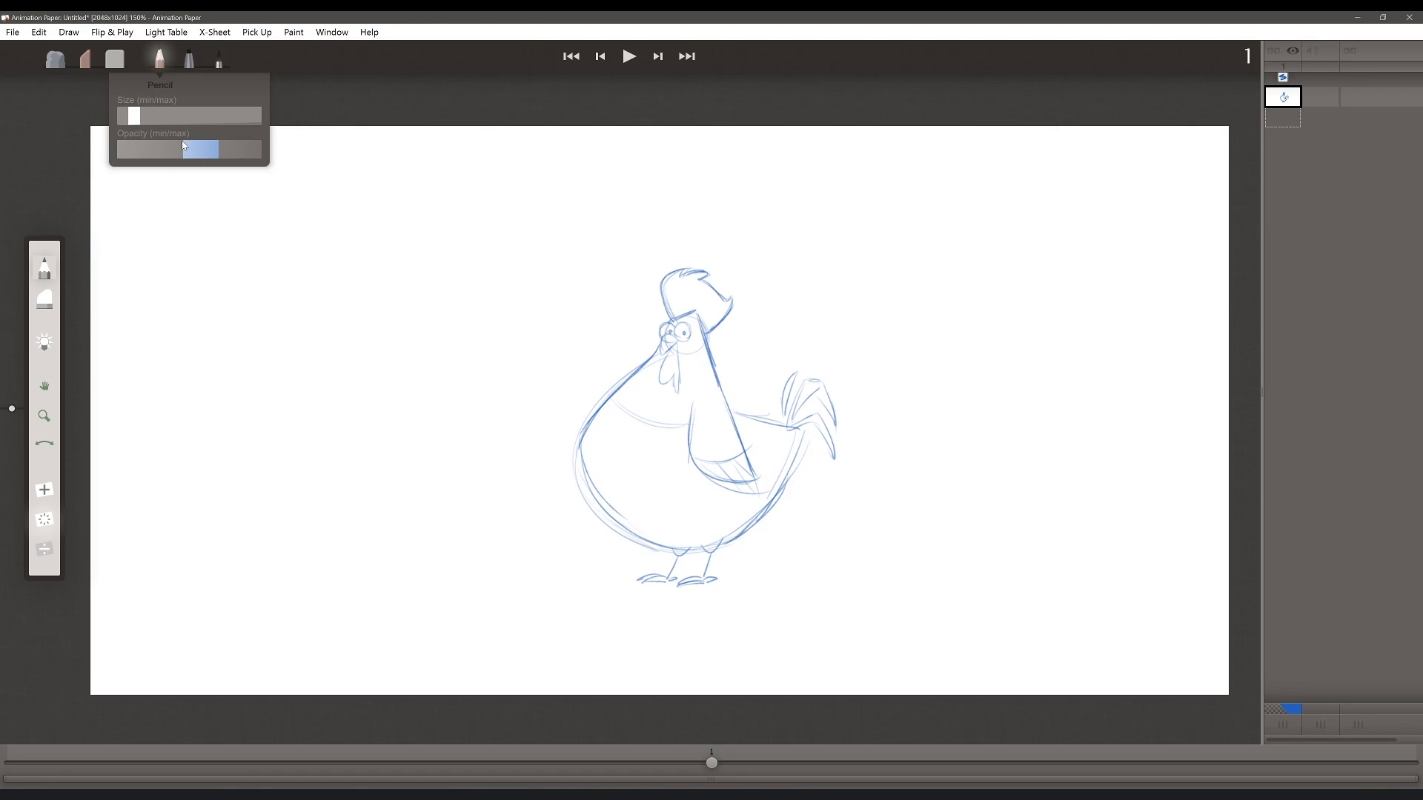
drag(204, 149, 190, 149)
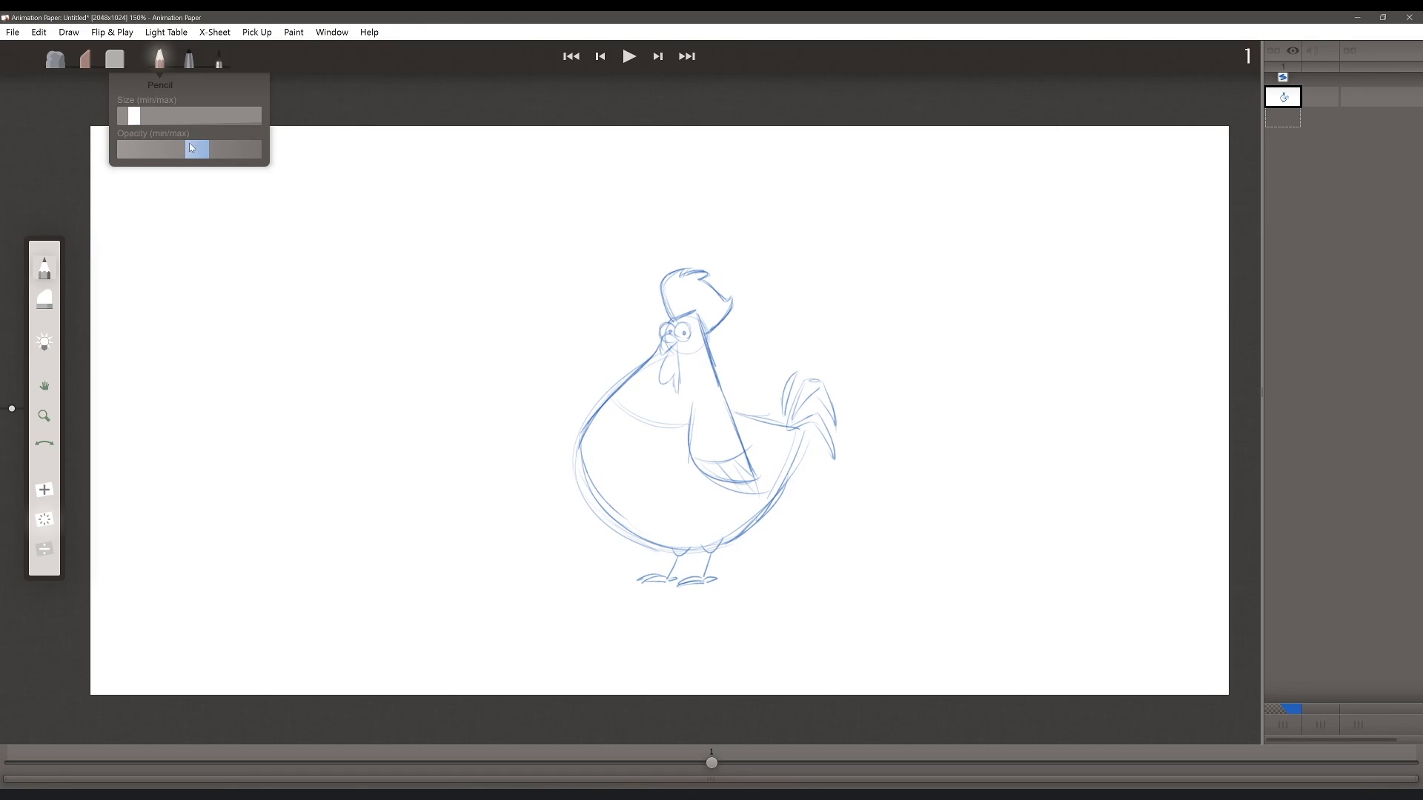
drag(191, 148, 243, 150)
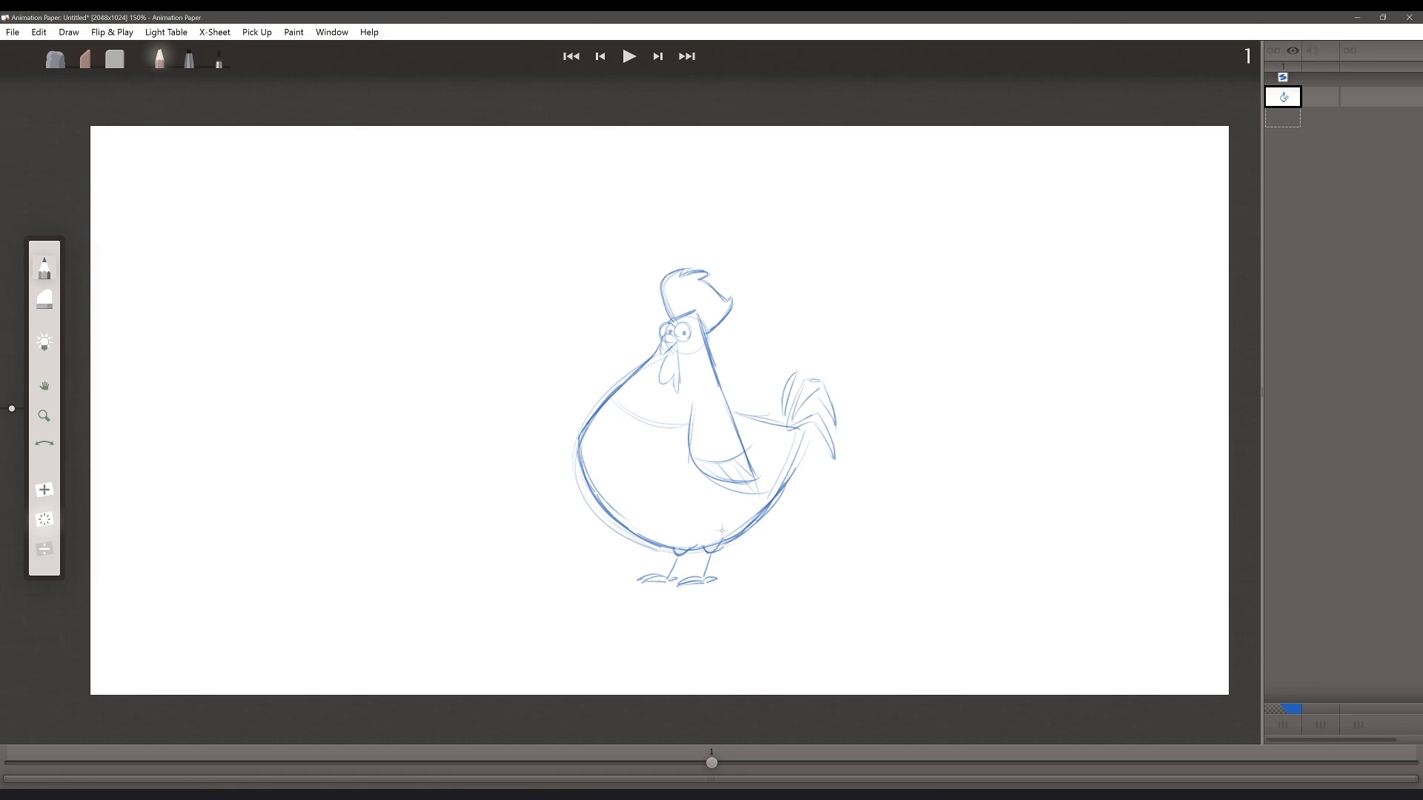
Trace bolder blue lines over the belly and tail, then switch to the marker.
click(158, 59)
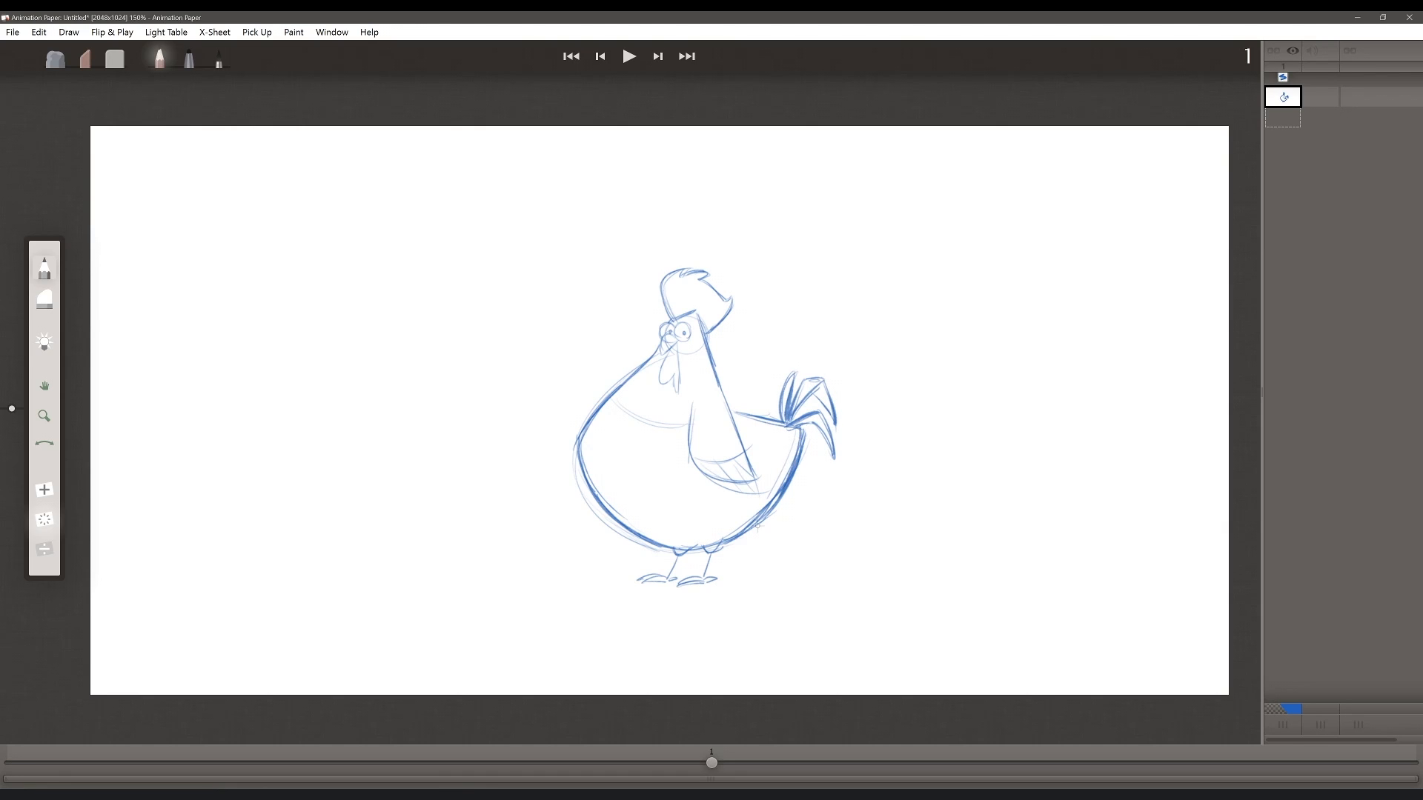
click(188, 58)
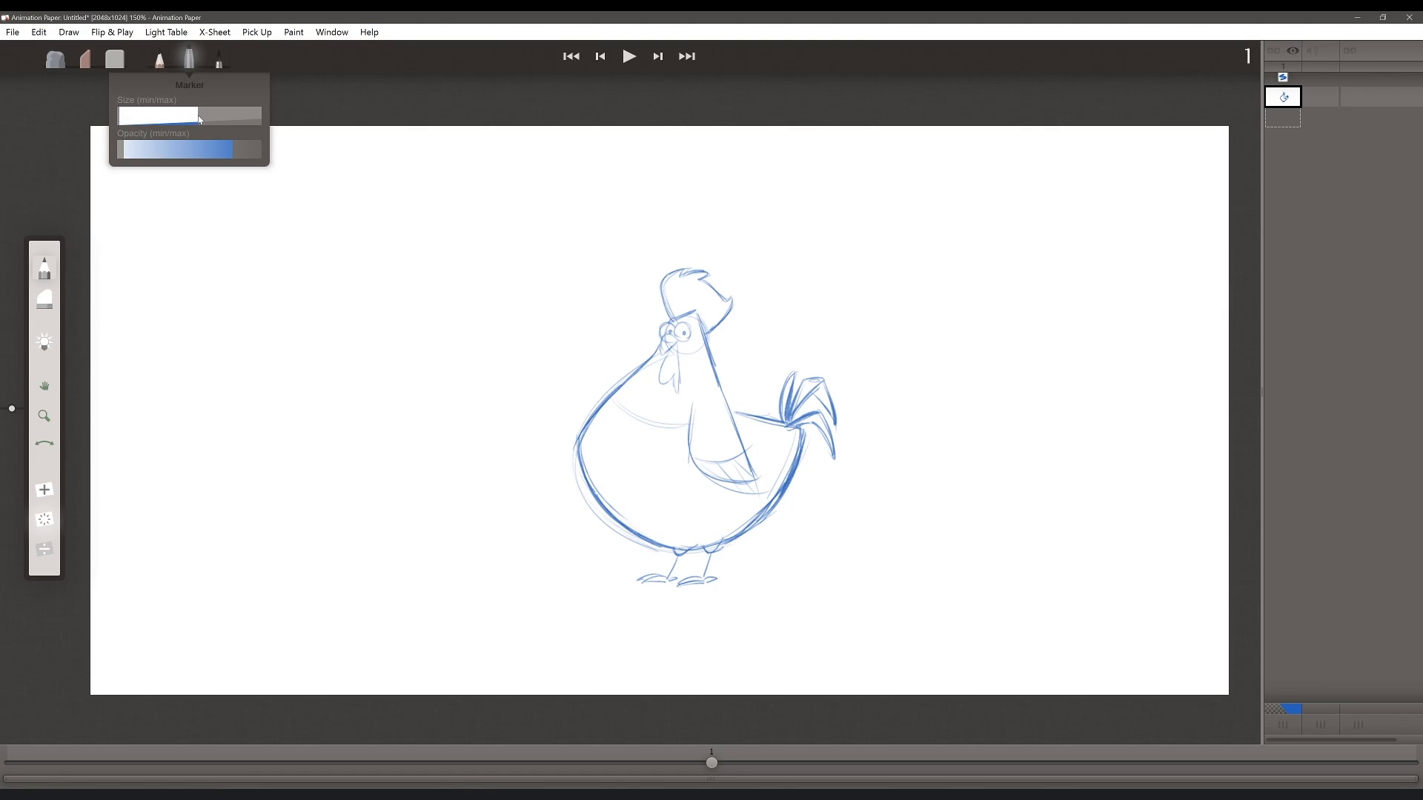
Narrow the marker's Size and Opacity ranges for a broad translucent band.
drag(254, 149, 162, 151)
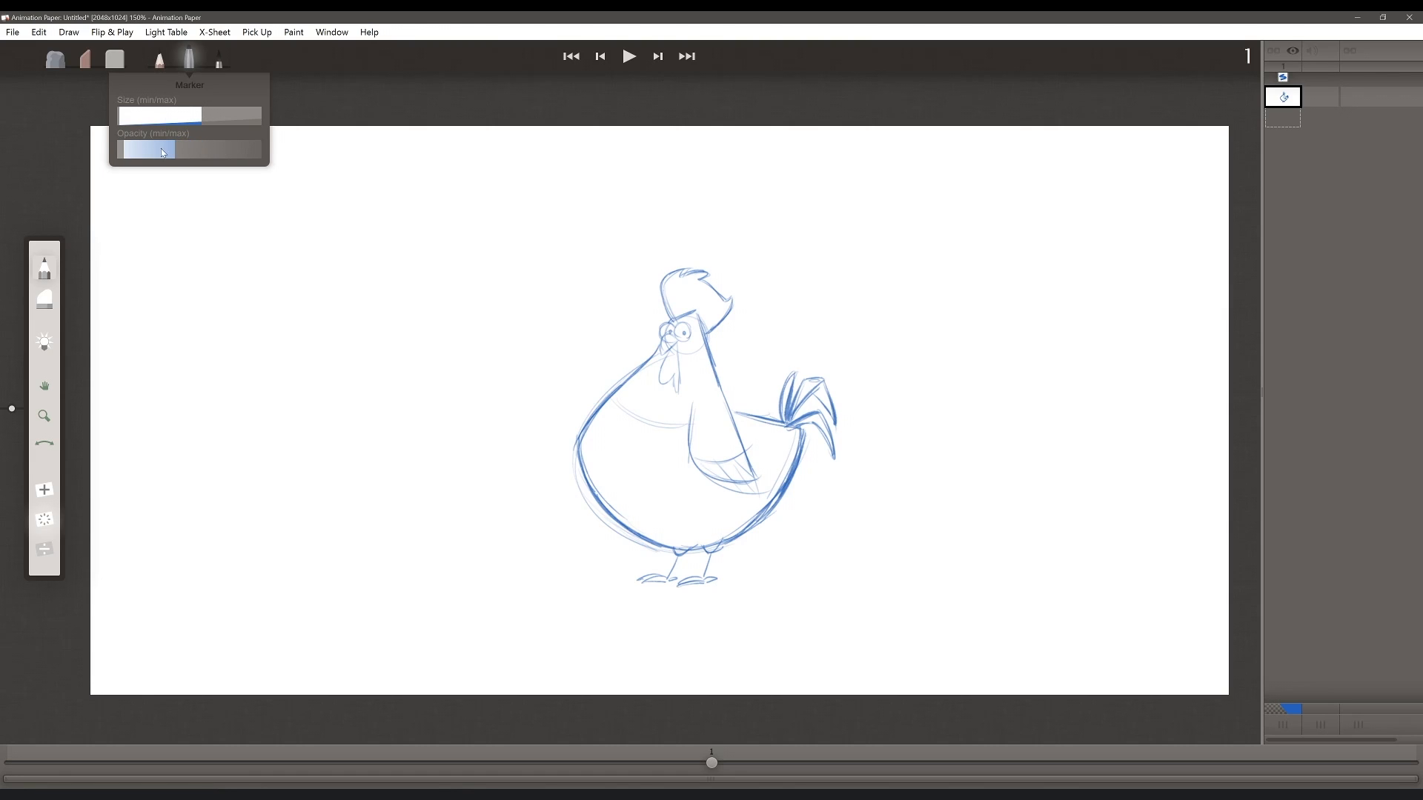
drag(161, 149, 145, 150)
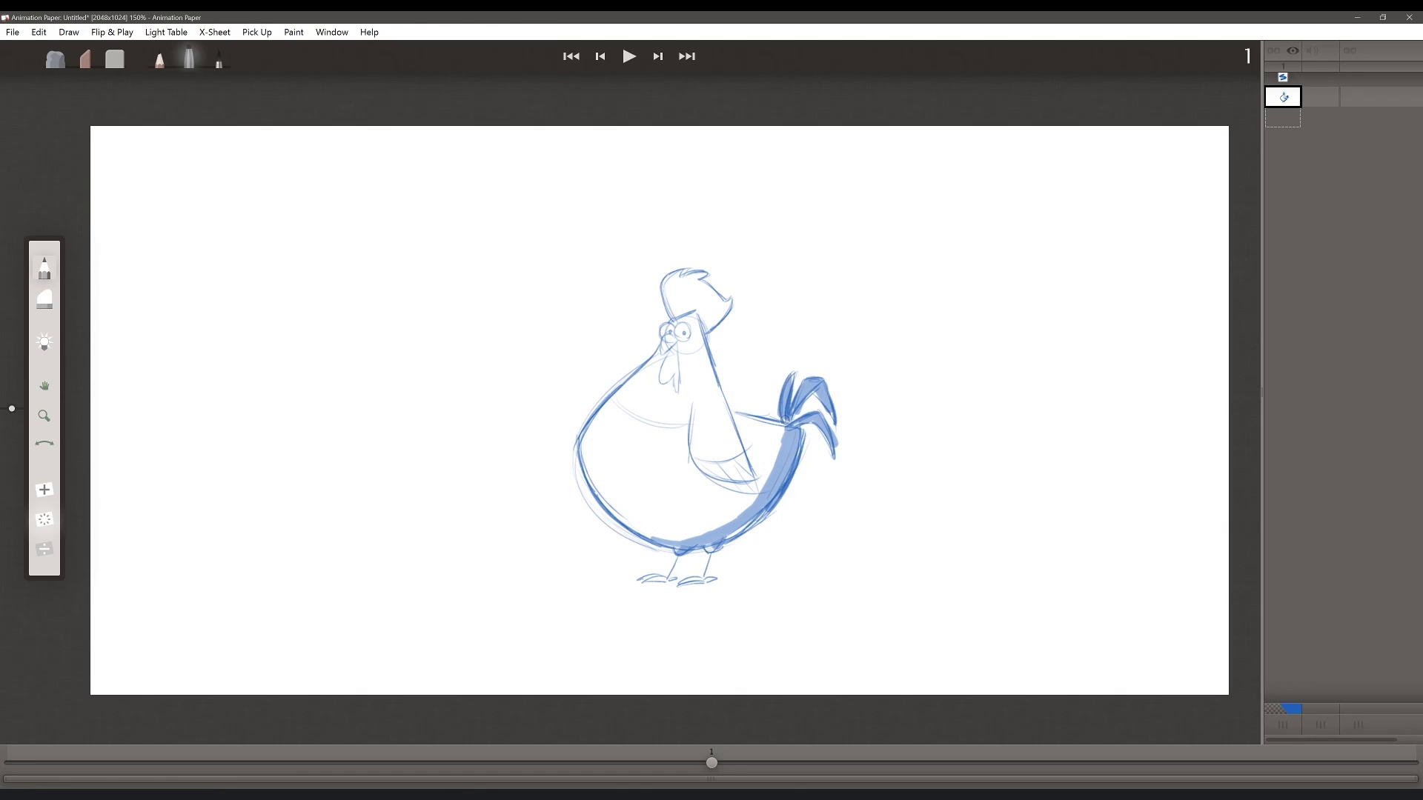
Erase the head lines faint, add a hatched wing, and darken the tail feathers.
click(218, 59)
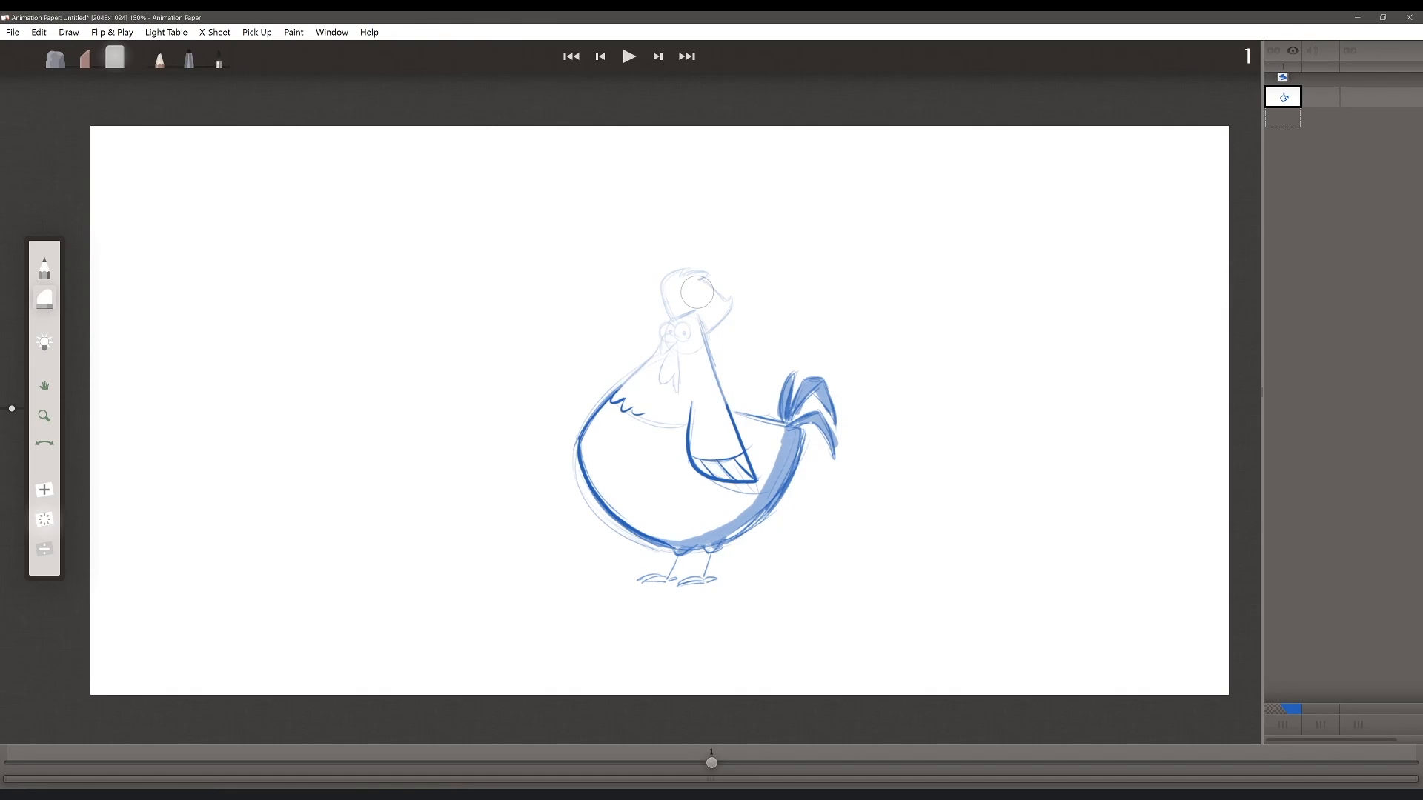
click(85, 61)
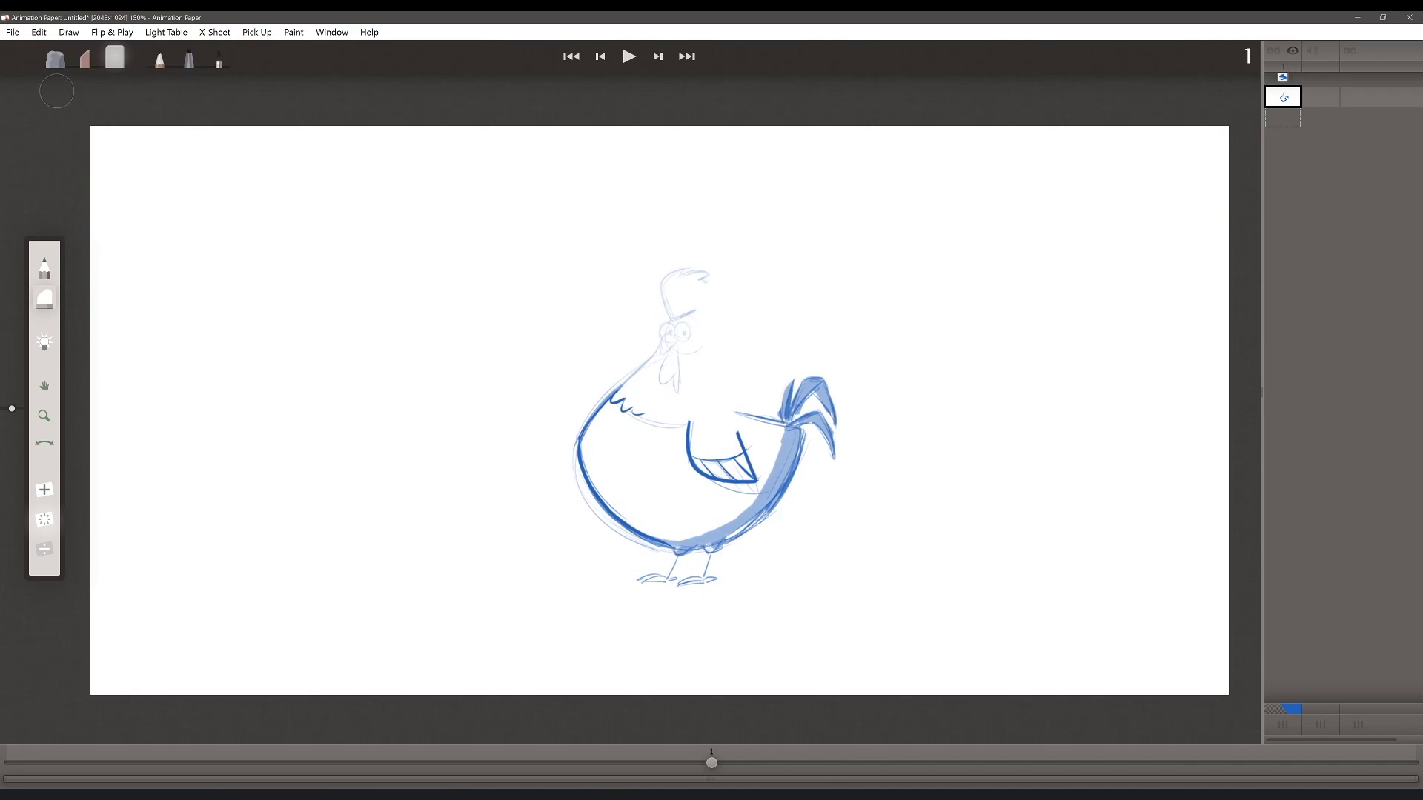
click(85, 58)
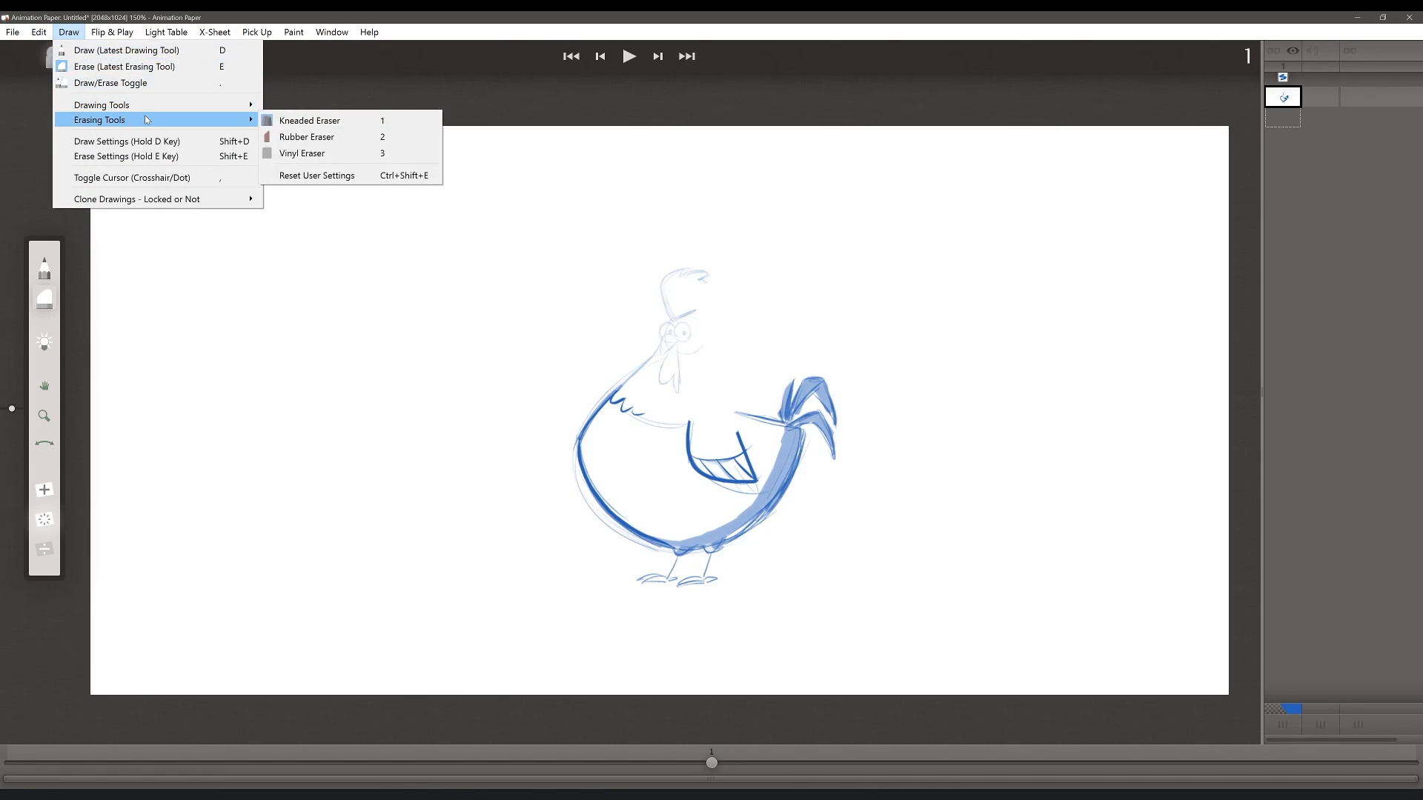
mouse_move(326, 159)
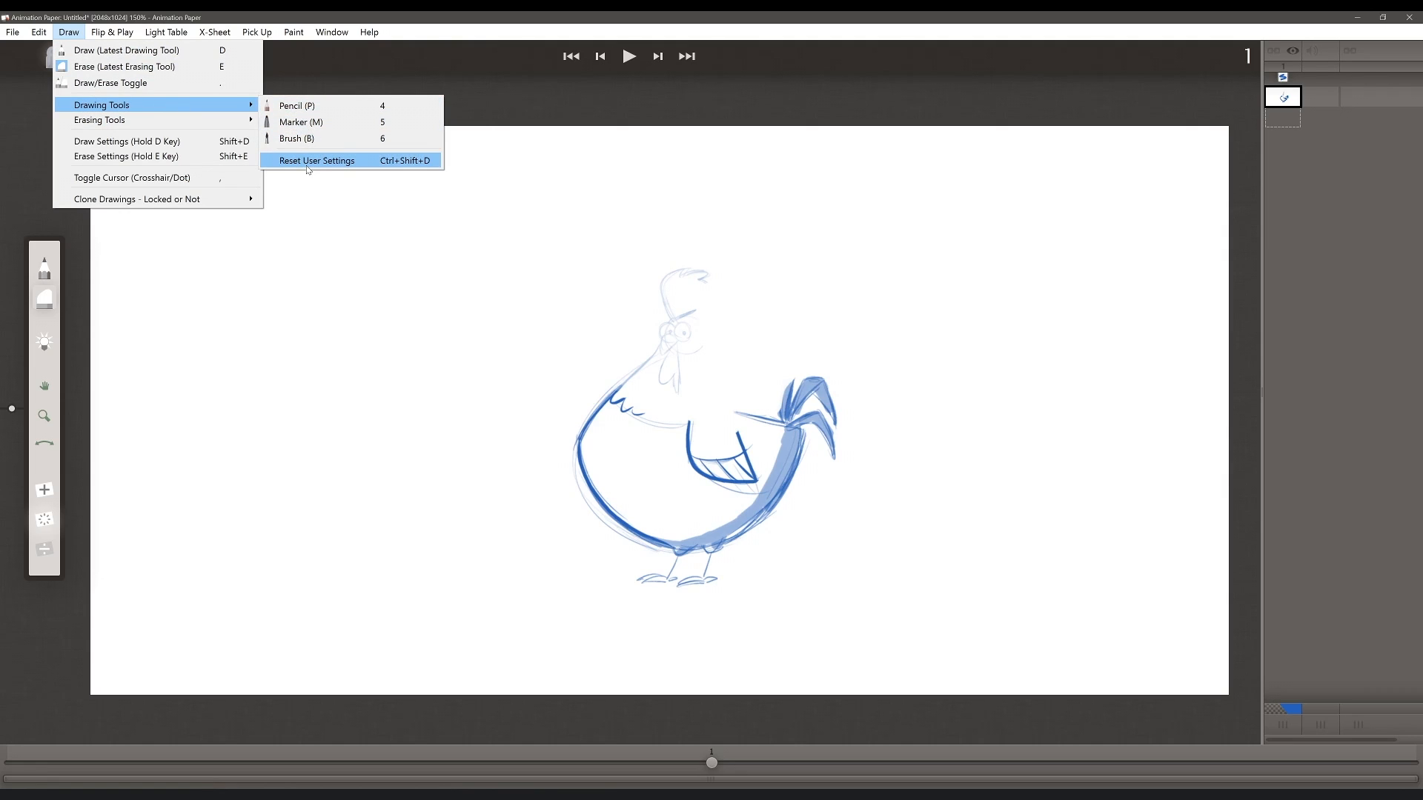
mouse_move(462, 28)
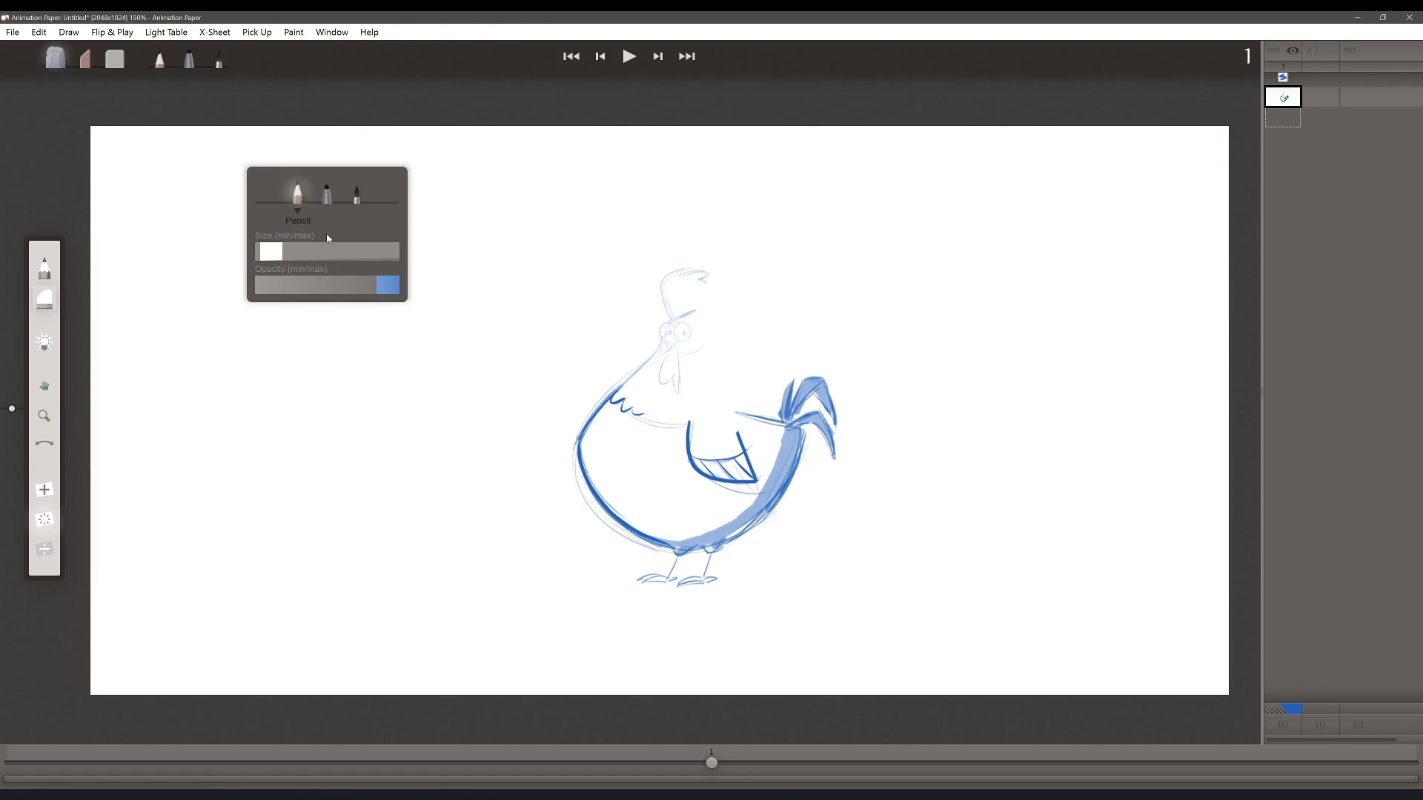
Compare Marker and Pencil settings, then show eraser settings and choose Rubber Eraser.
click(326, 194)
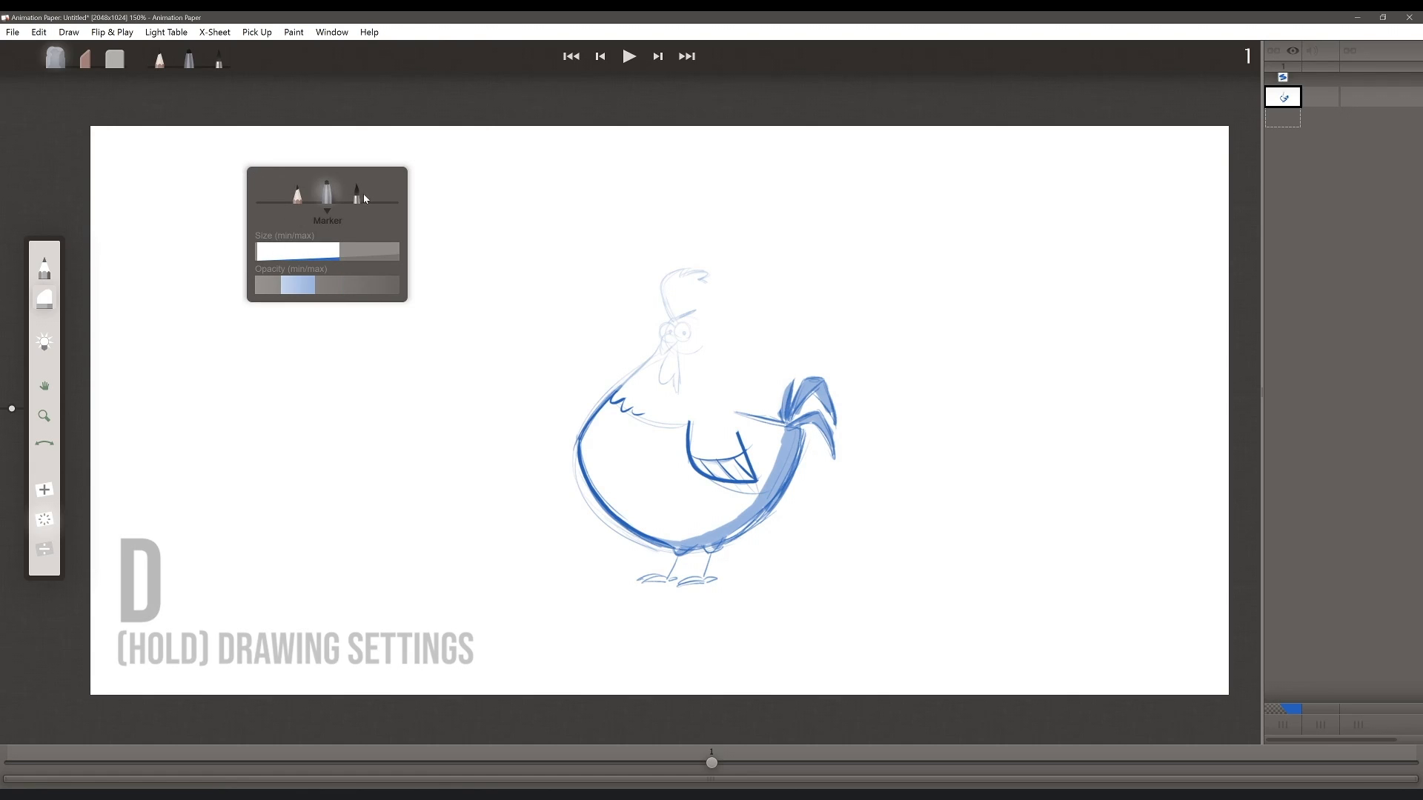
click(296, 194)
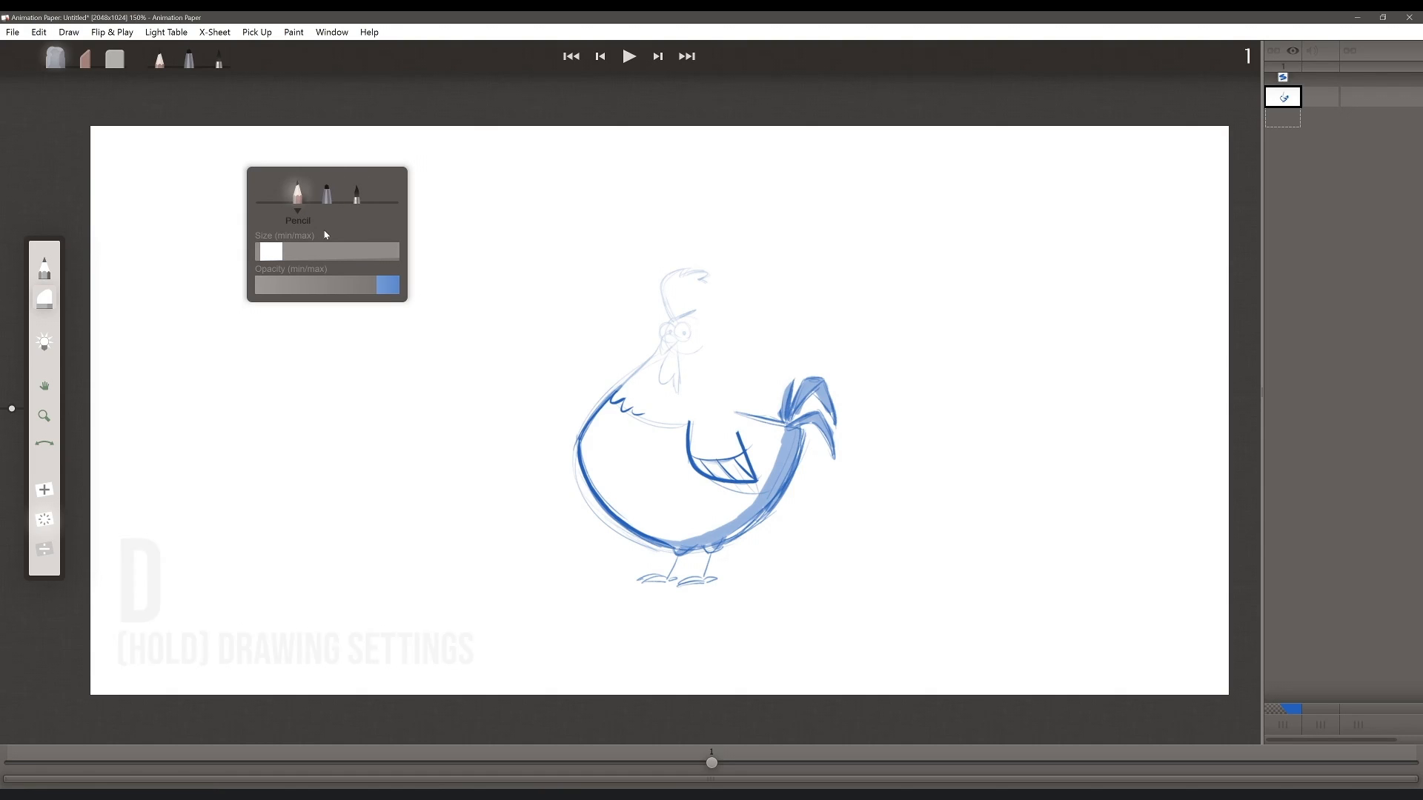
key(e)
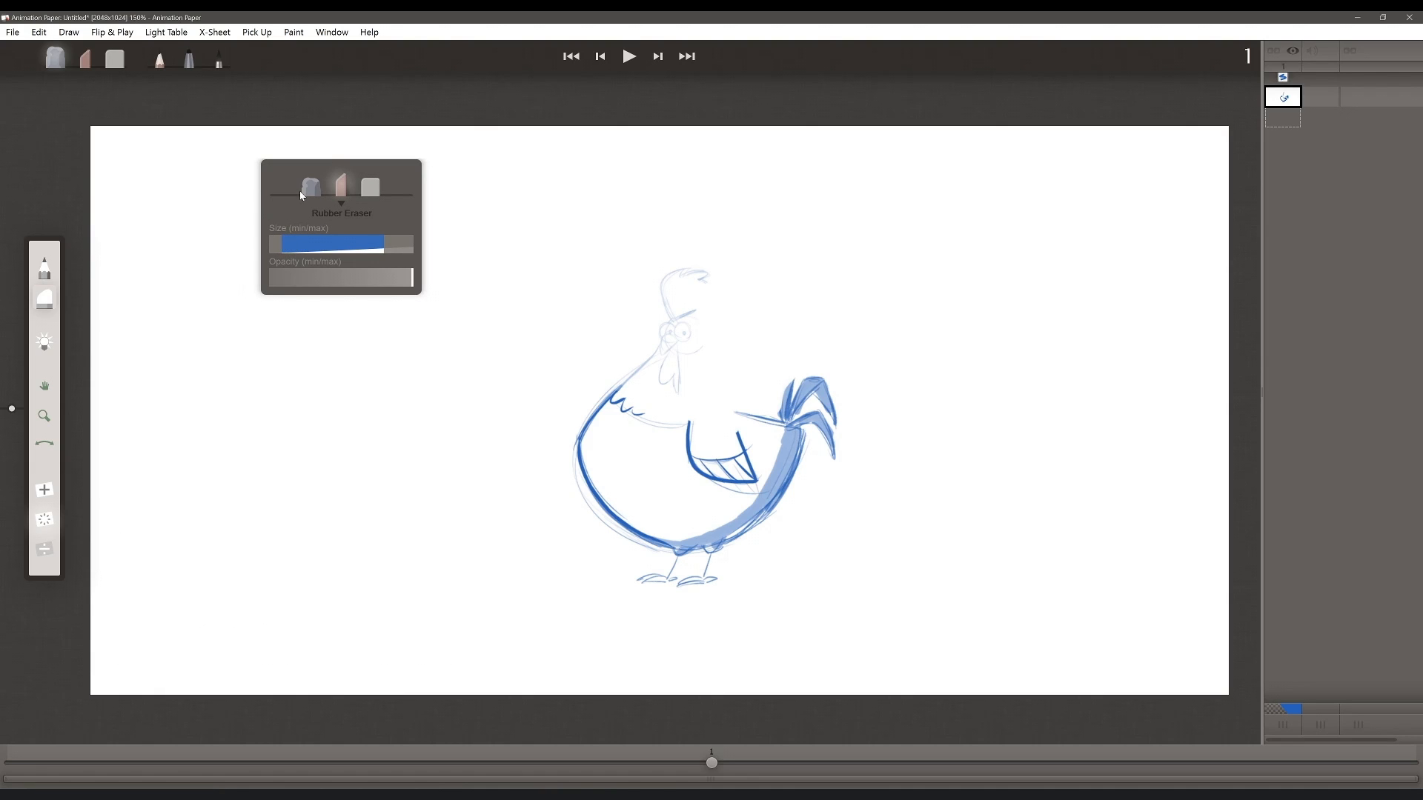
click(369, 188)
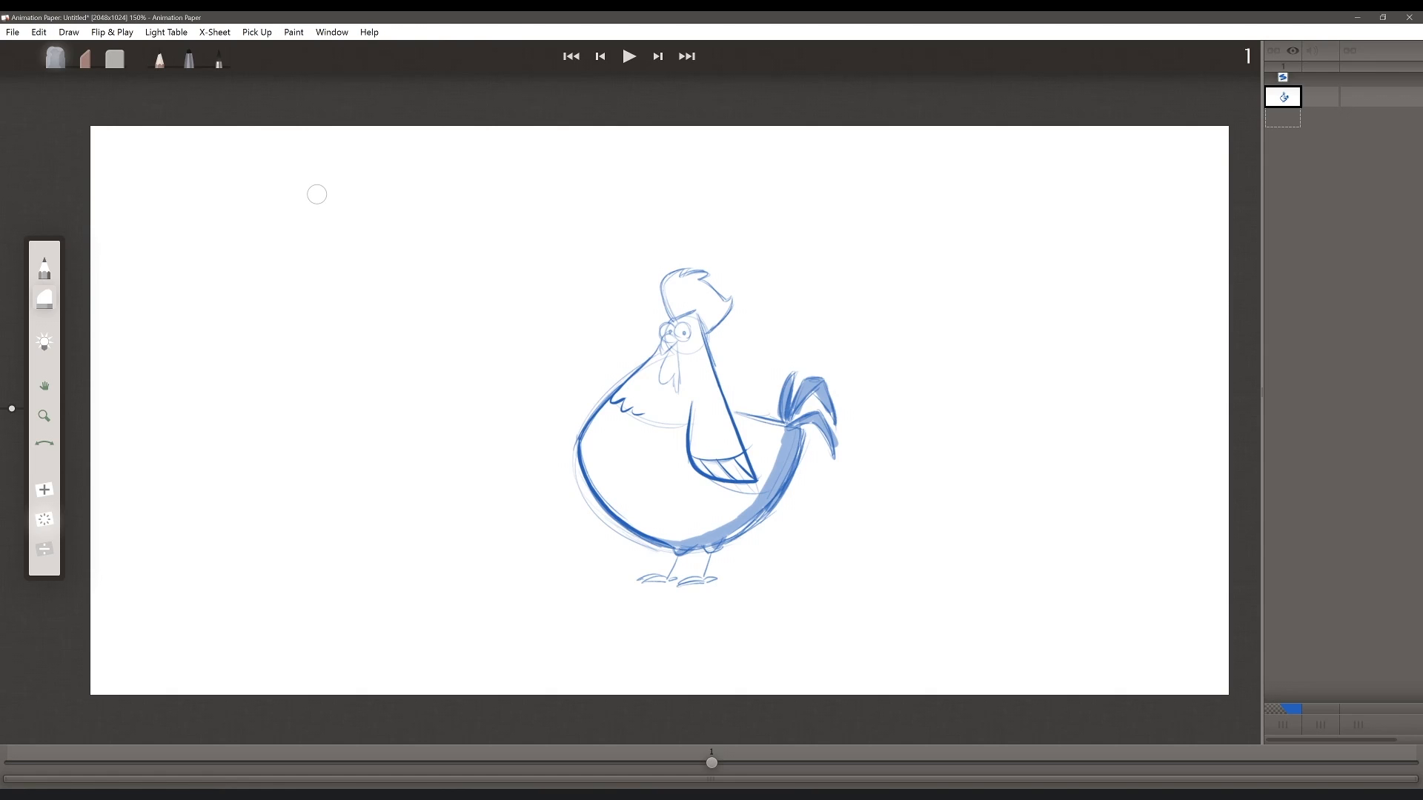
mouse_move(529, 312)
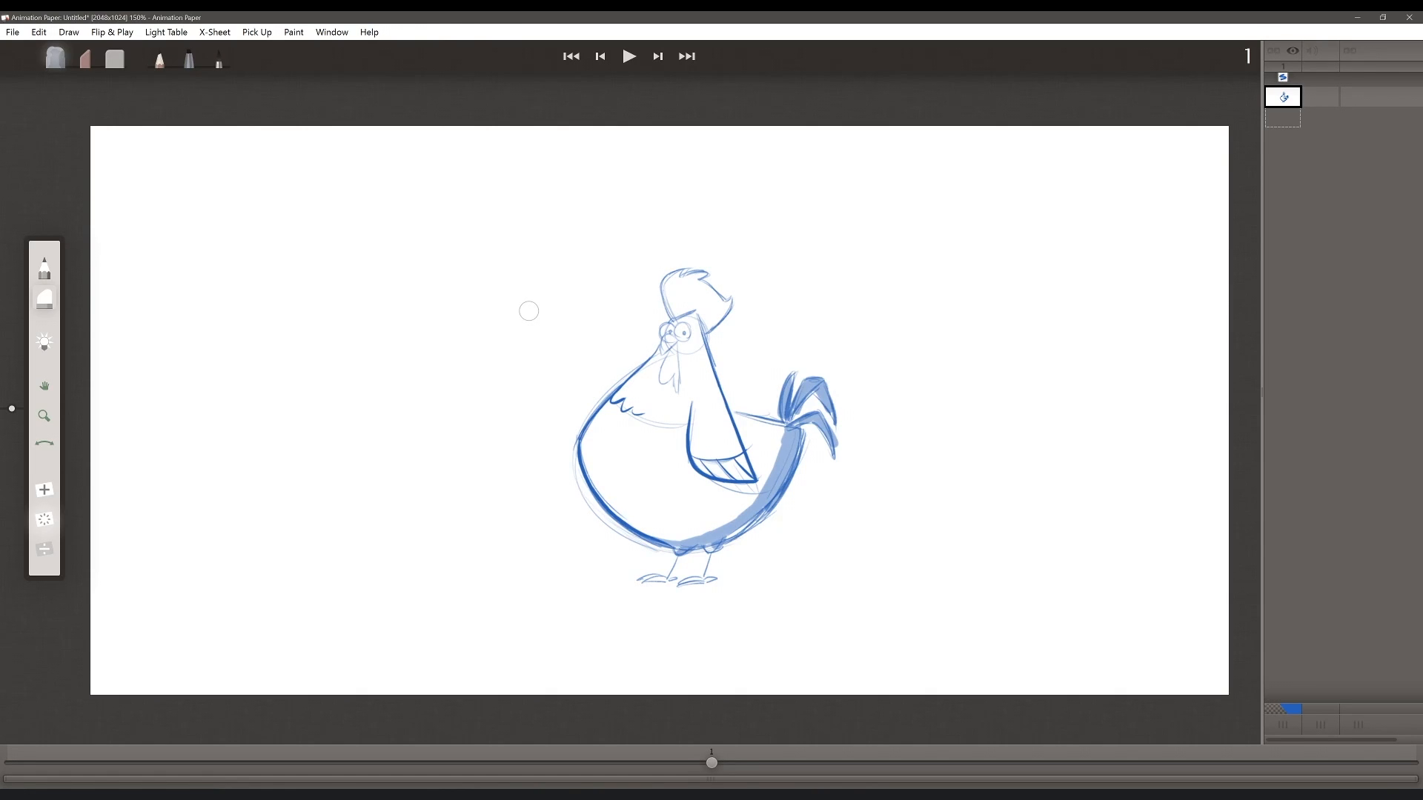
mouse_move(257, 32)
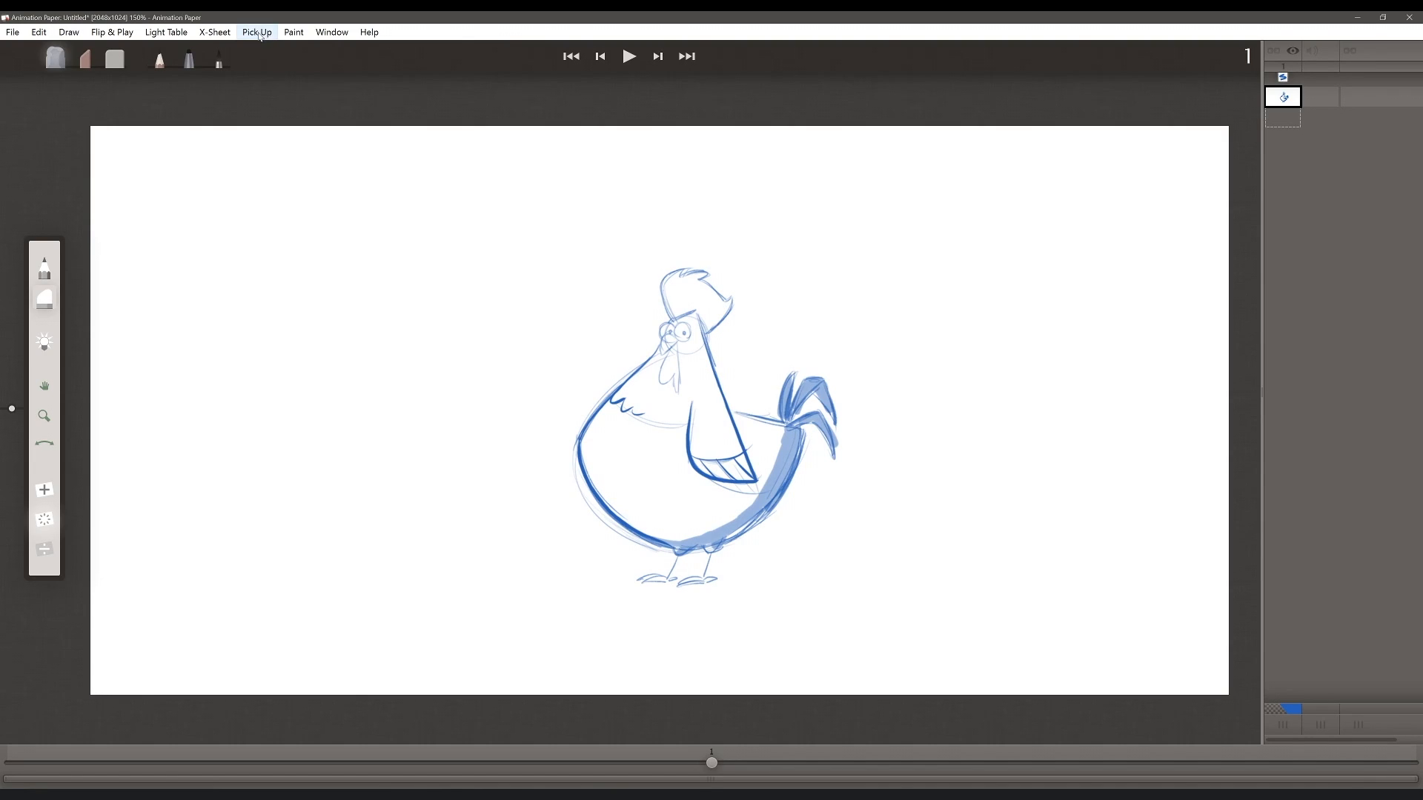
Select the rooster's head with the Pick Up > Lasso tool.
click(257, 32)
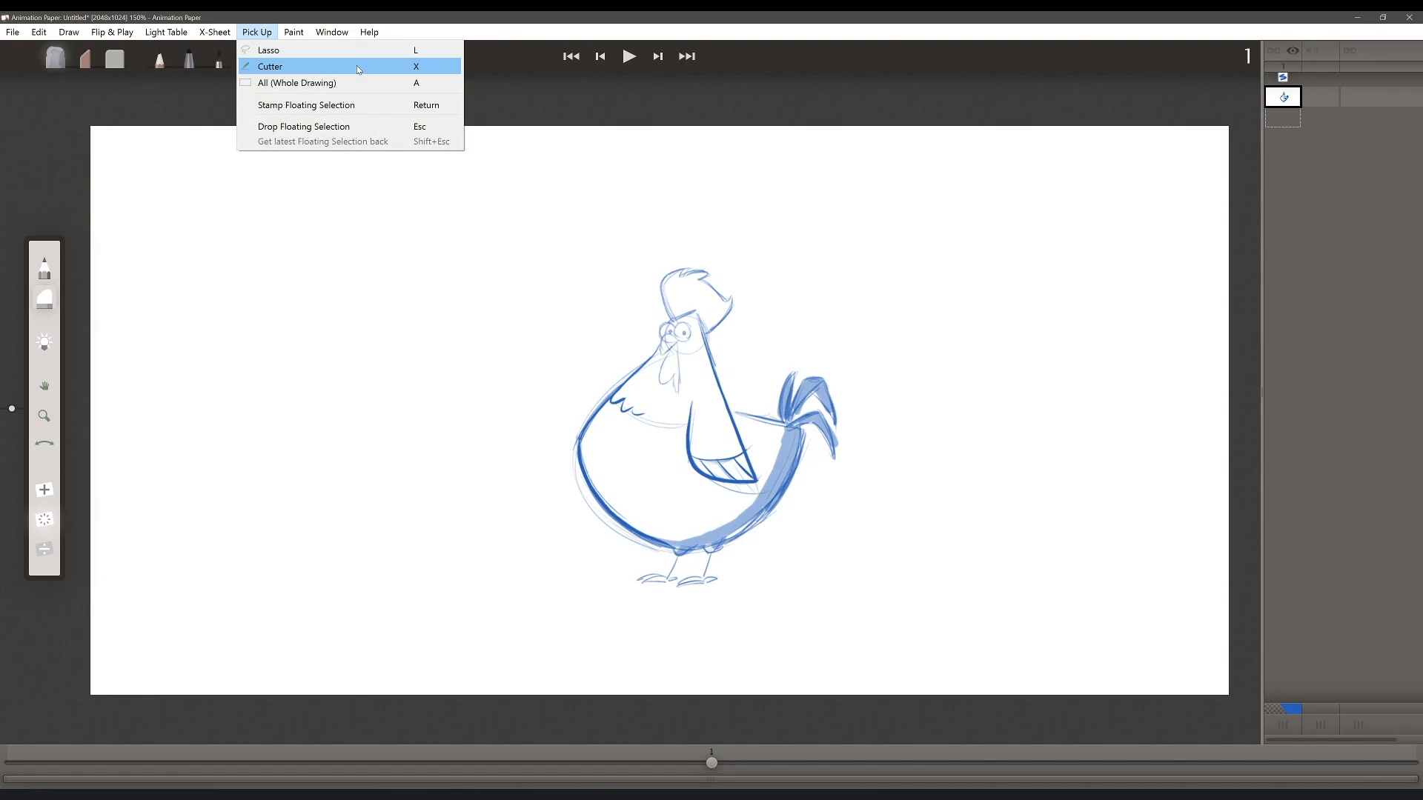
mouse_move(268, 50)
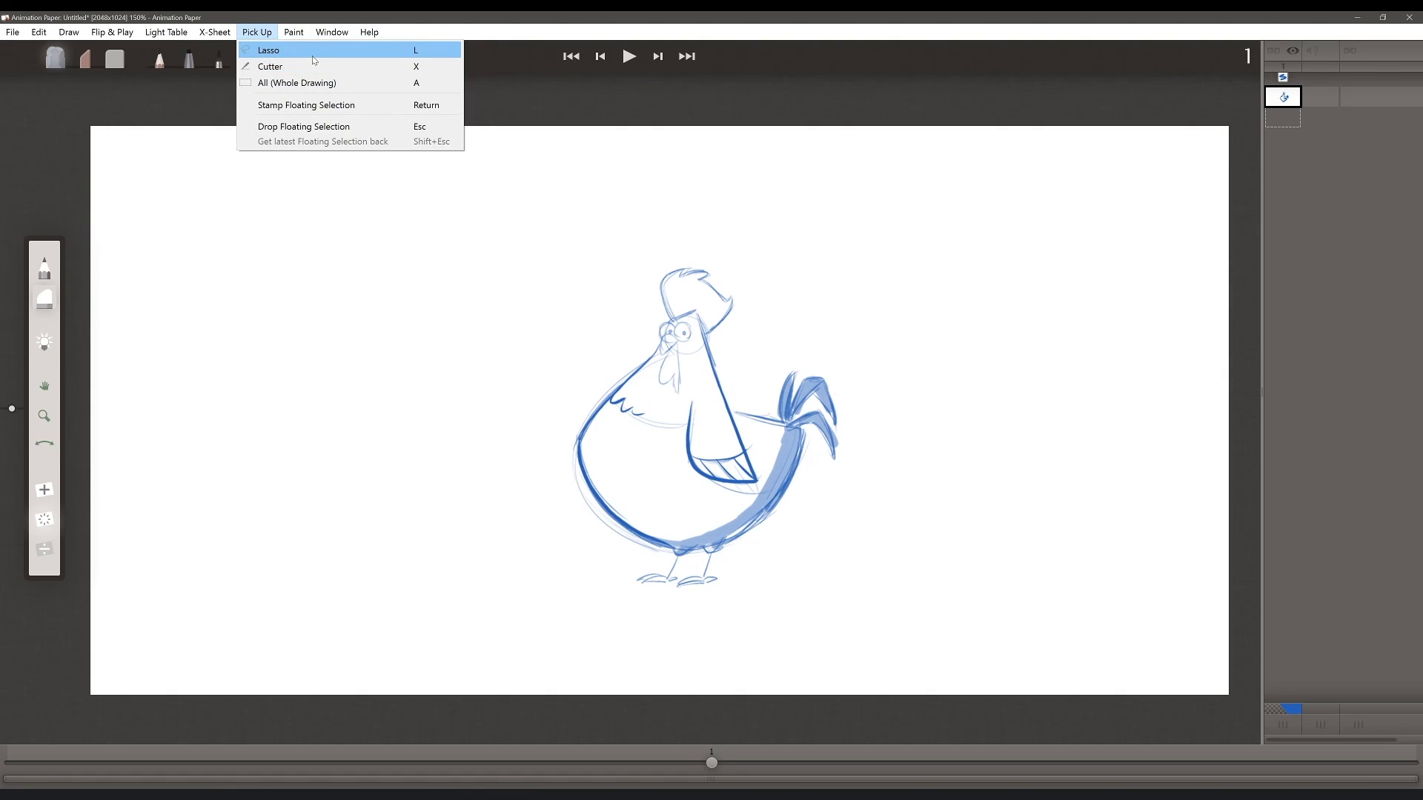
click(269, 50)
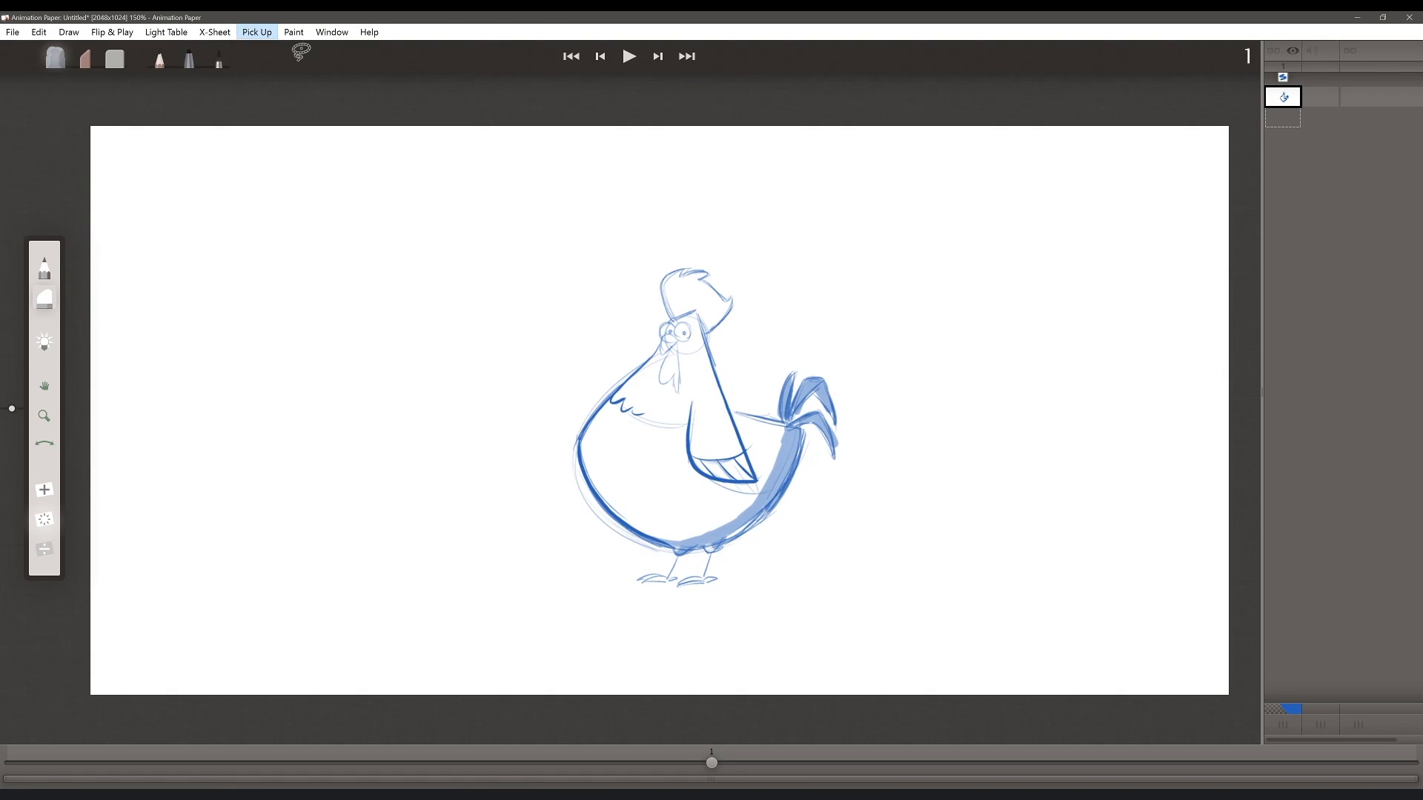
key(l)
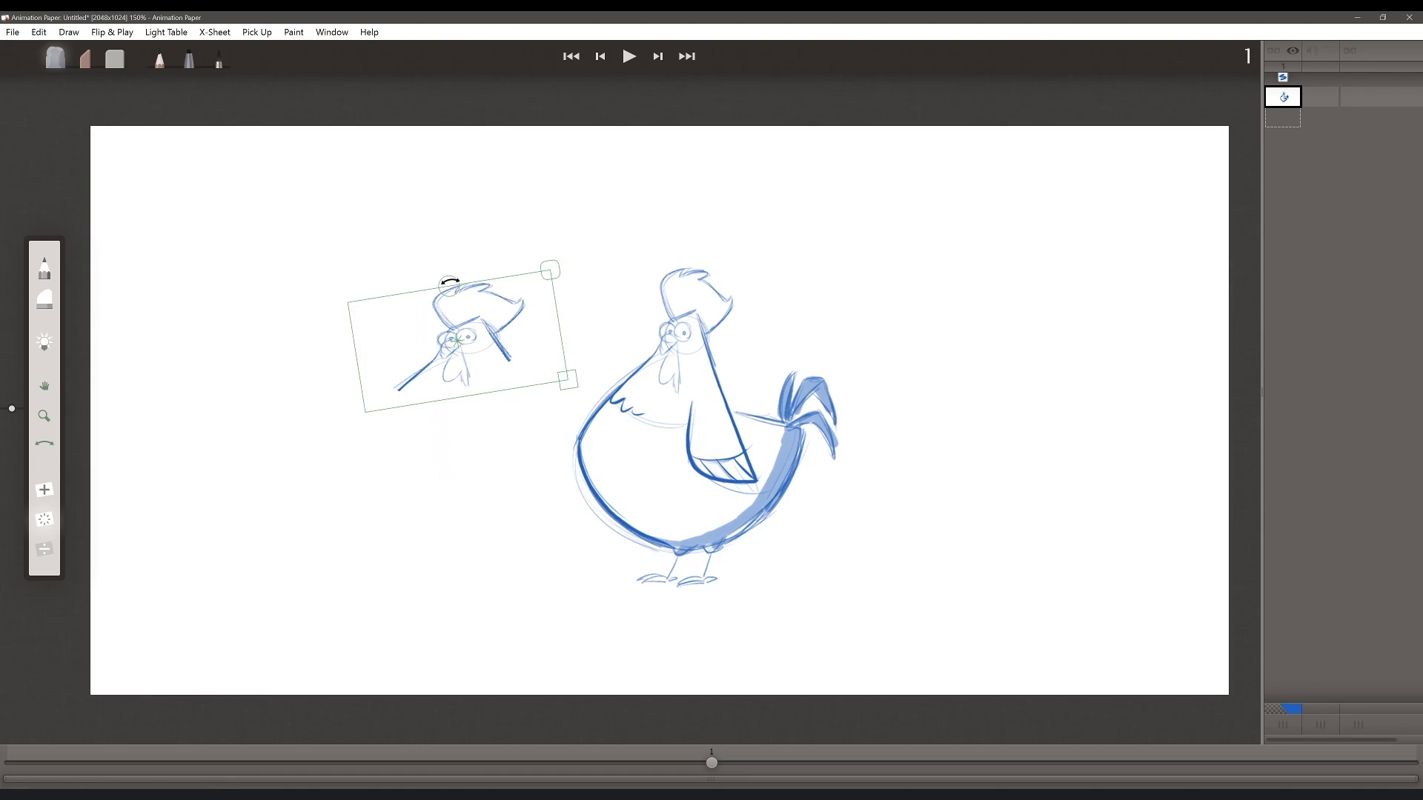
Rotate the floating head copy upright, shrink it, and stamp it left of the rooster.
drag(549, 270, 613, 254)
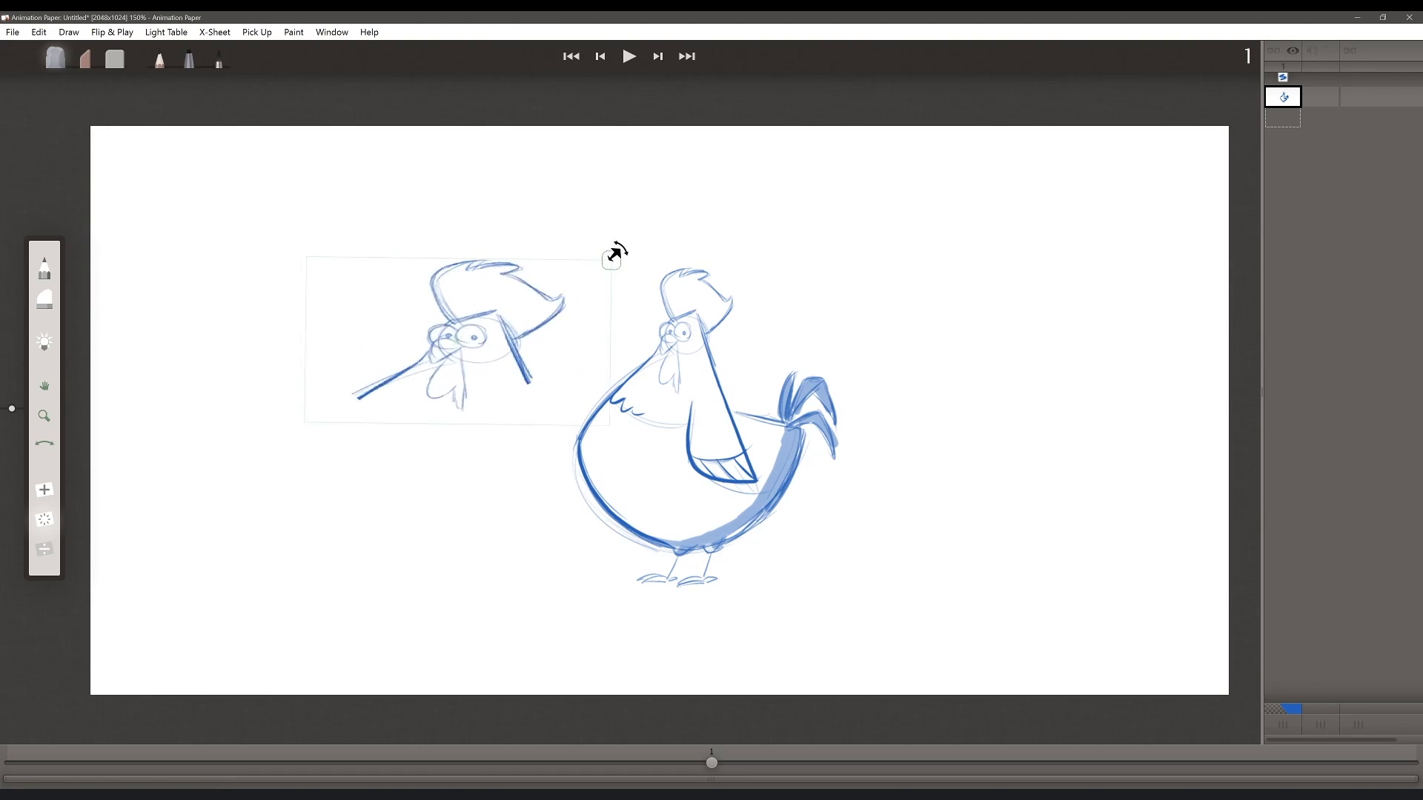
drag(610, 255, 514, 256)
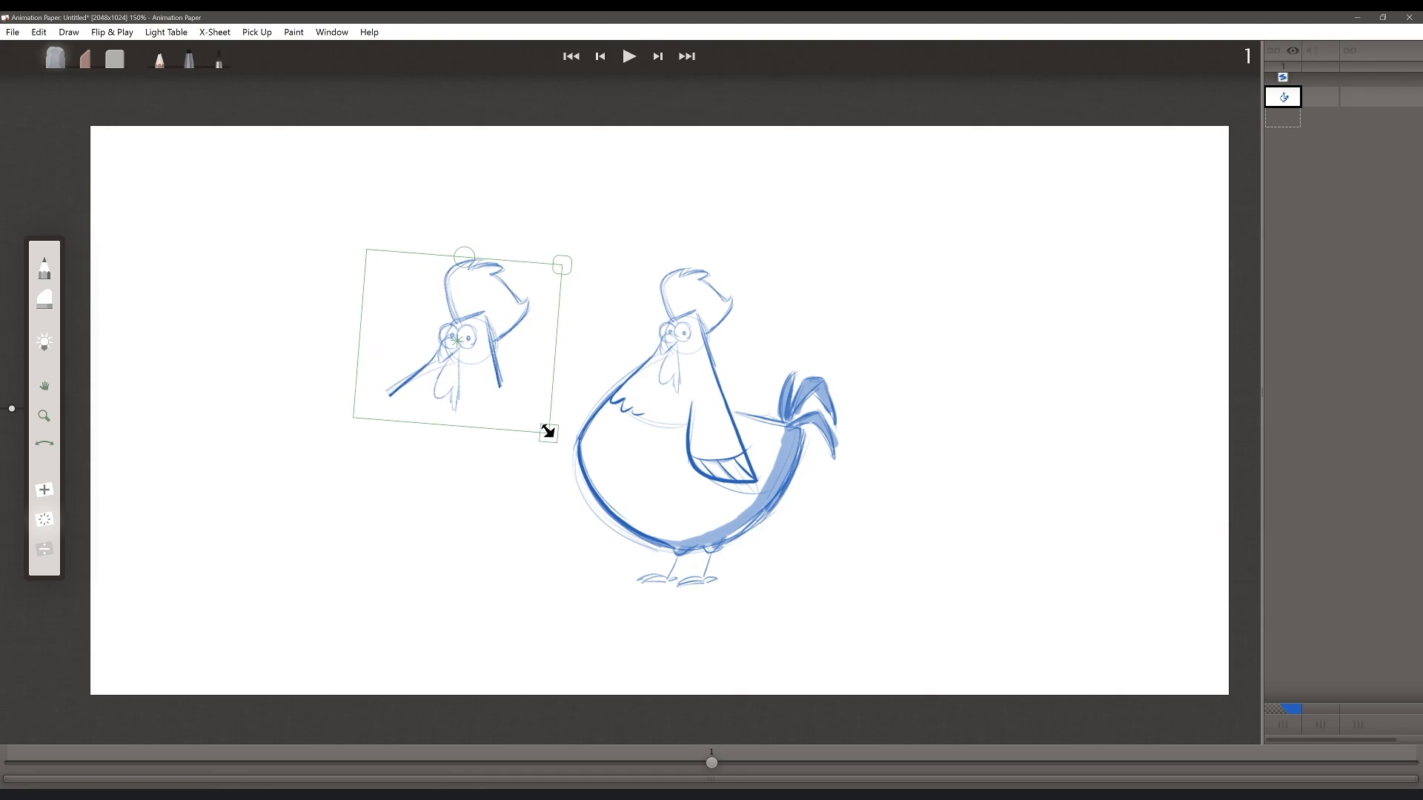
click(549, 432)
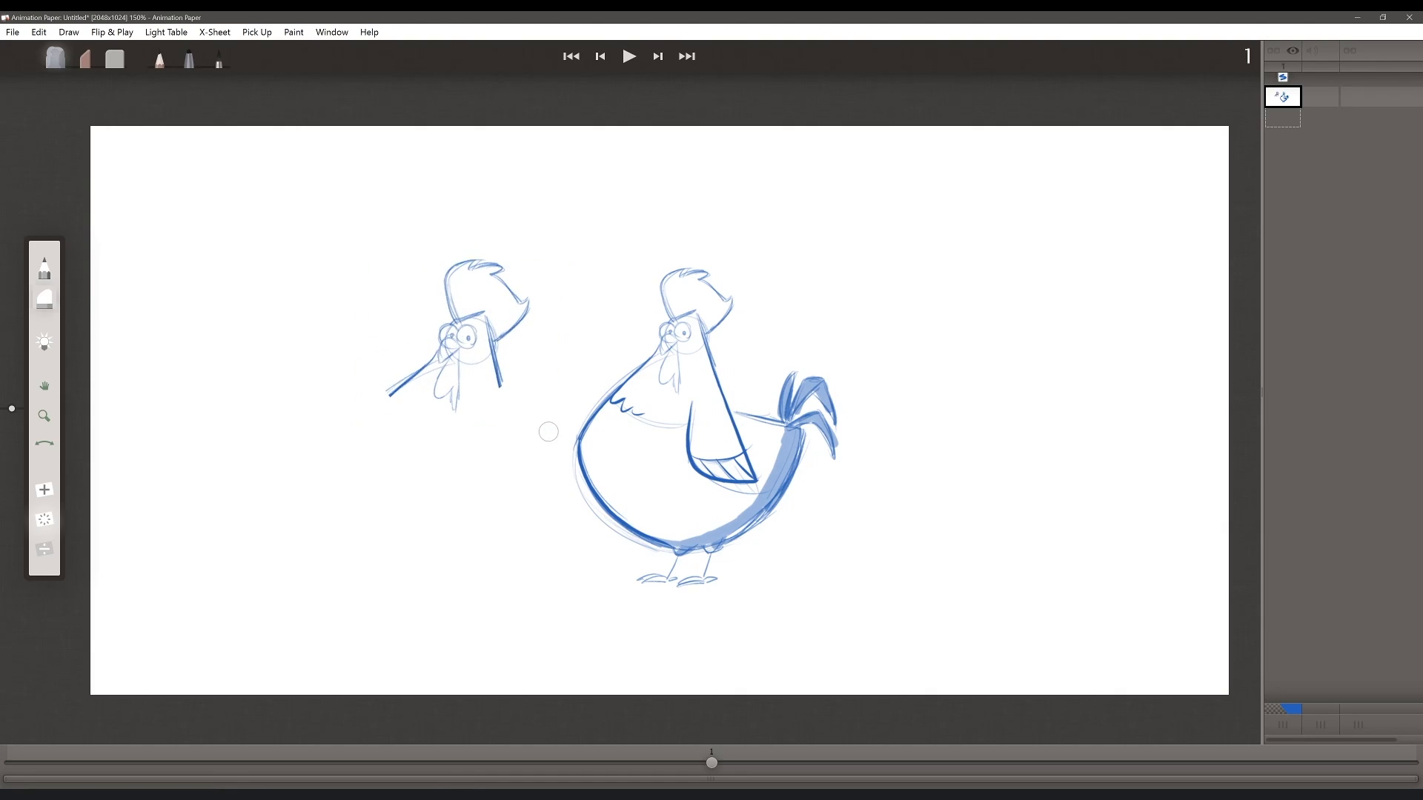
click(257, 32)
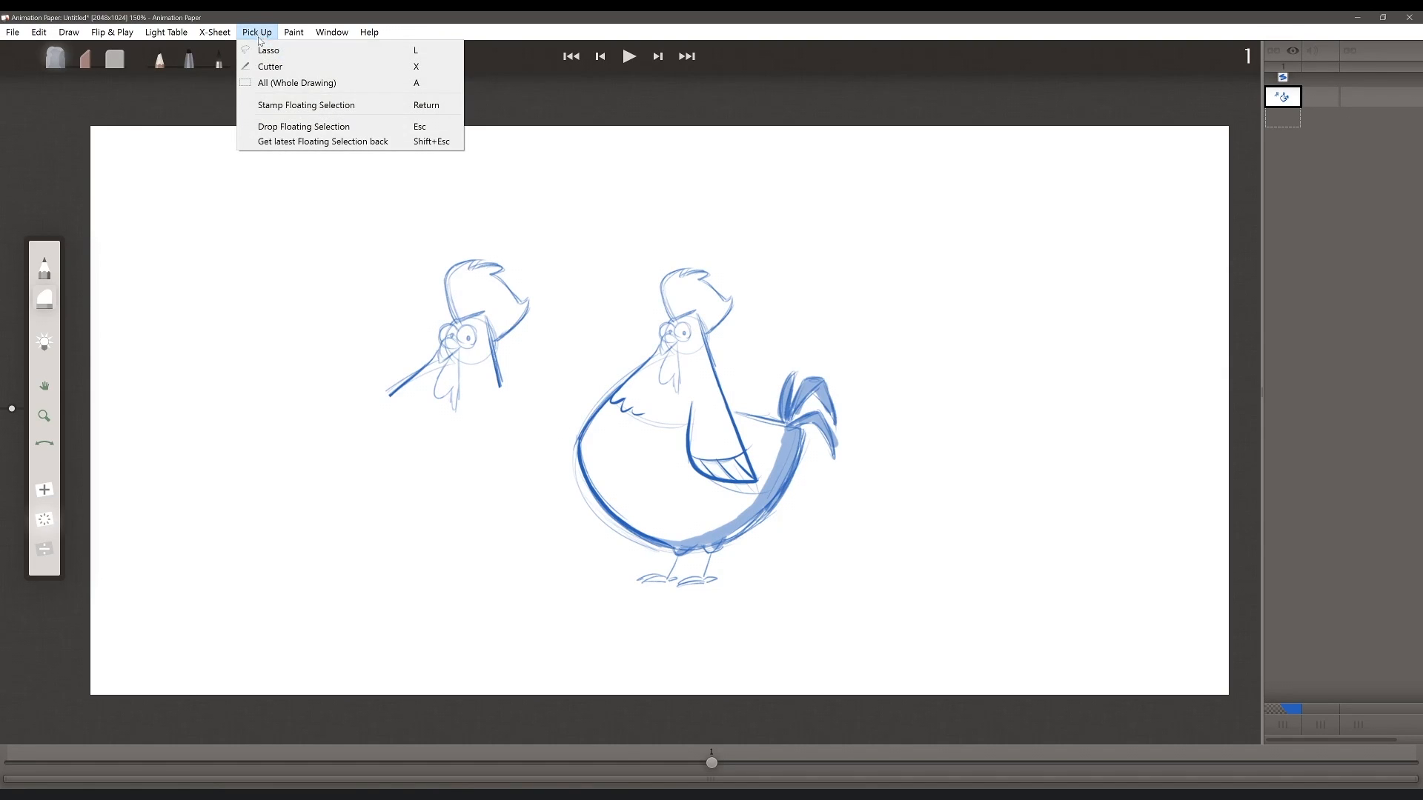
Move the head left with Pick Up > Cutter, then pick up the whole drawing to enlarge.
click(269, 66)
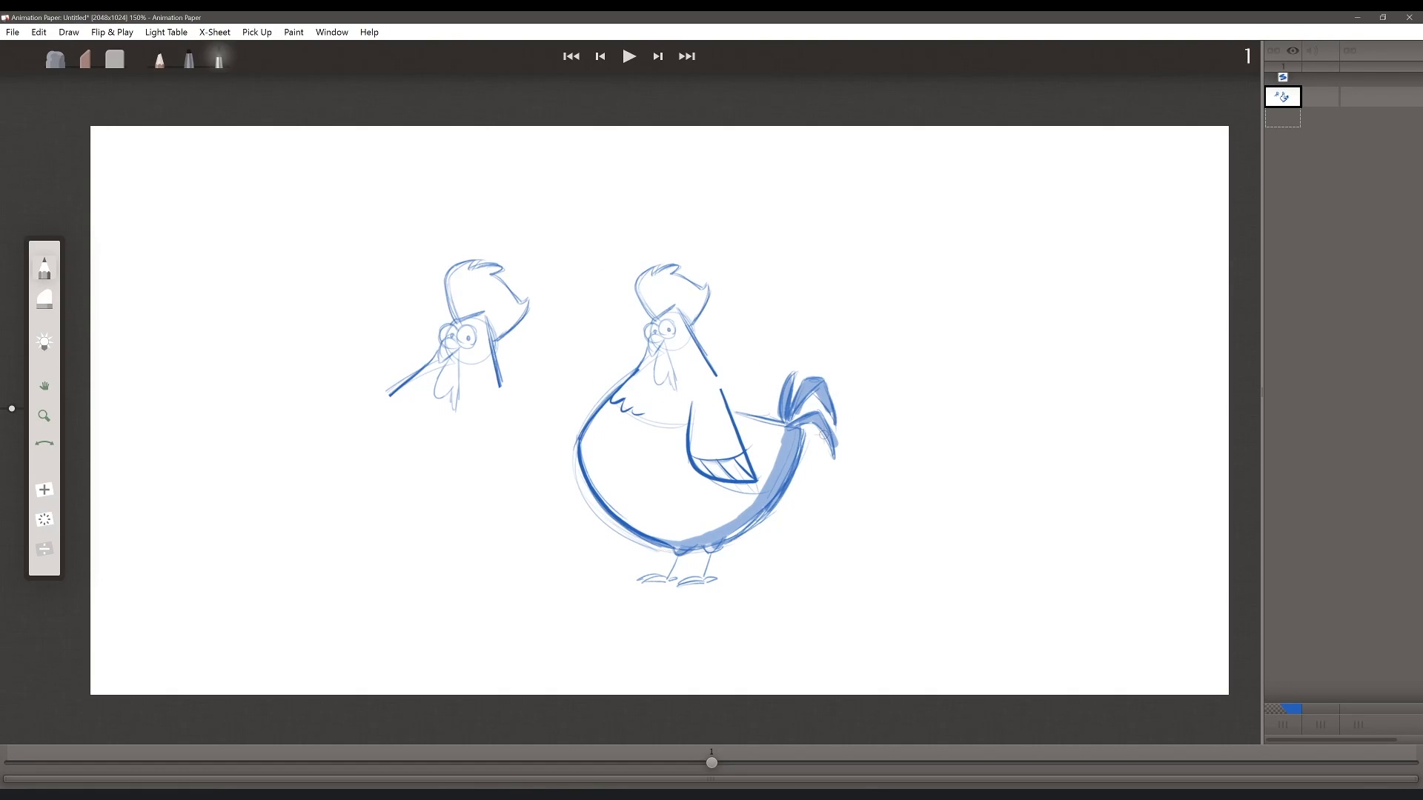
click(257, 32)
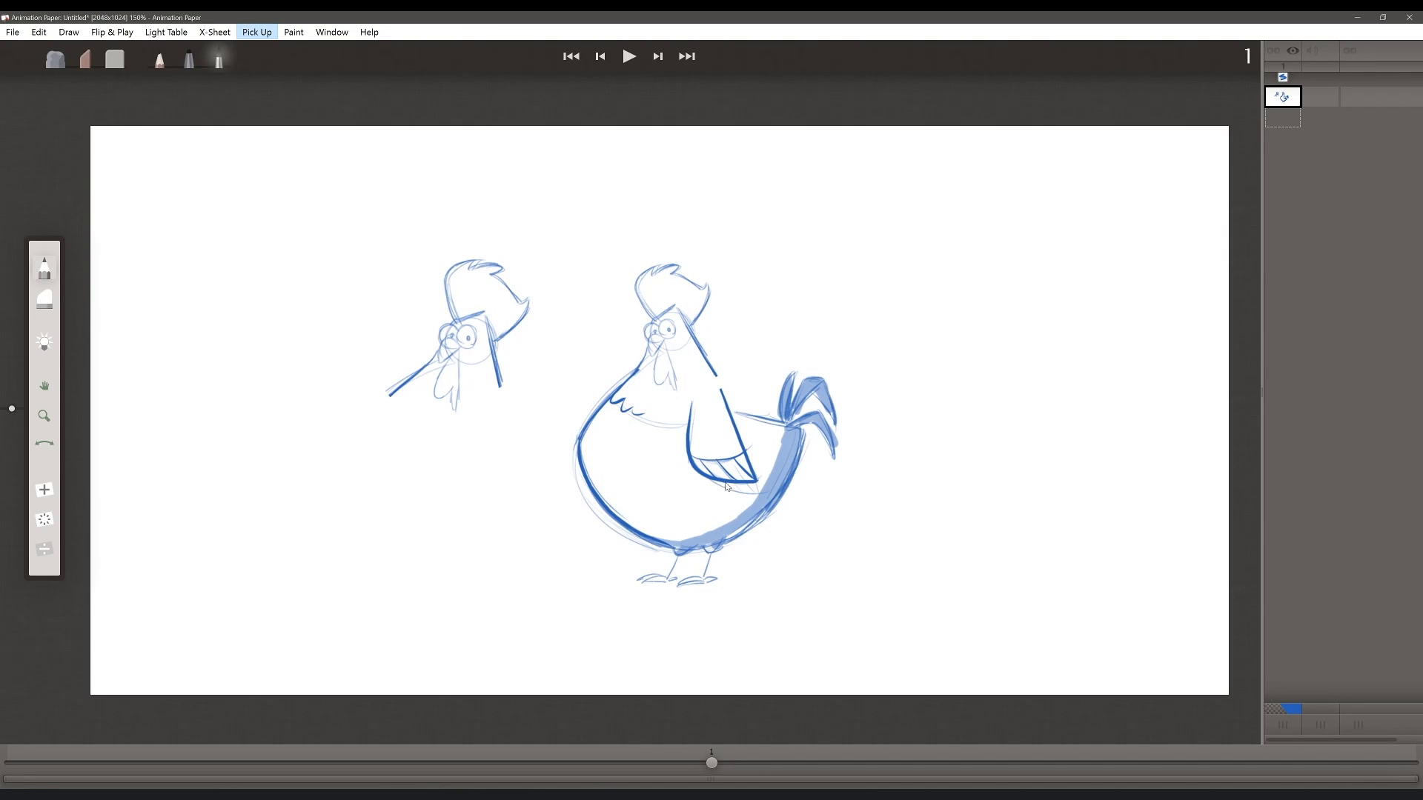
key(a)
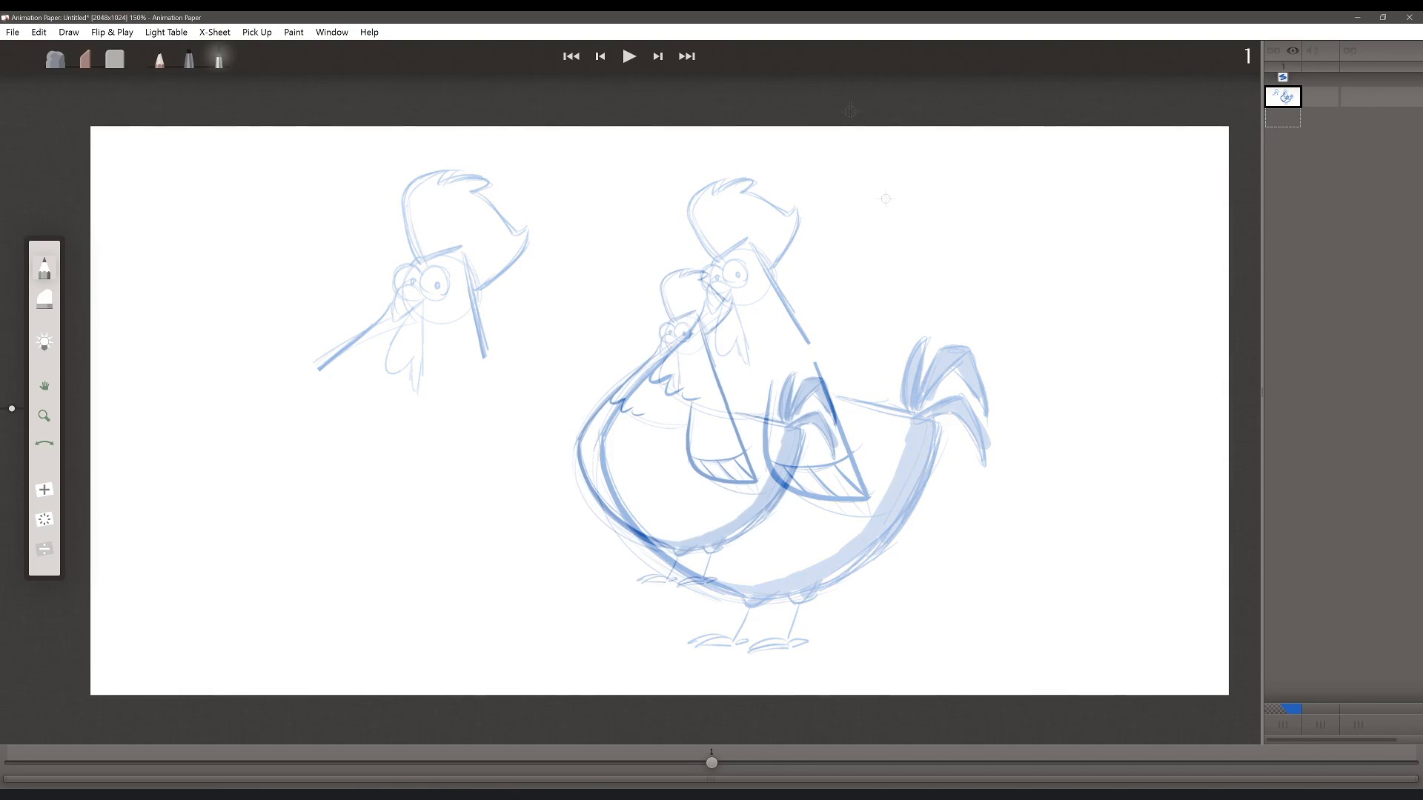
Add a blank second drawing after the rooster via Edit > Add Blank Drawing.
click(38, 32)
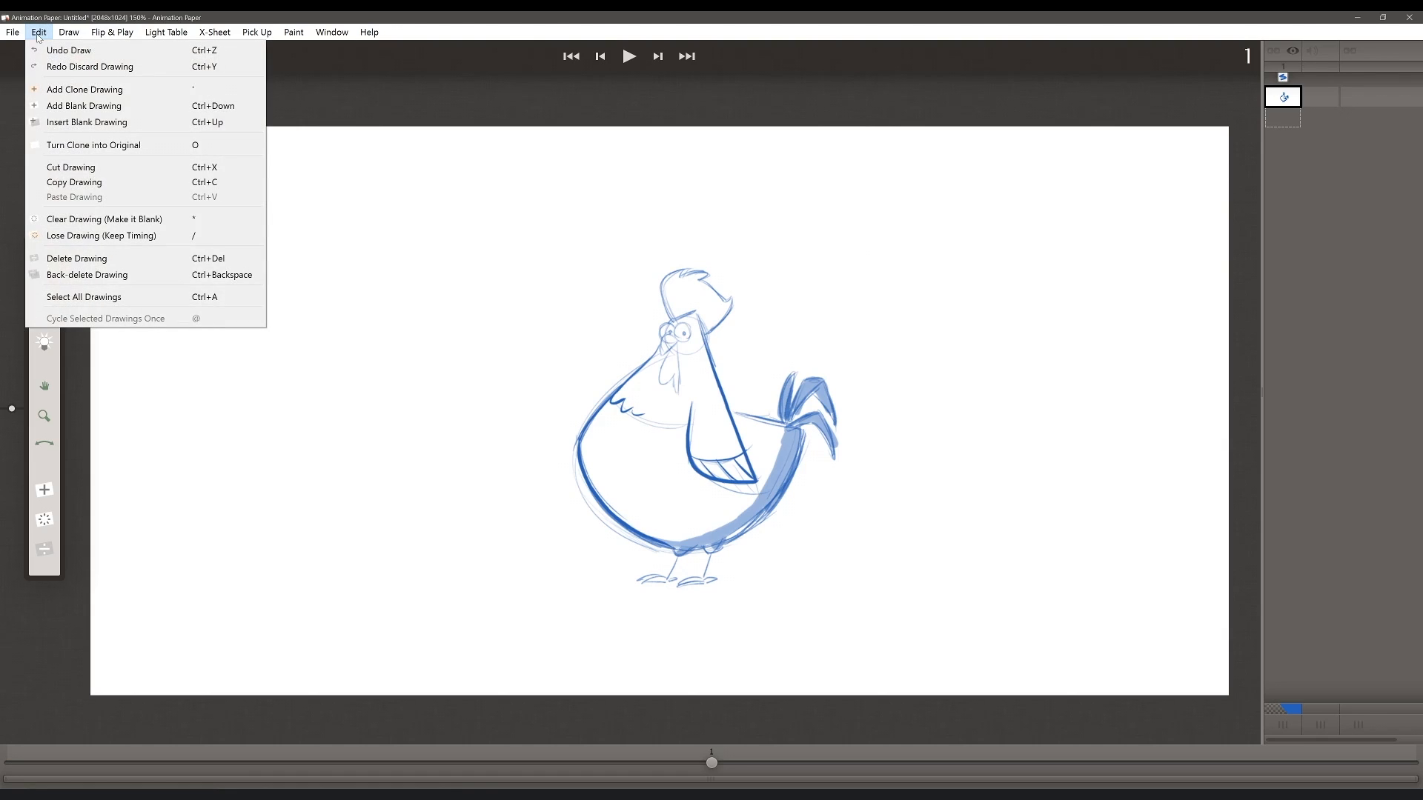
mouse_move(84, 106)
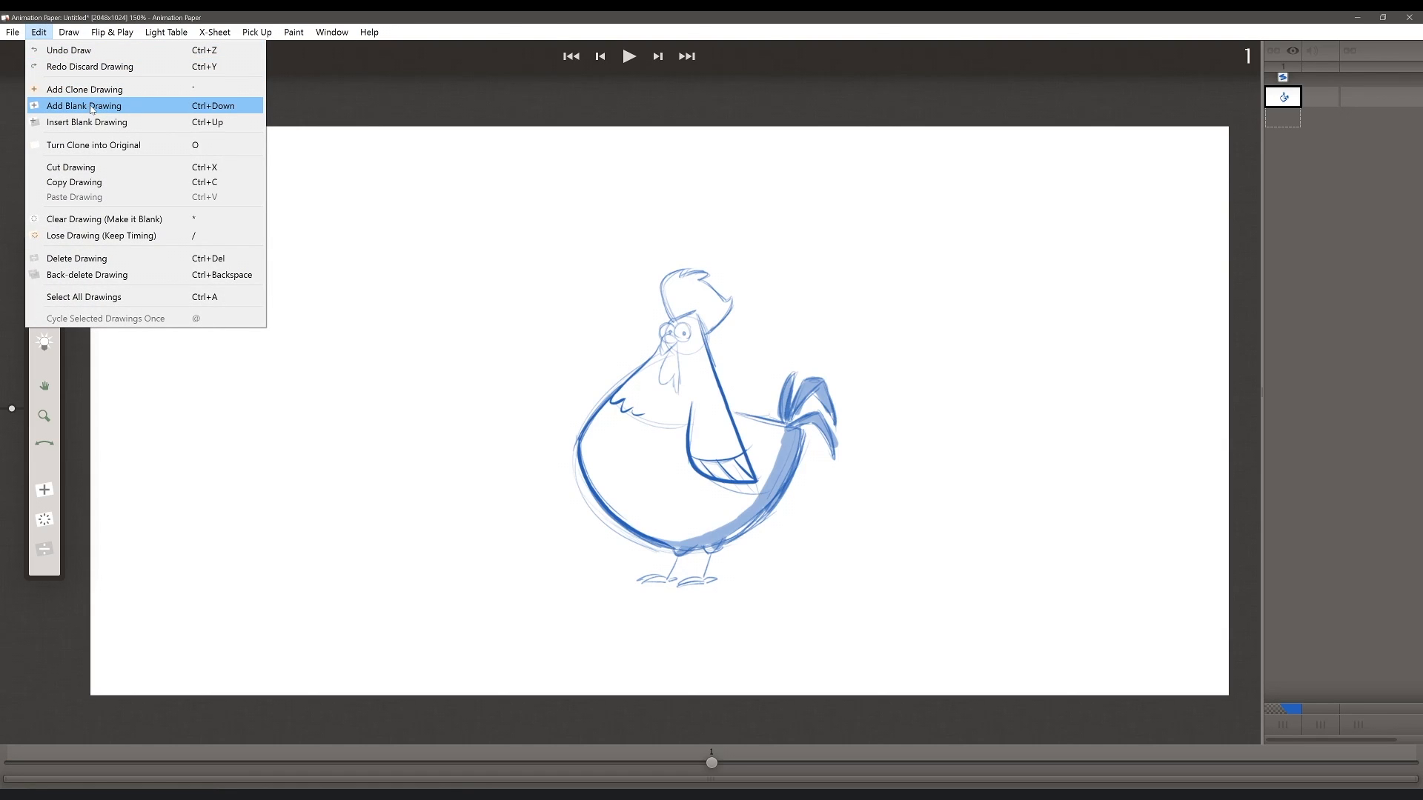
click(82, 105)
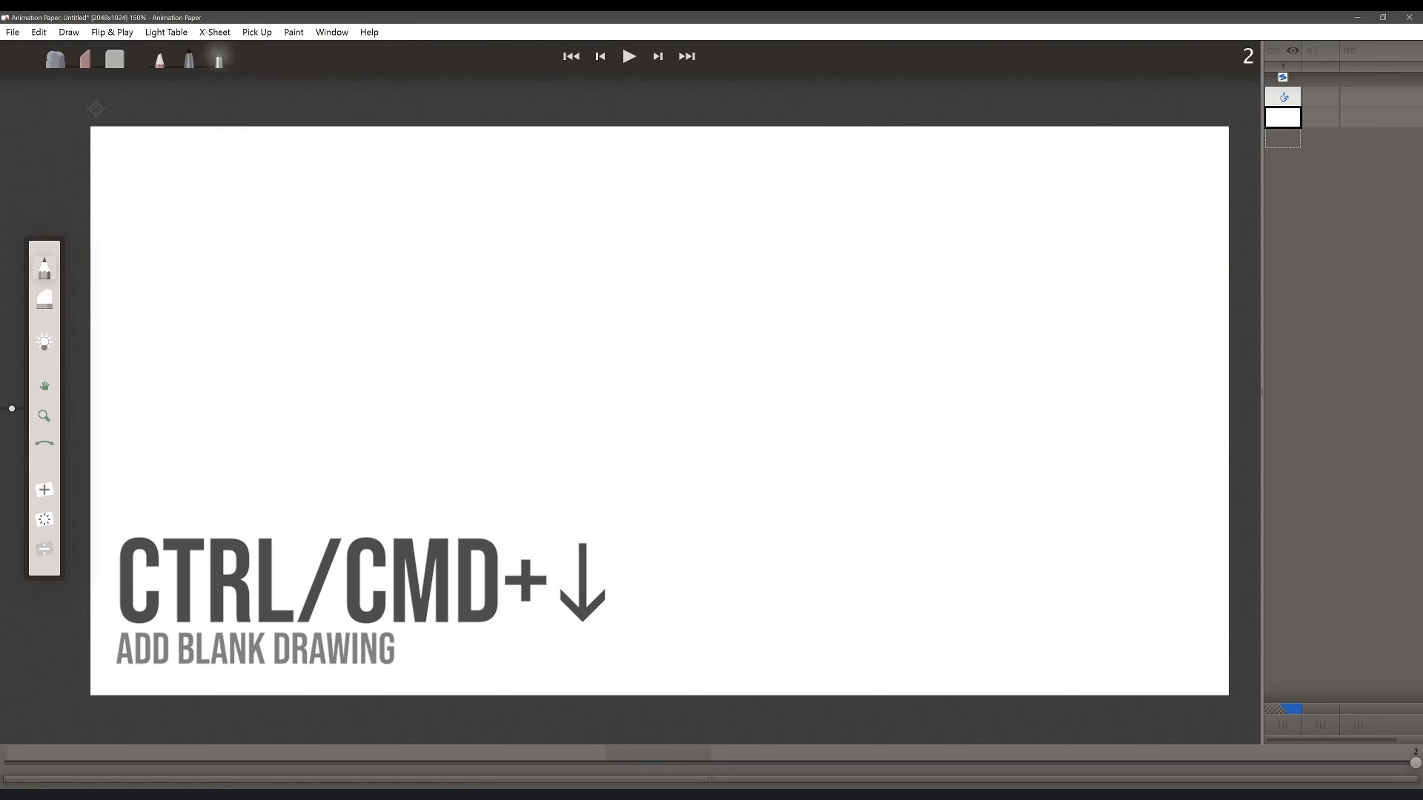
mouse_move(1196, 209)
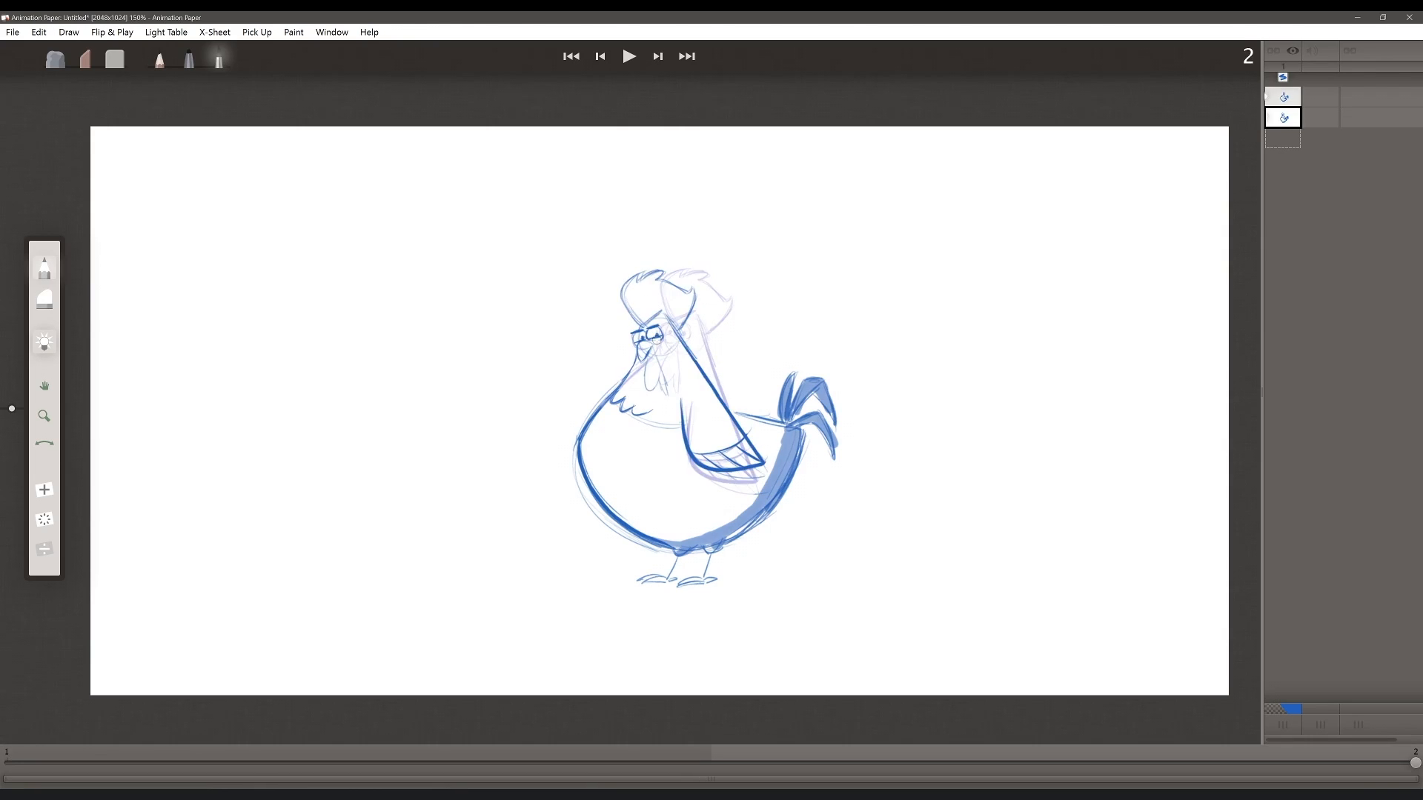
Return to drawing 1 and enable Hue Shift in Light Table > Customize Backlight.
click(599, 56)
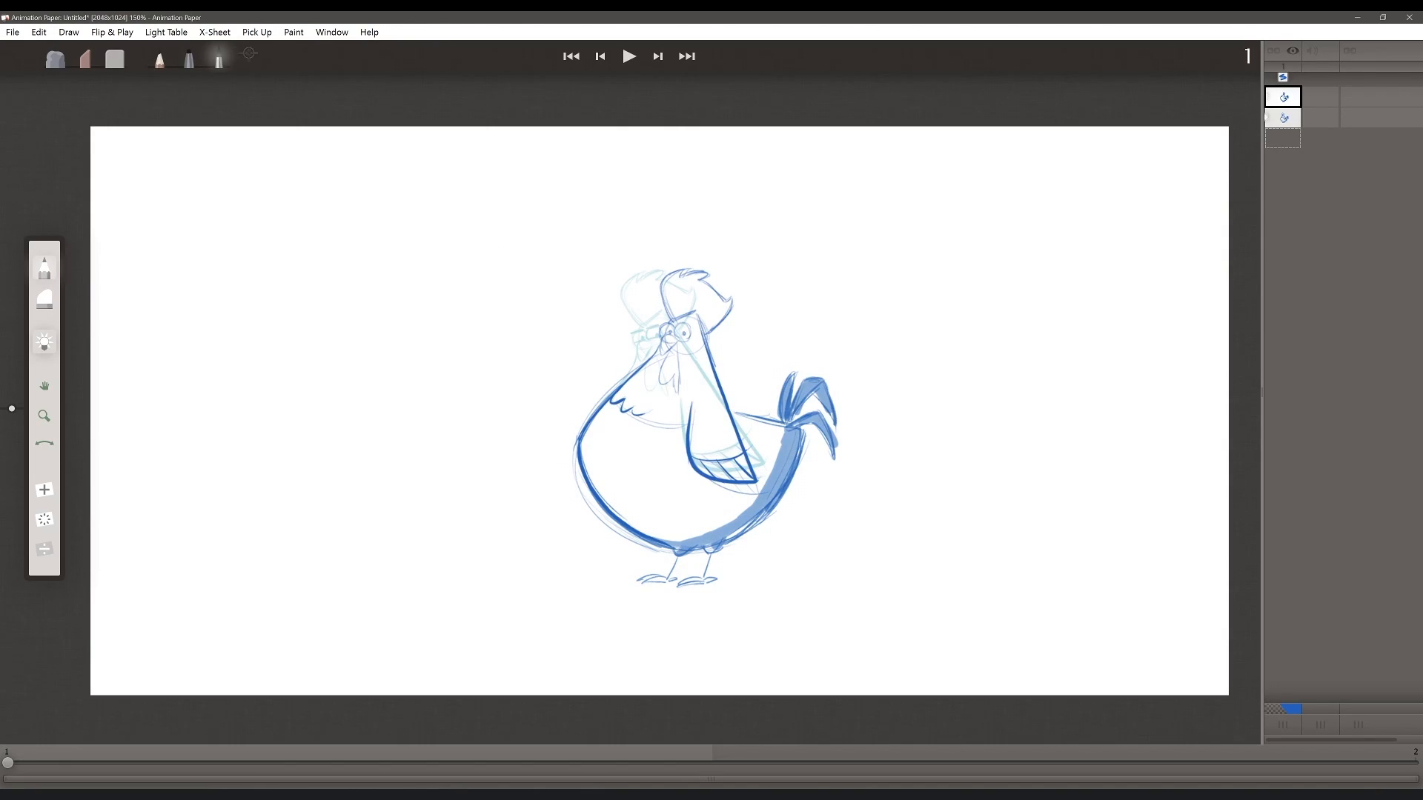
click(166, 32)
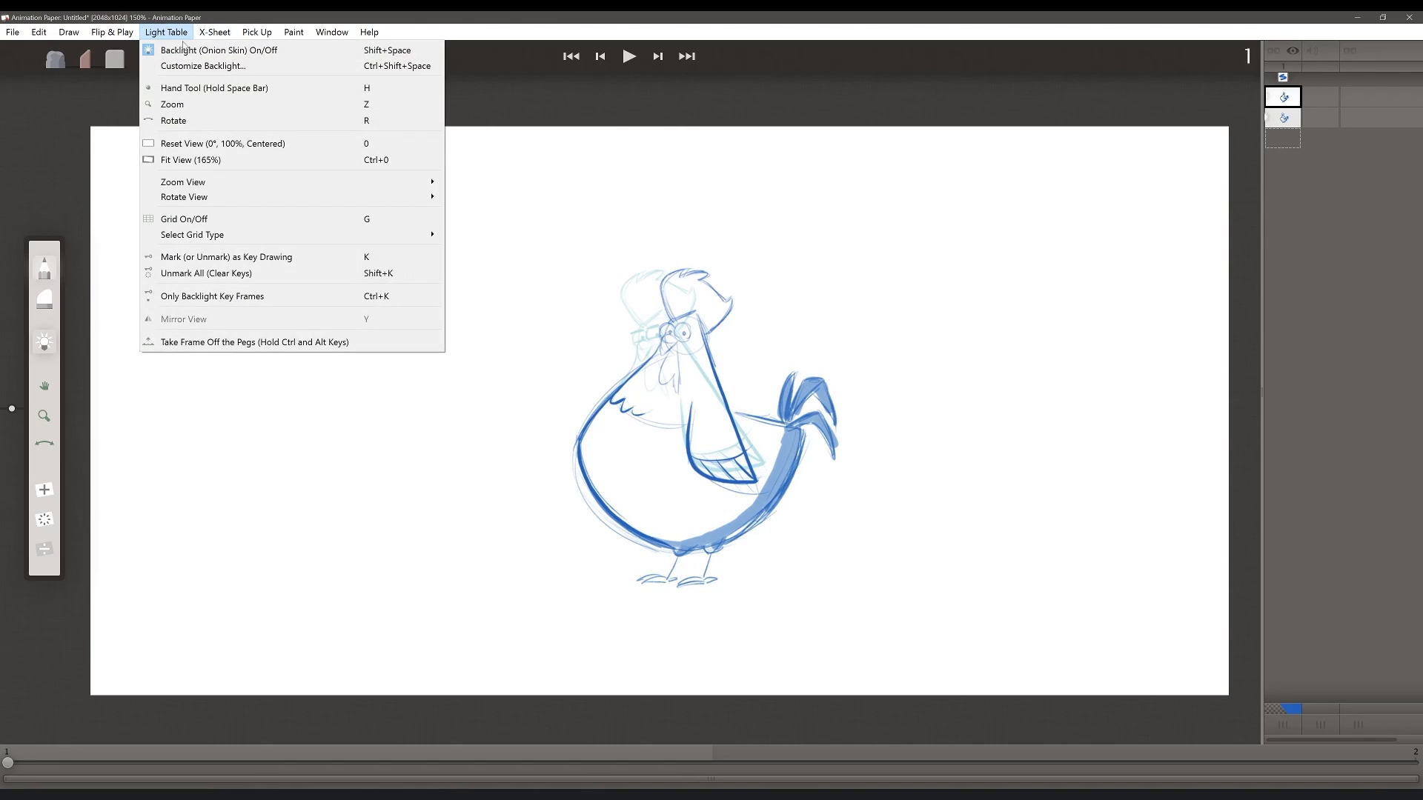
mouse_move(202, 66)
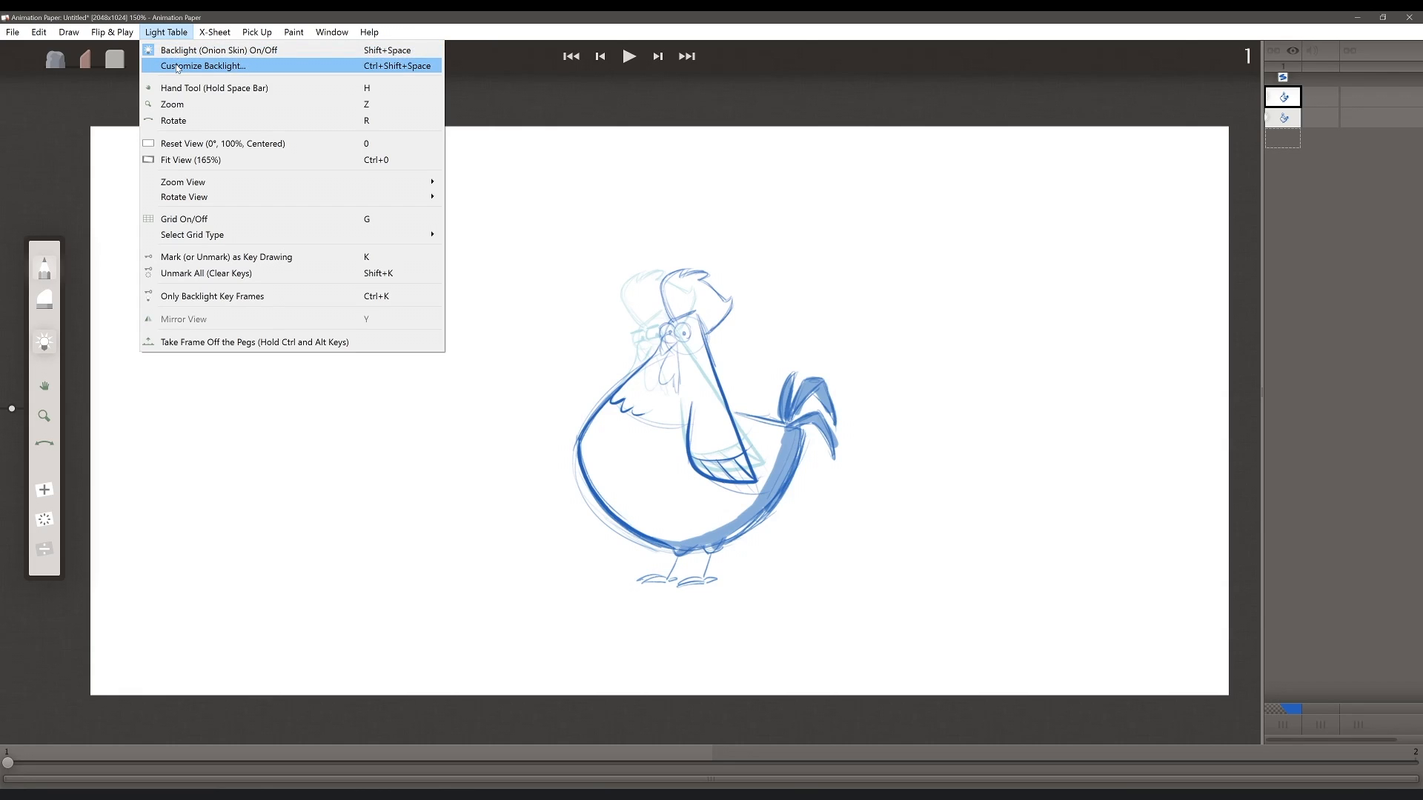
click(201, 65)
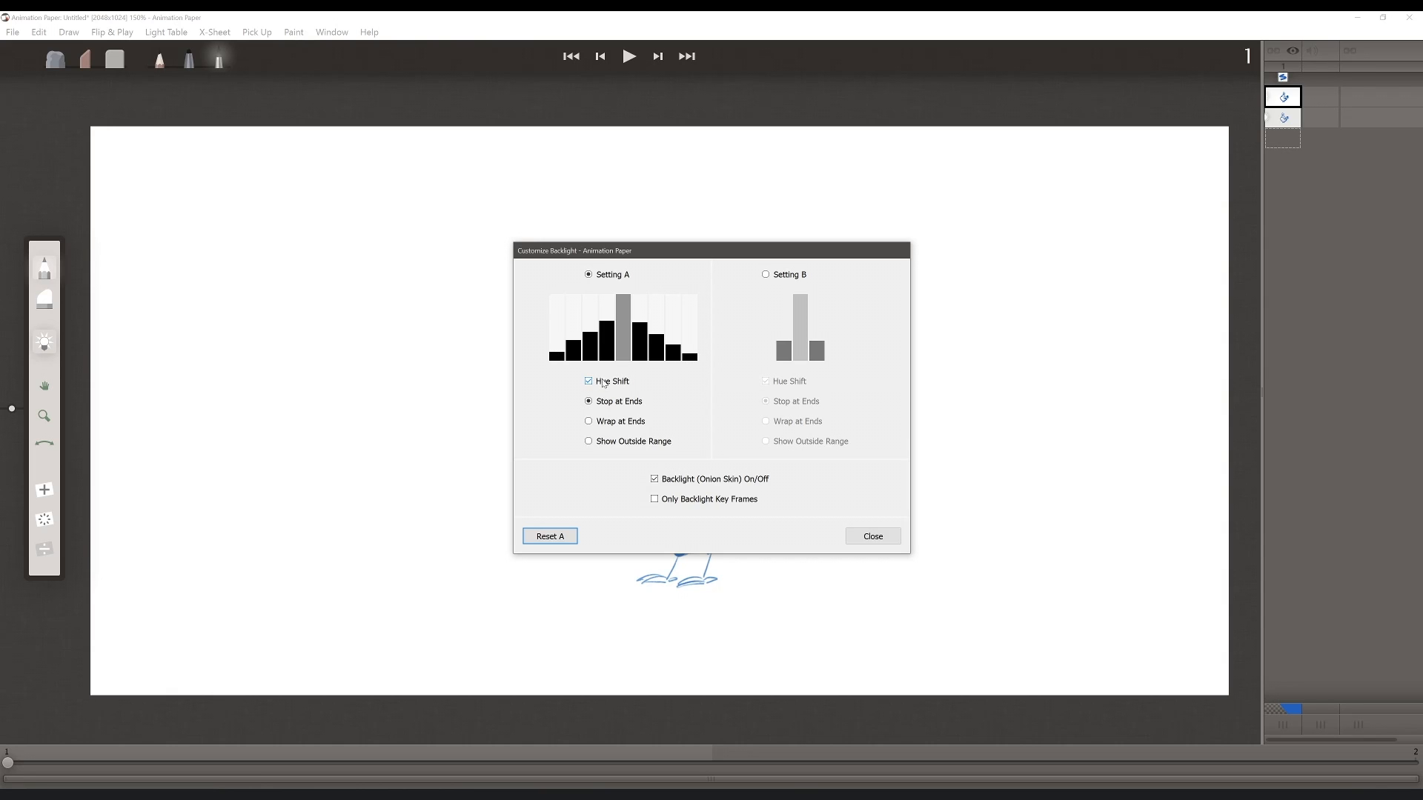
click(589, 381)
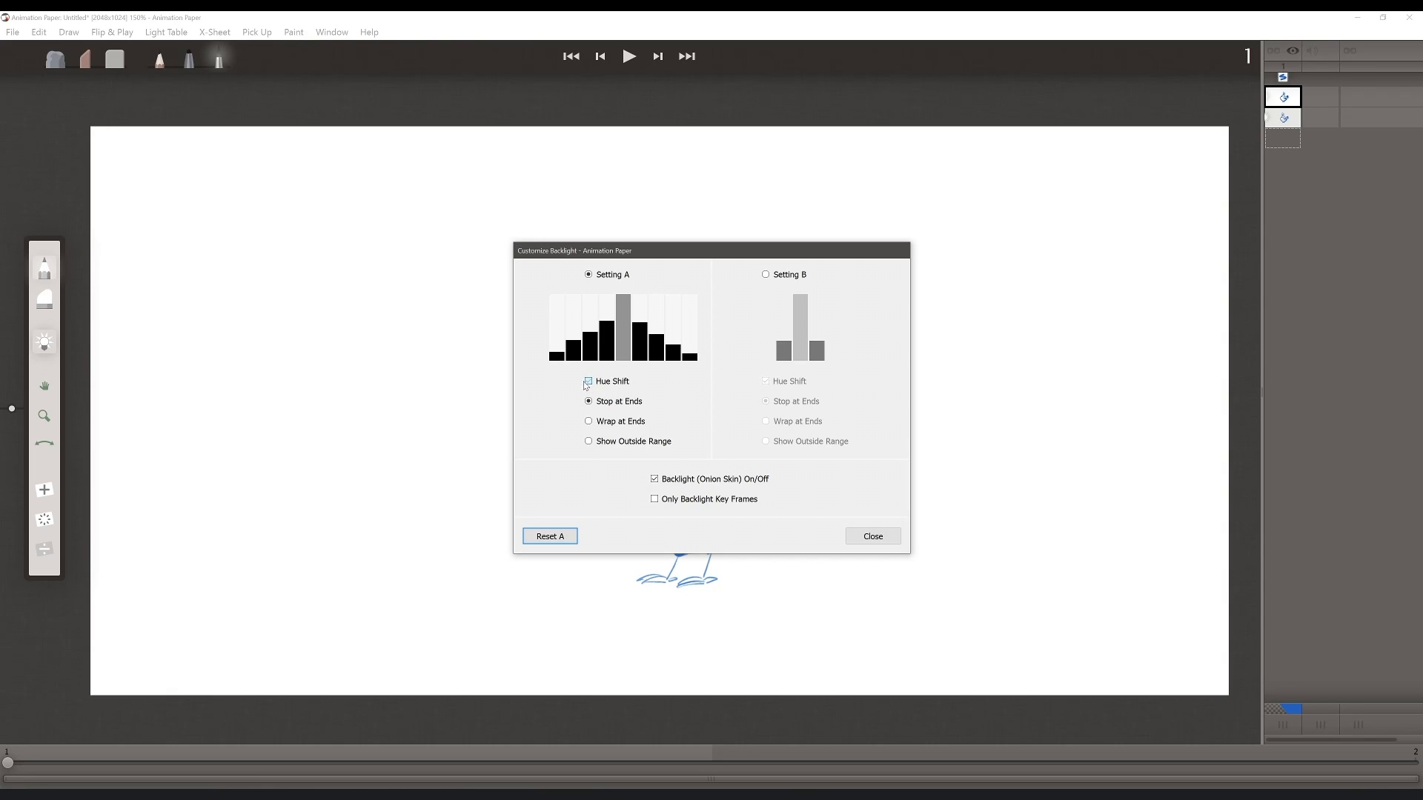
click(587, 381)
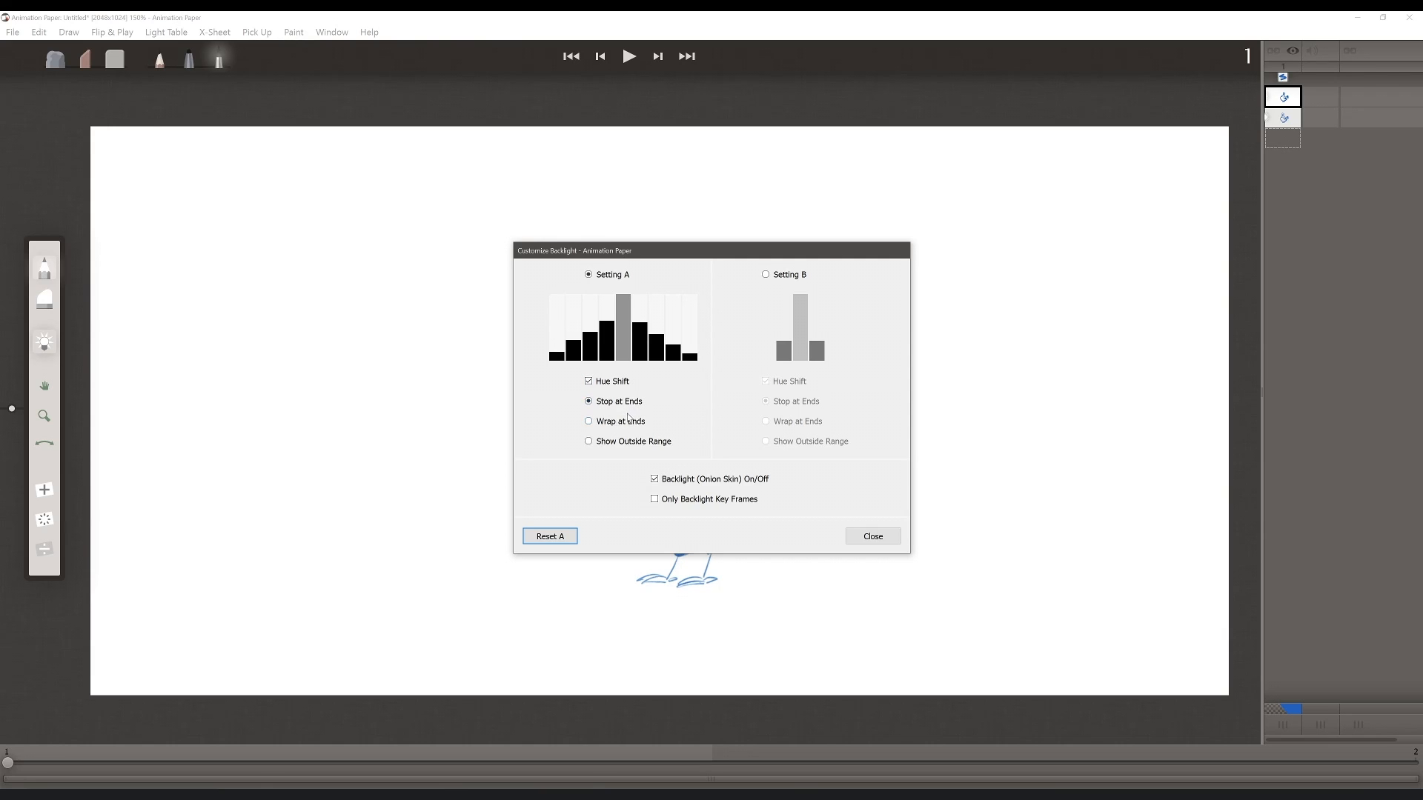
mouse_move(624, 422)
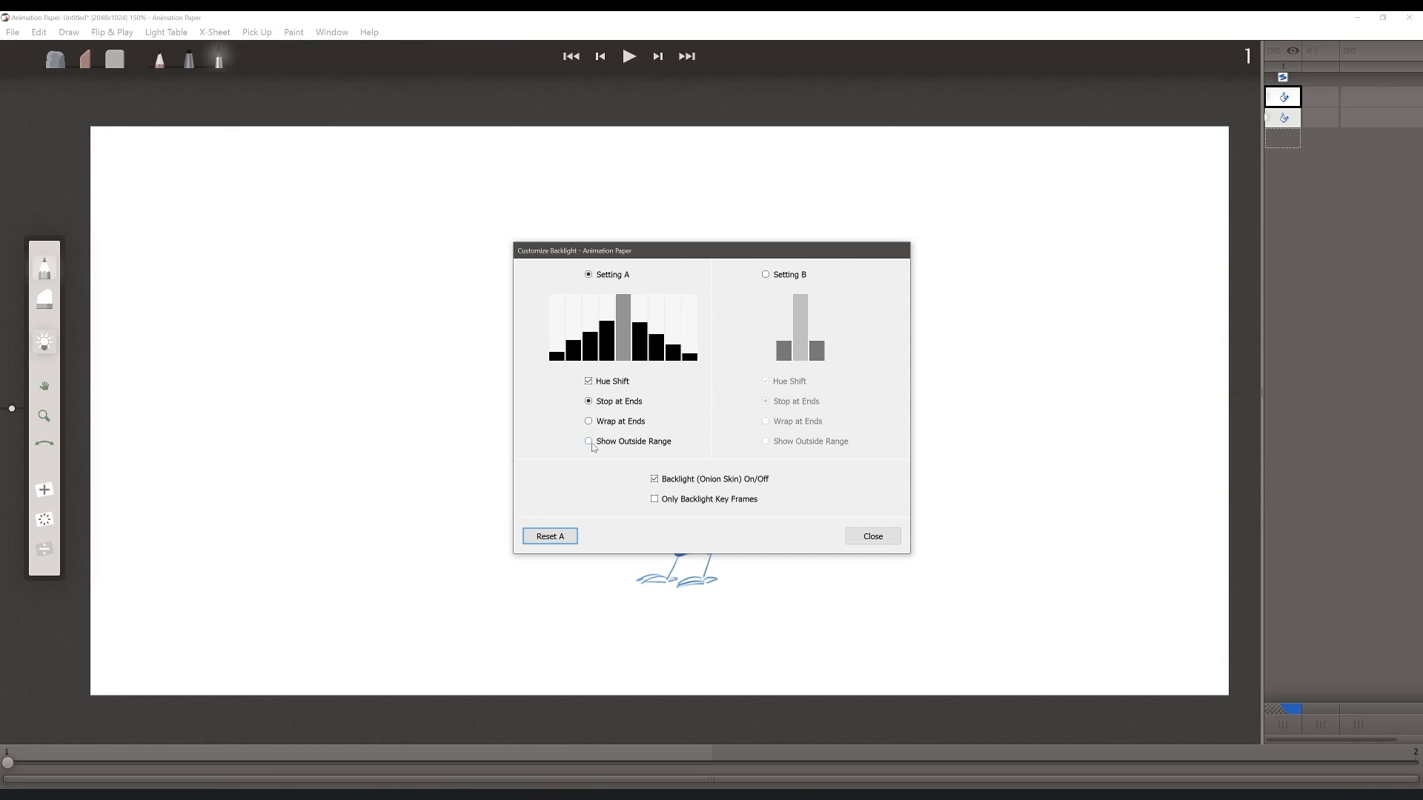
mouse_move(629, 442)
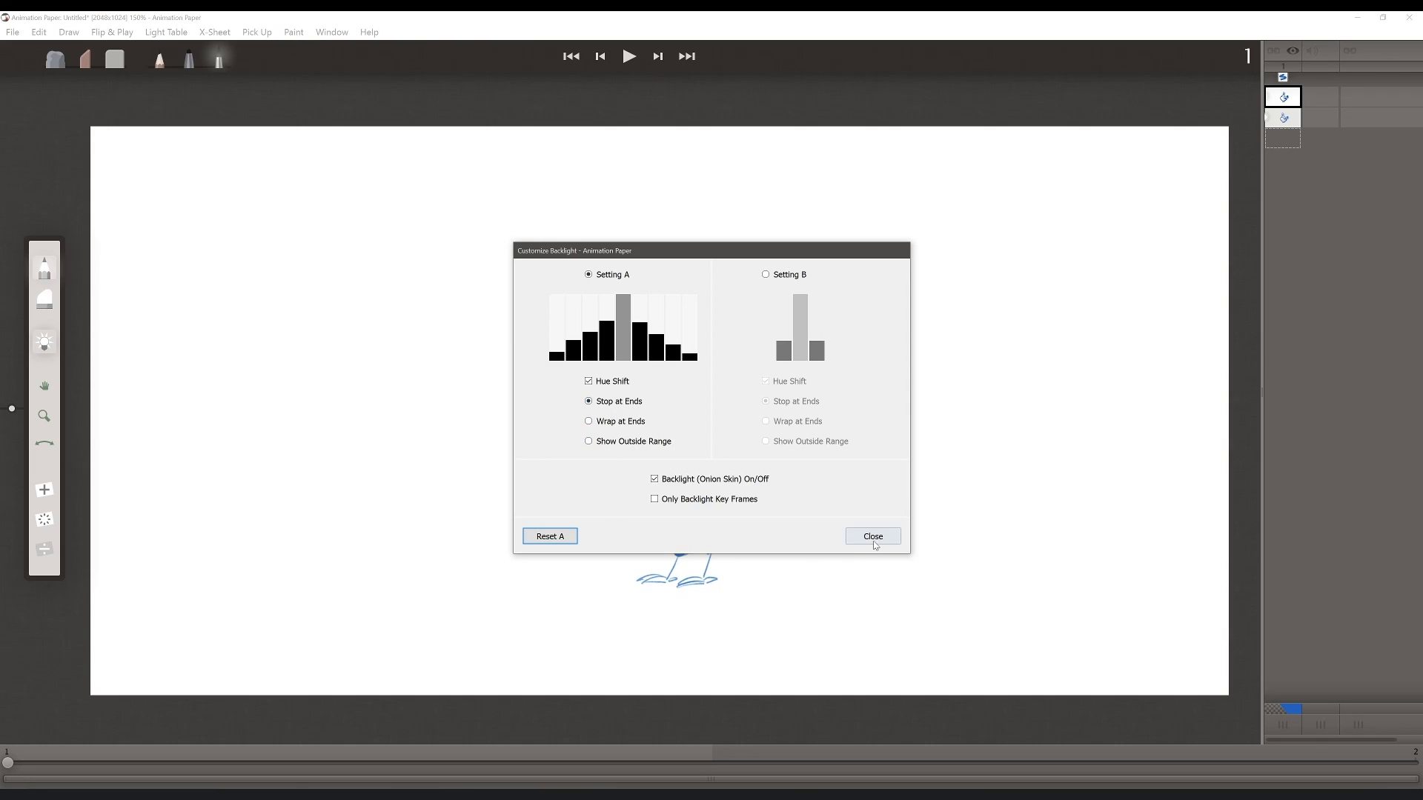
click(870, 535)
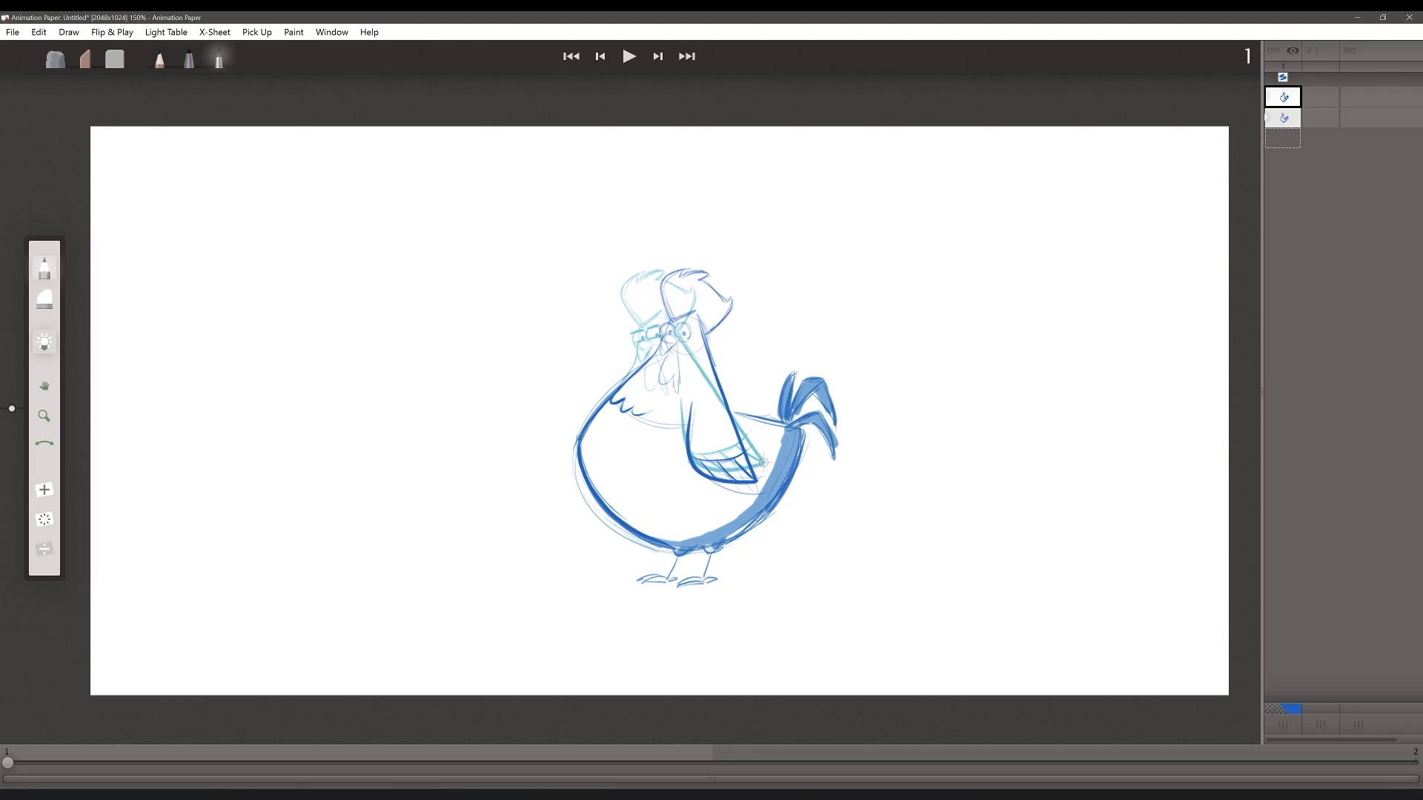
mouse_move(1108, 128)
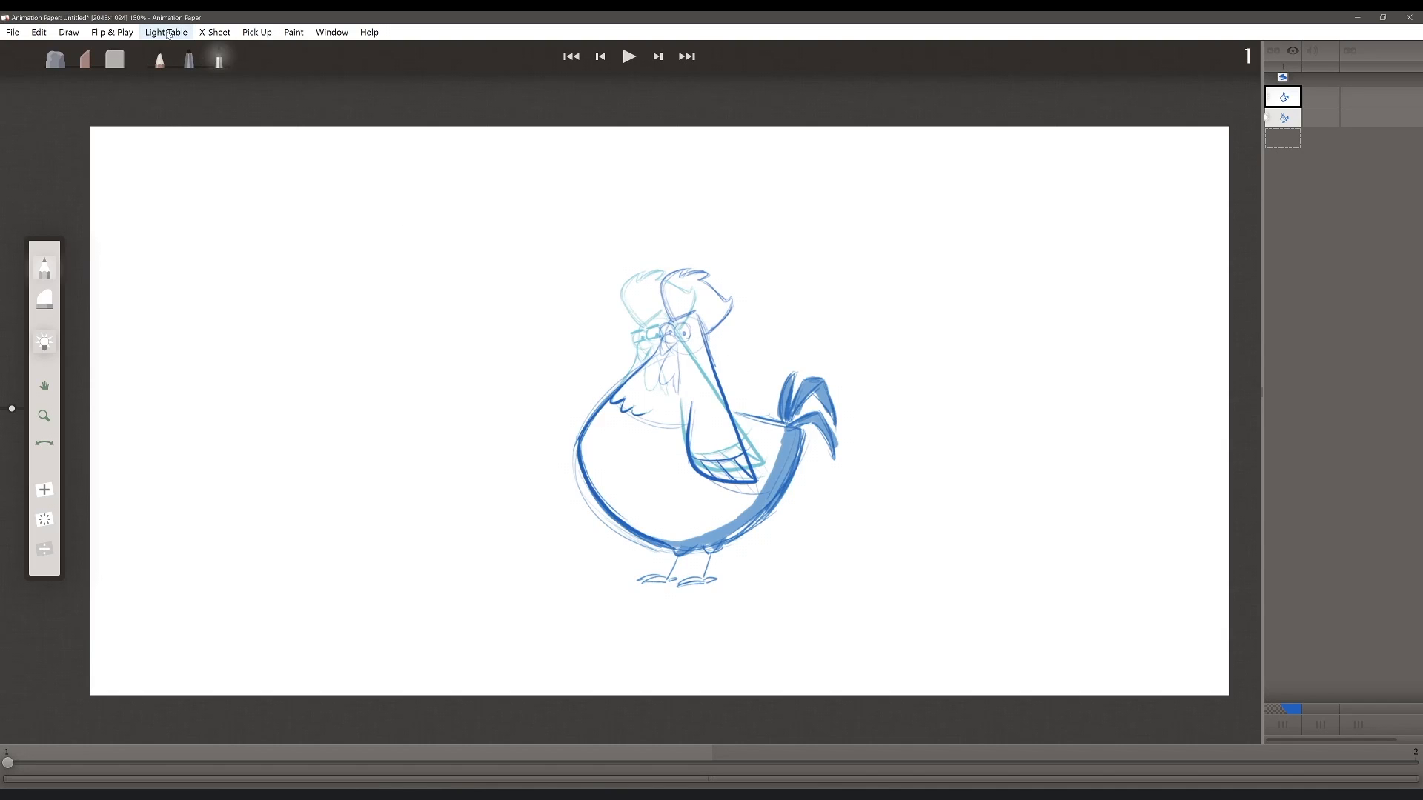
Lower the backlit frames' strength in the backlight settings and close them.
click(165, 32)
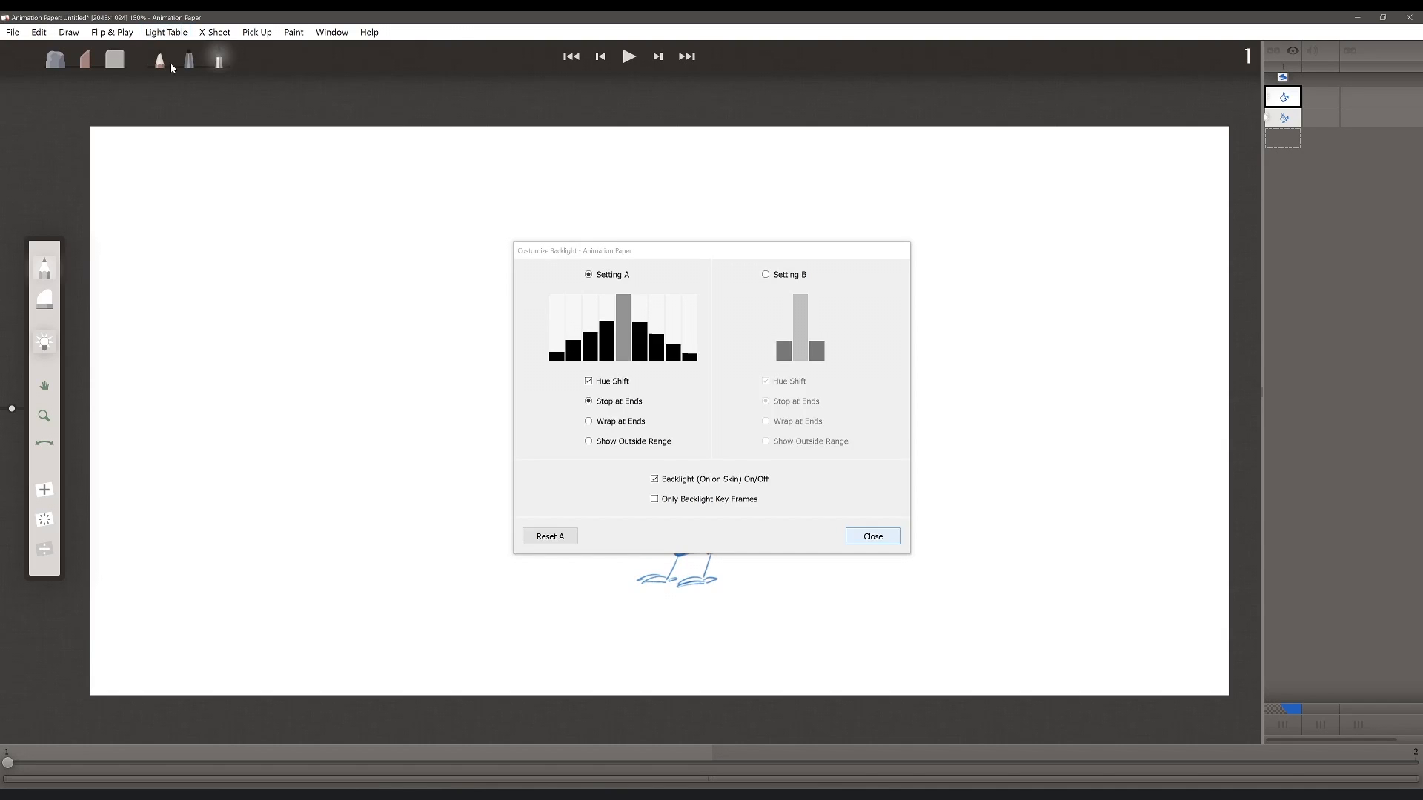
click(549, 536)
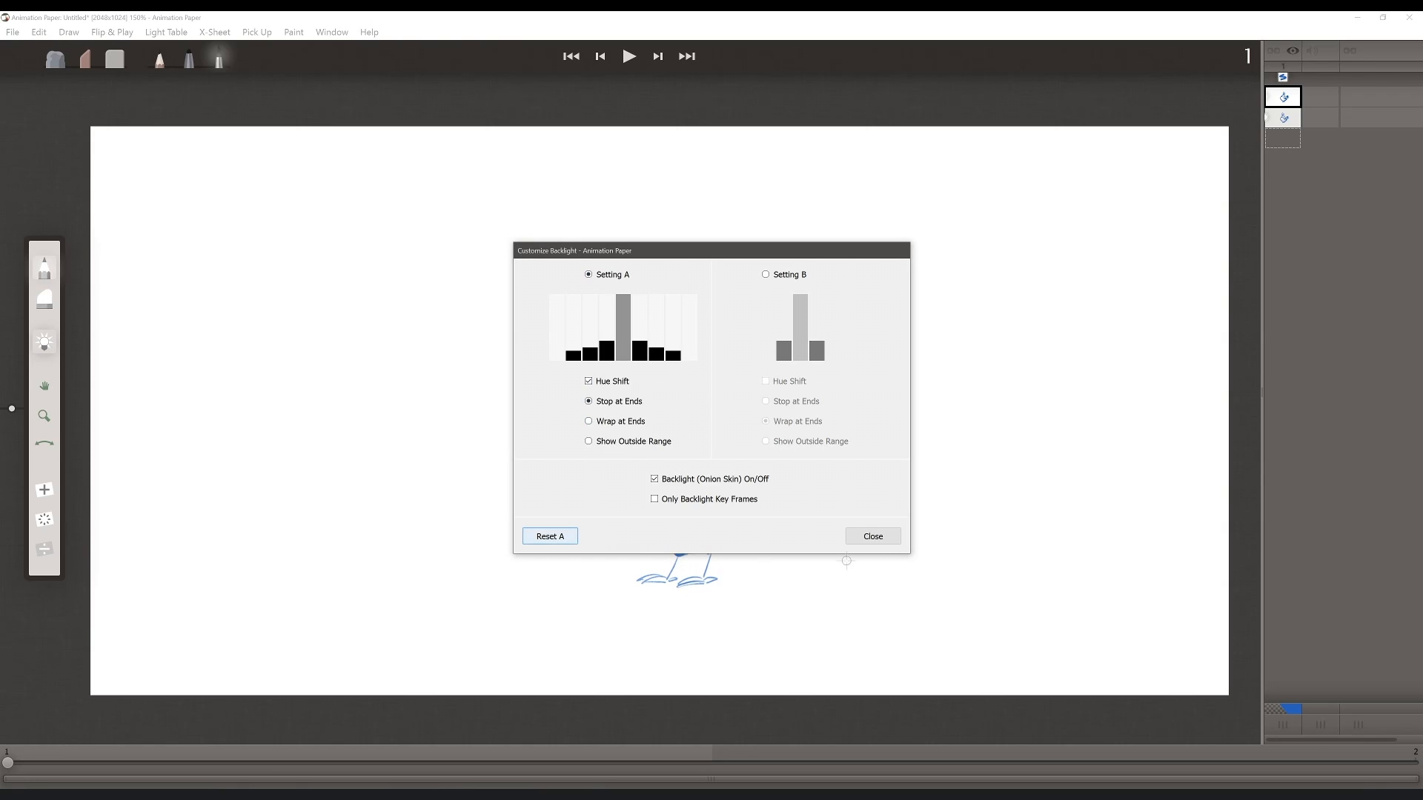
click(870, 537)
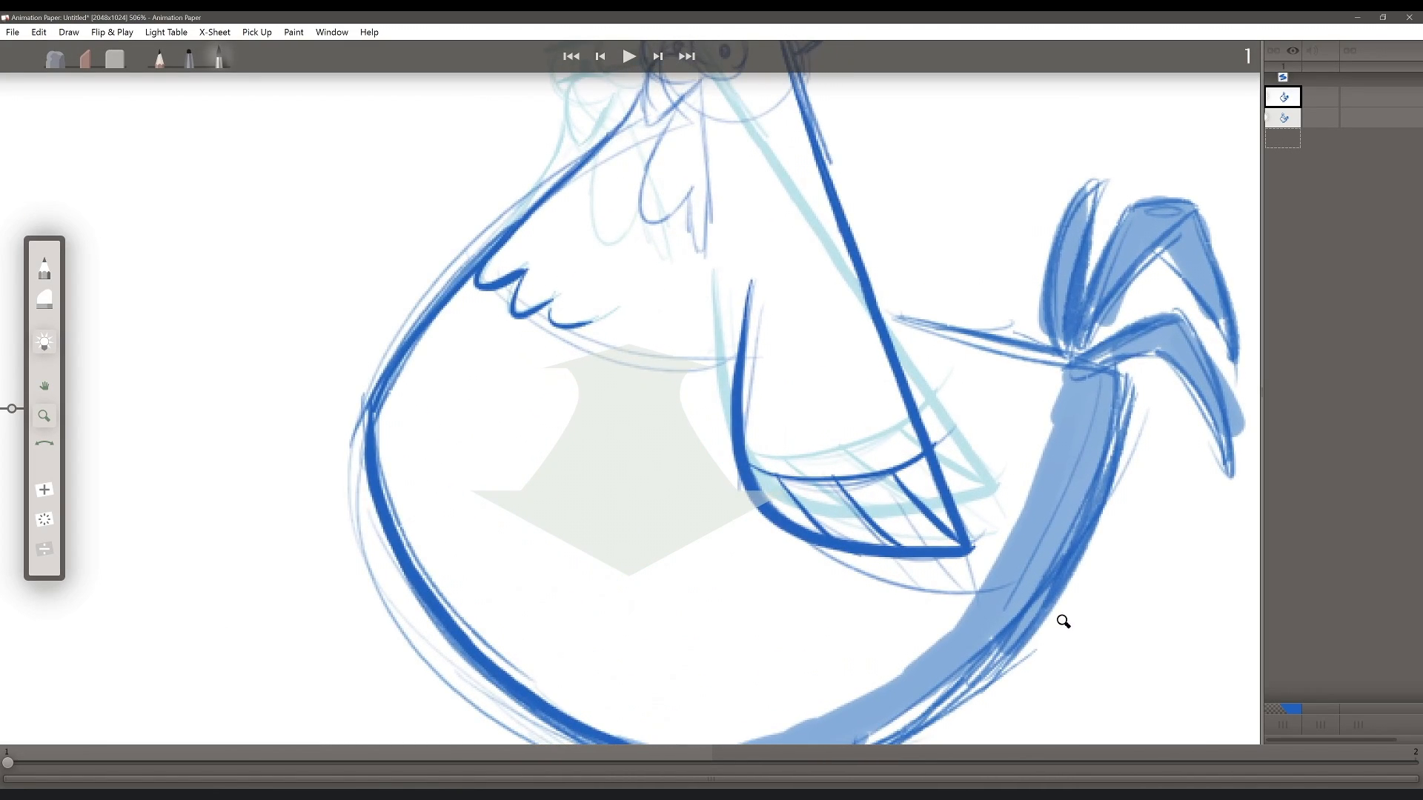
Zoom in and rotate the rooster view, then reset it to 0°, 100%, centred.
key(z)
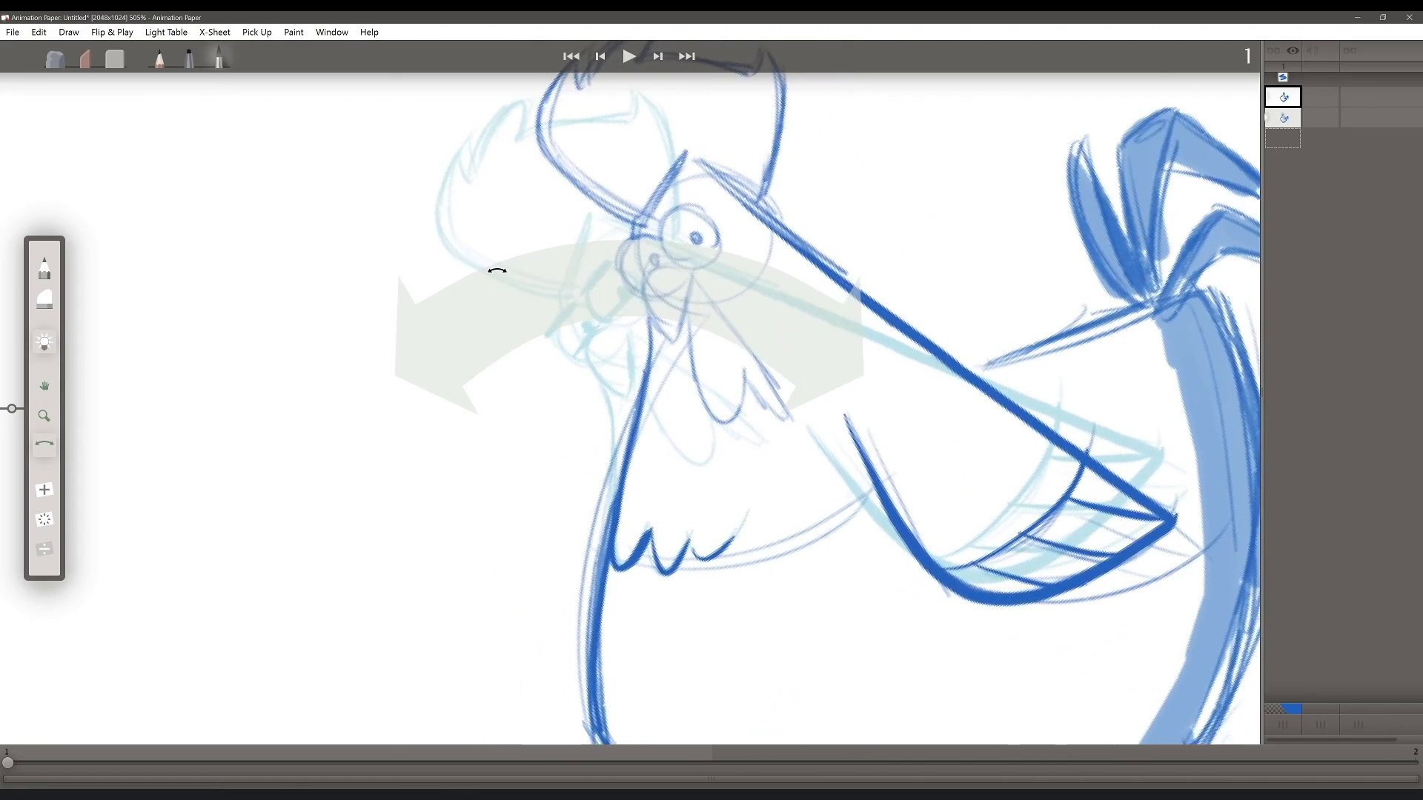
key(r)
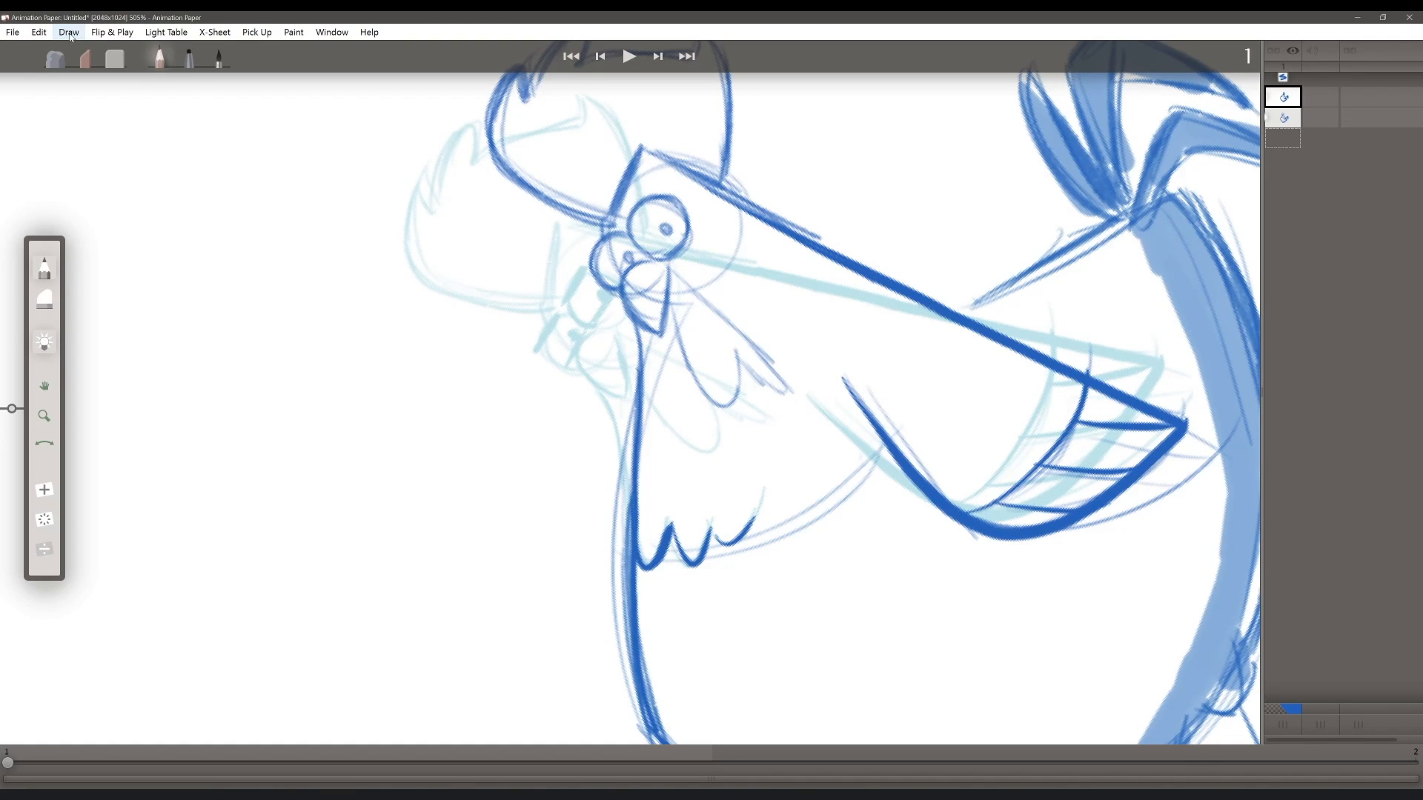
click(166, 32)
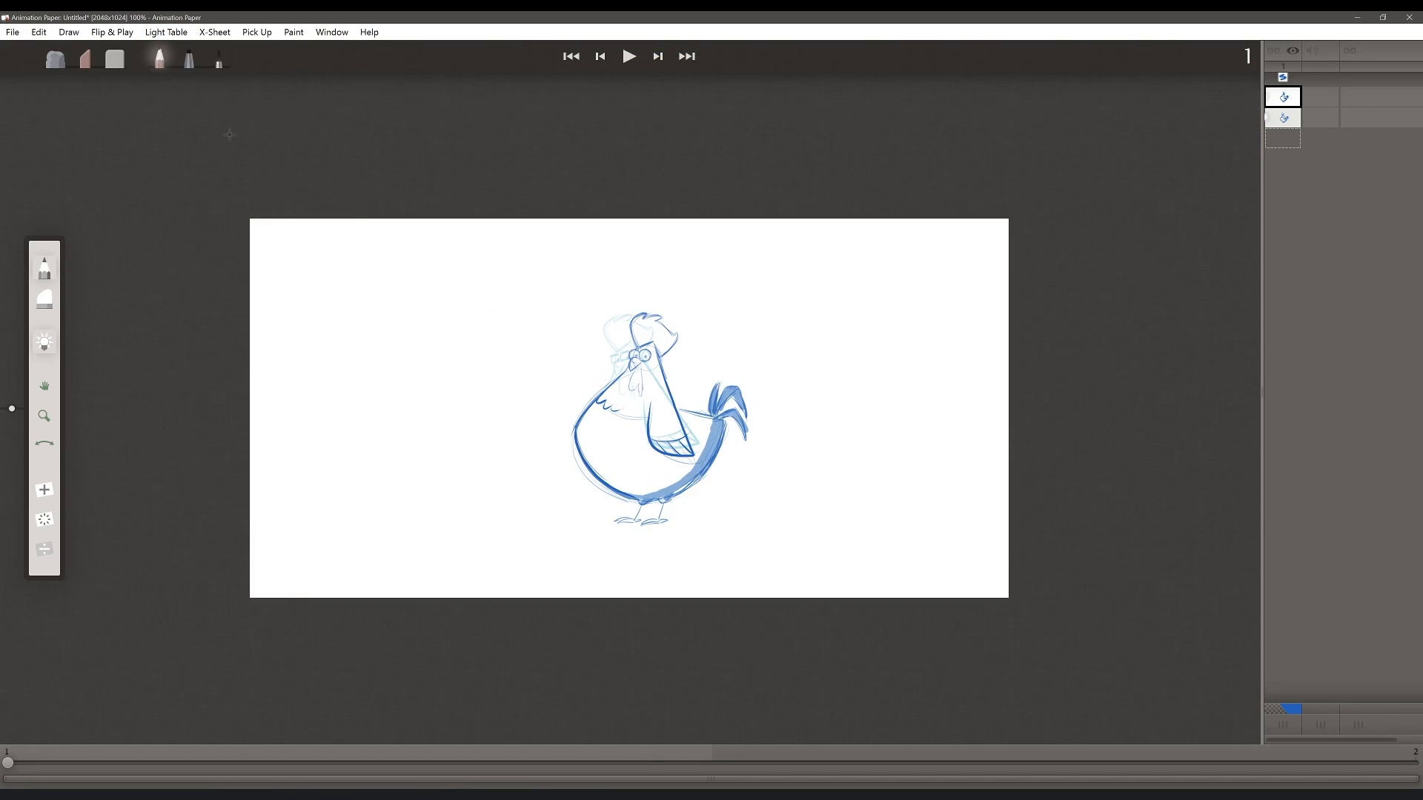
Fit the whole page to the window and save the untitled animation to a file.
click(165, 32)
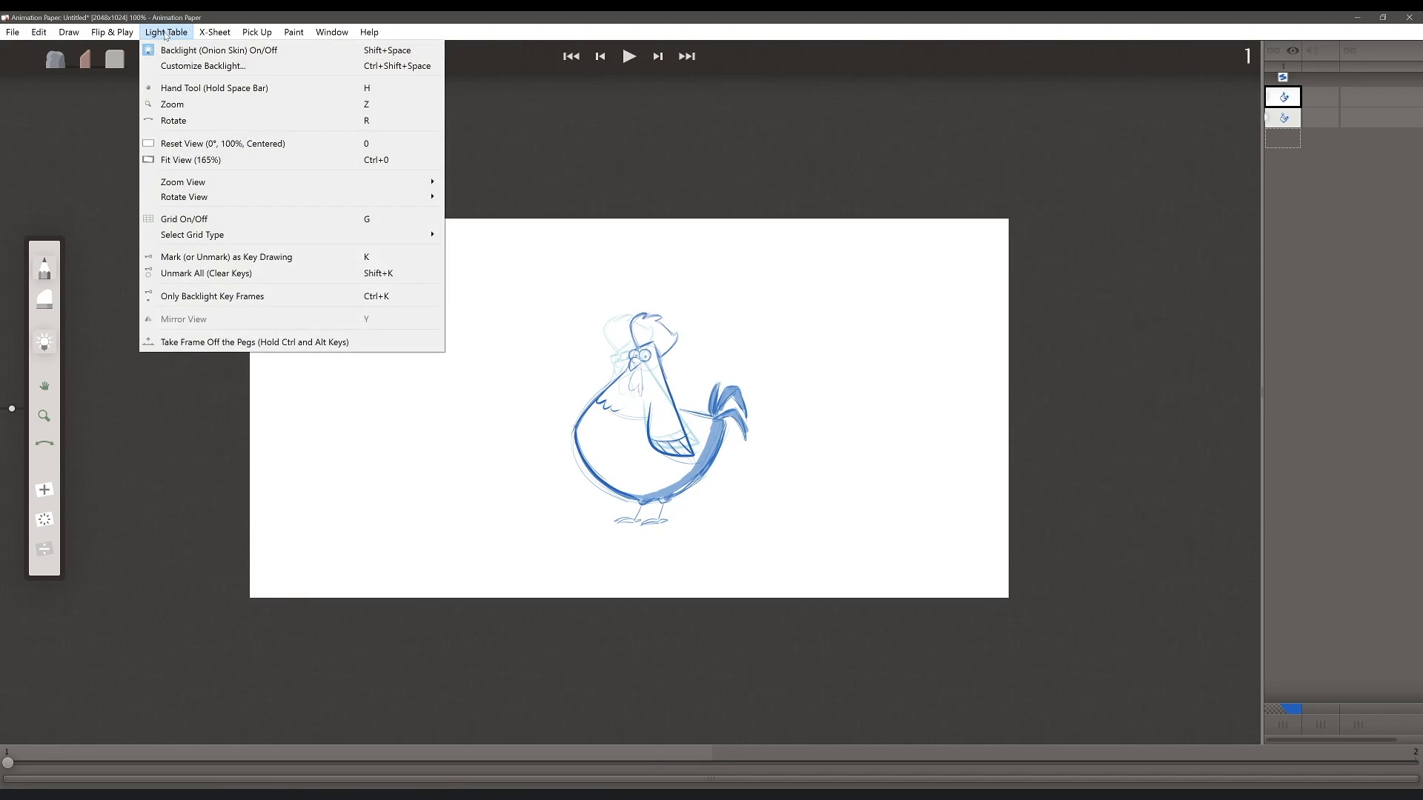
click(190, 160)
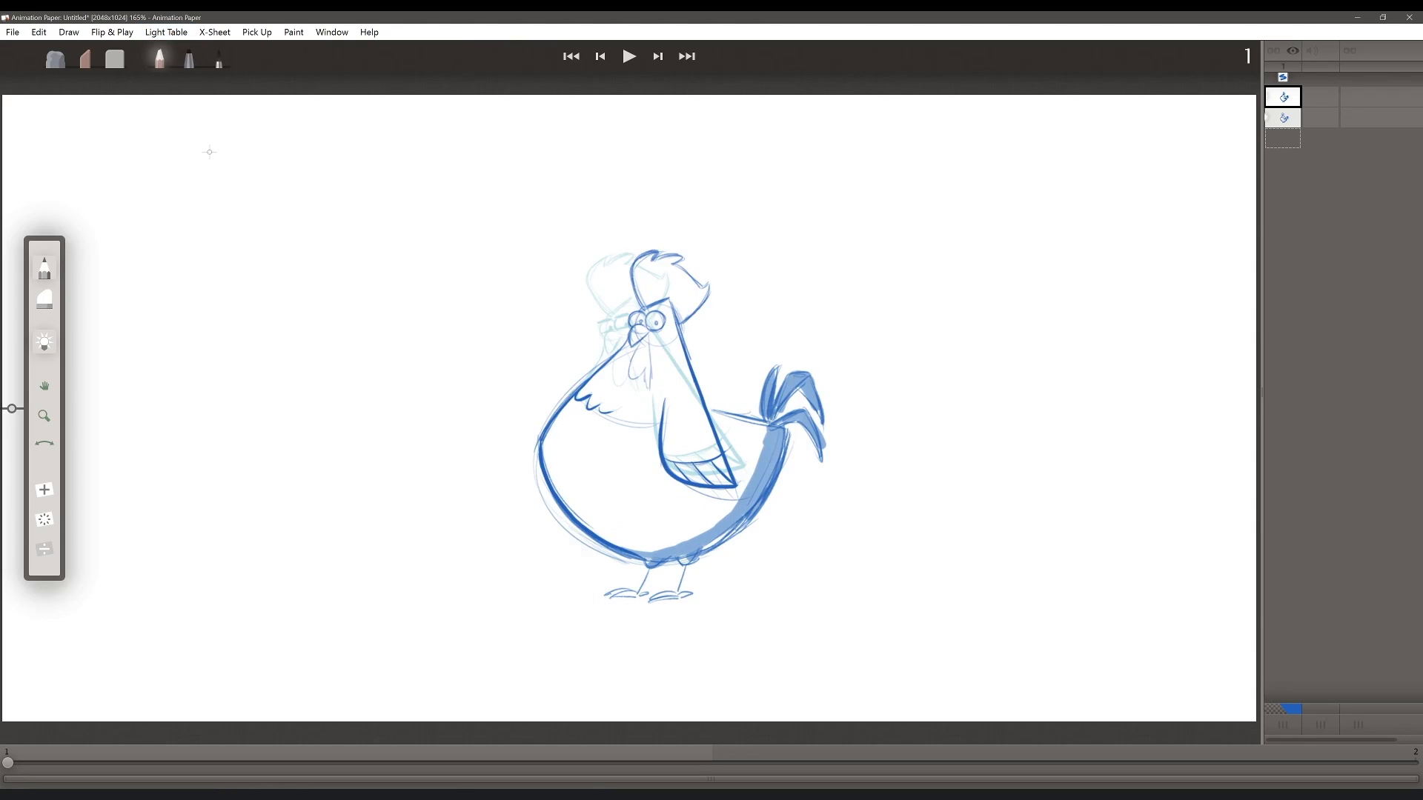
key(ctrl+0)
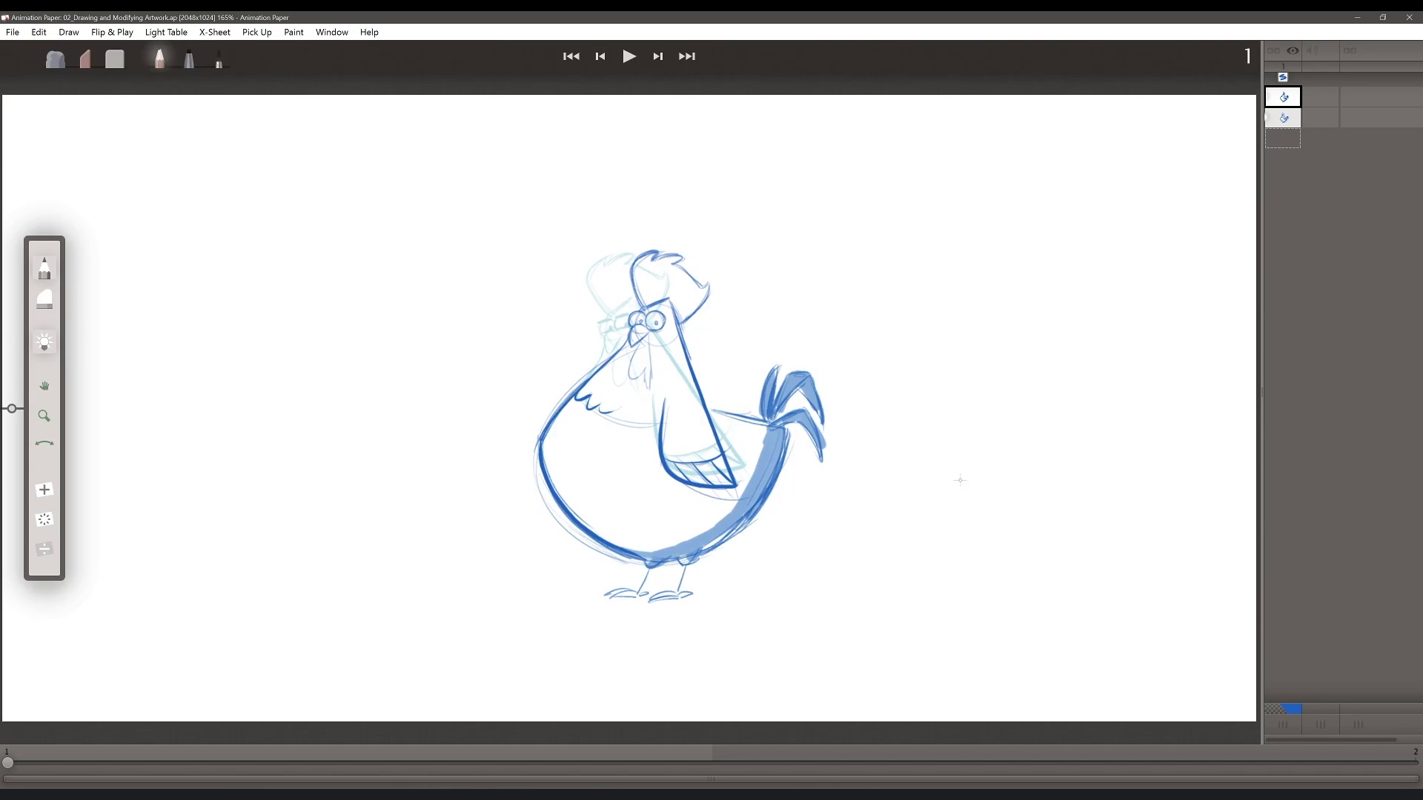
mouse_move(331, 32)
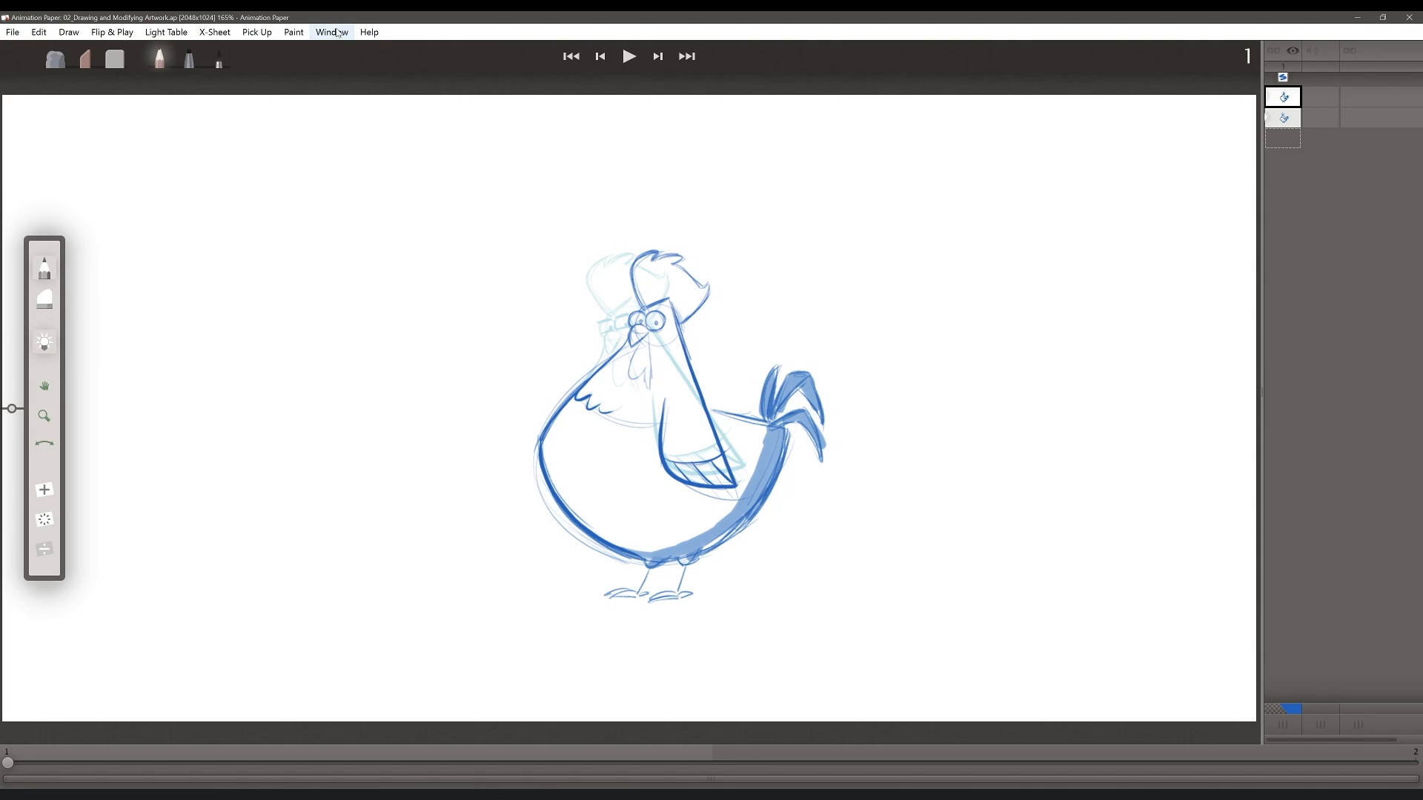
Turn off the backlight and pick the blank-frame option from the speed dial.
click(332, 32)
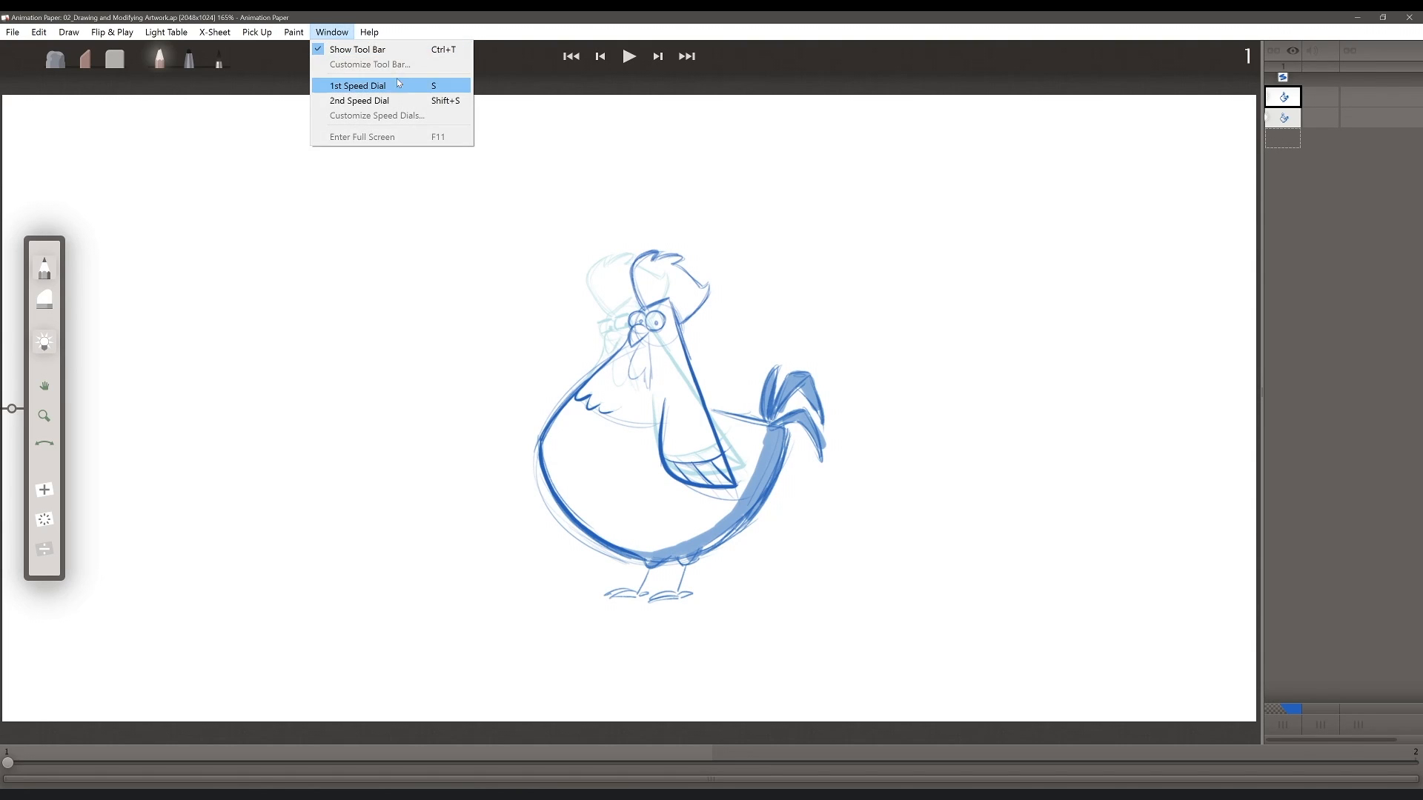
mouse_move(390, 101)
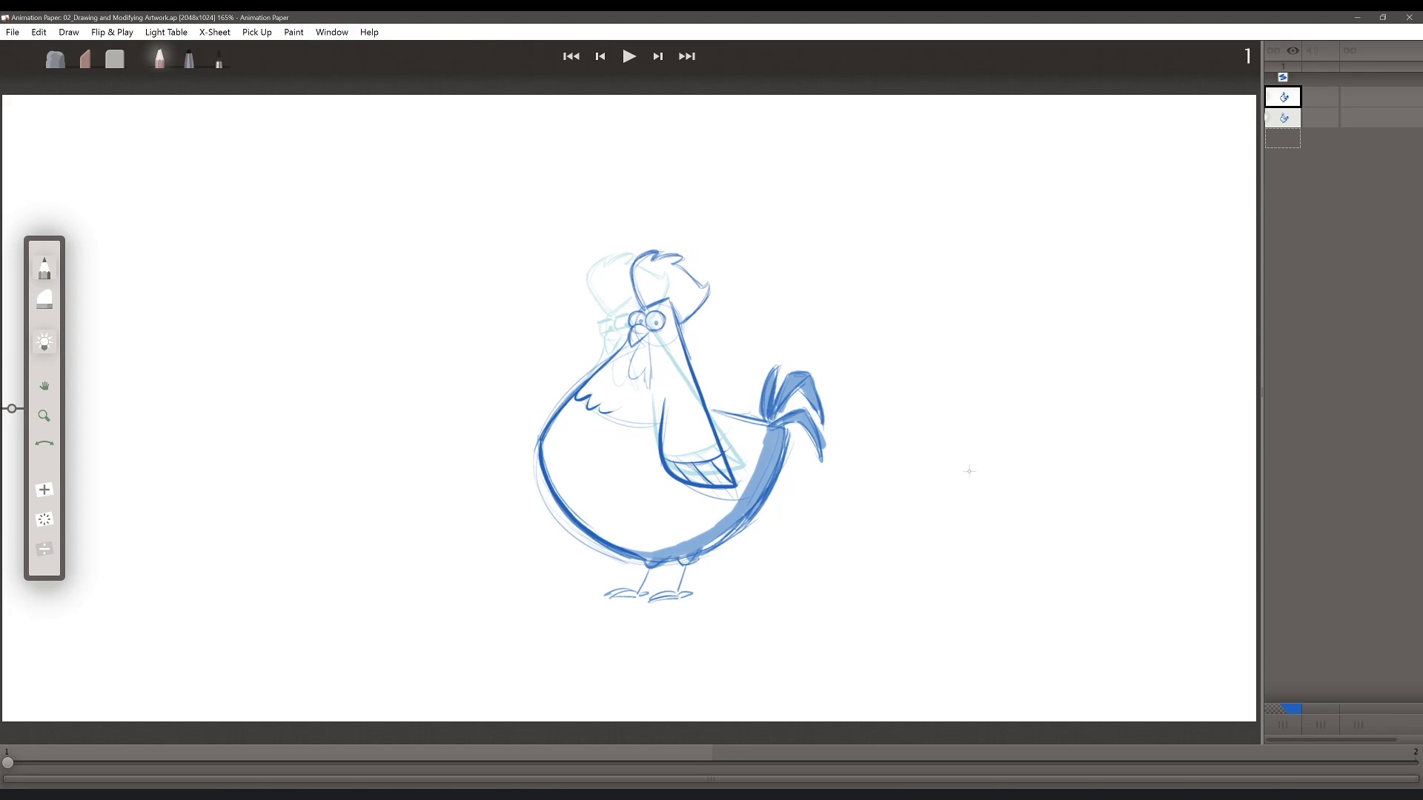
mouse_move(946, 456)
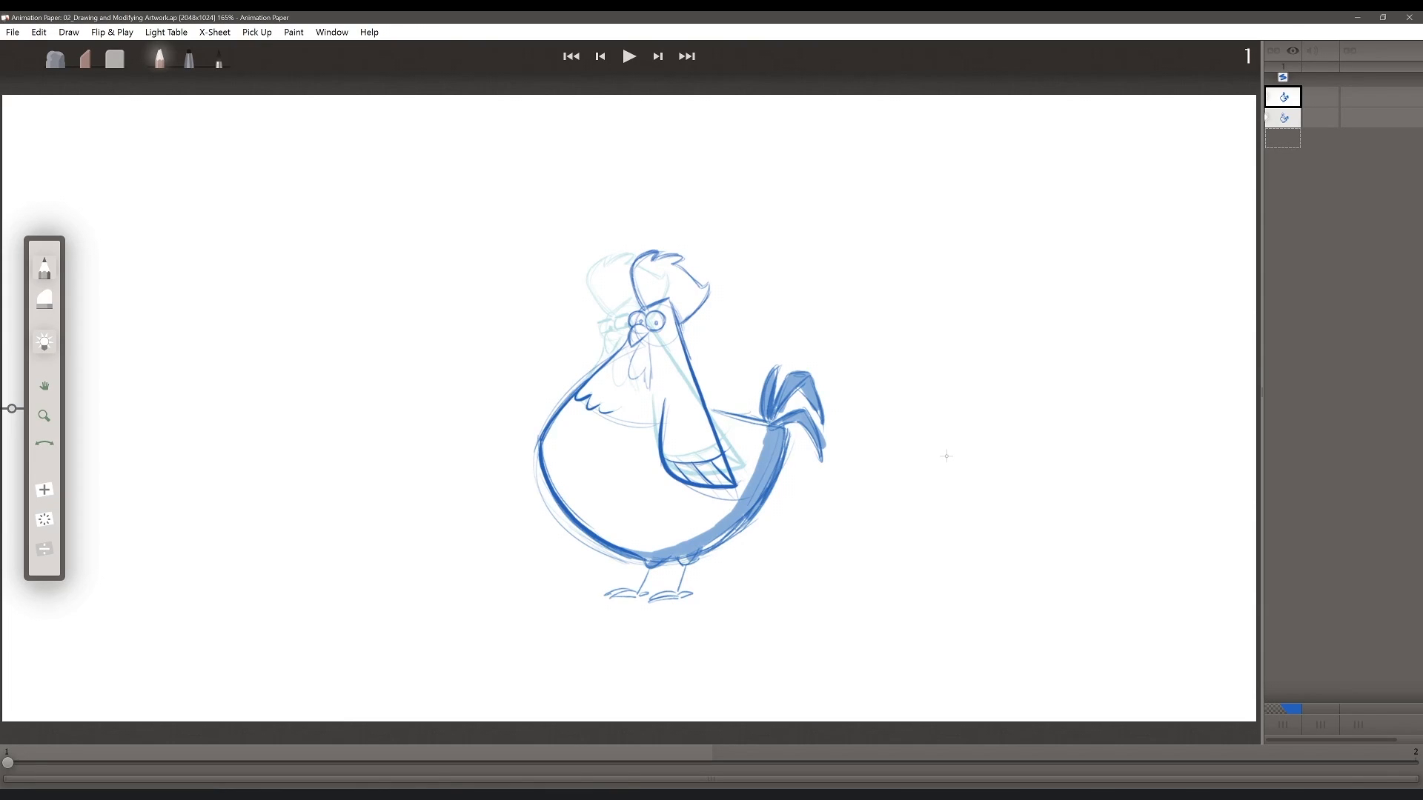
key(s)
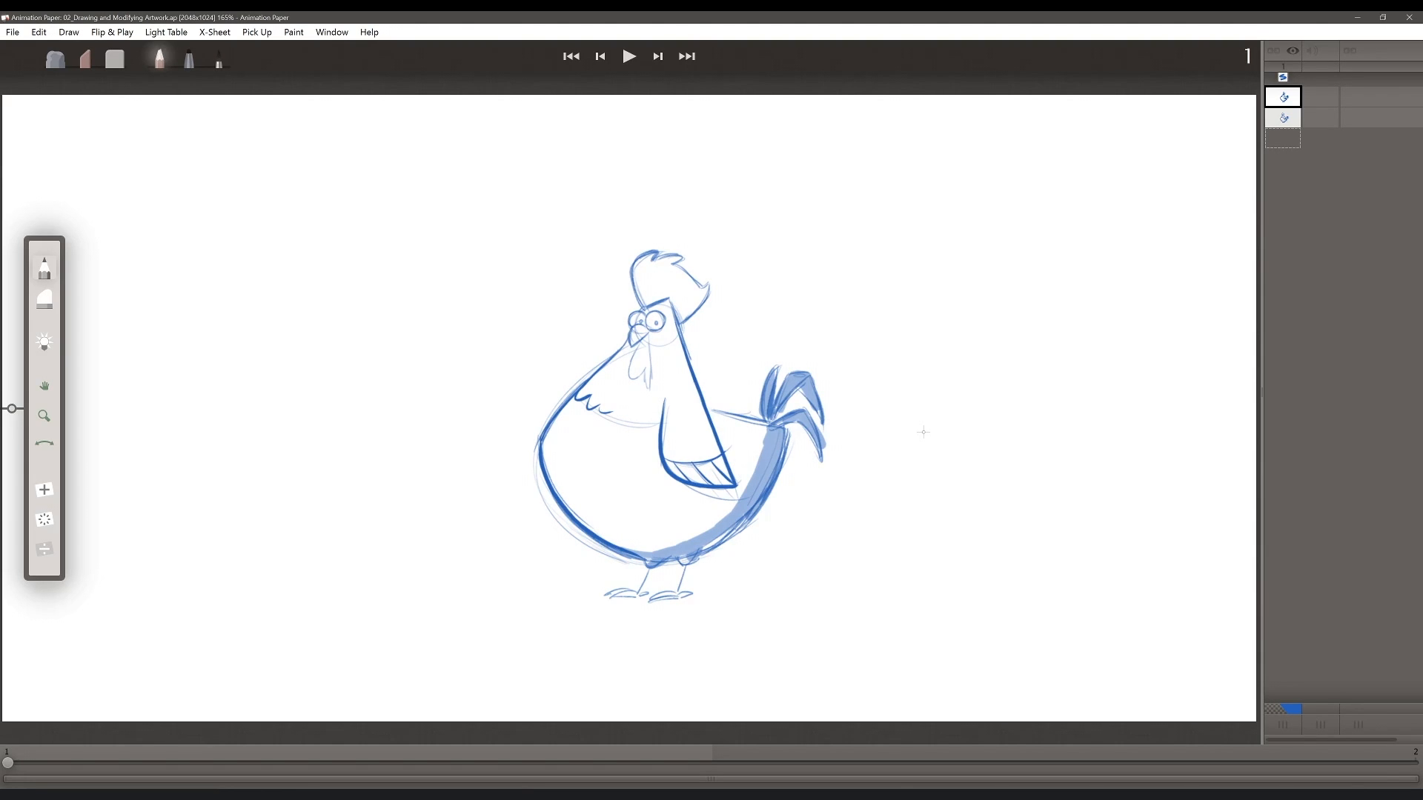
key(shift+s)
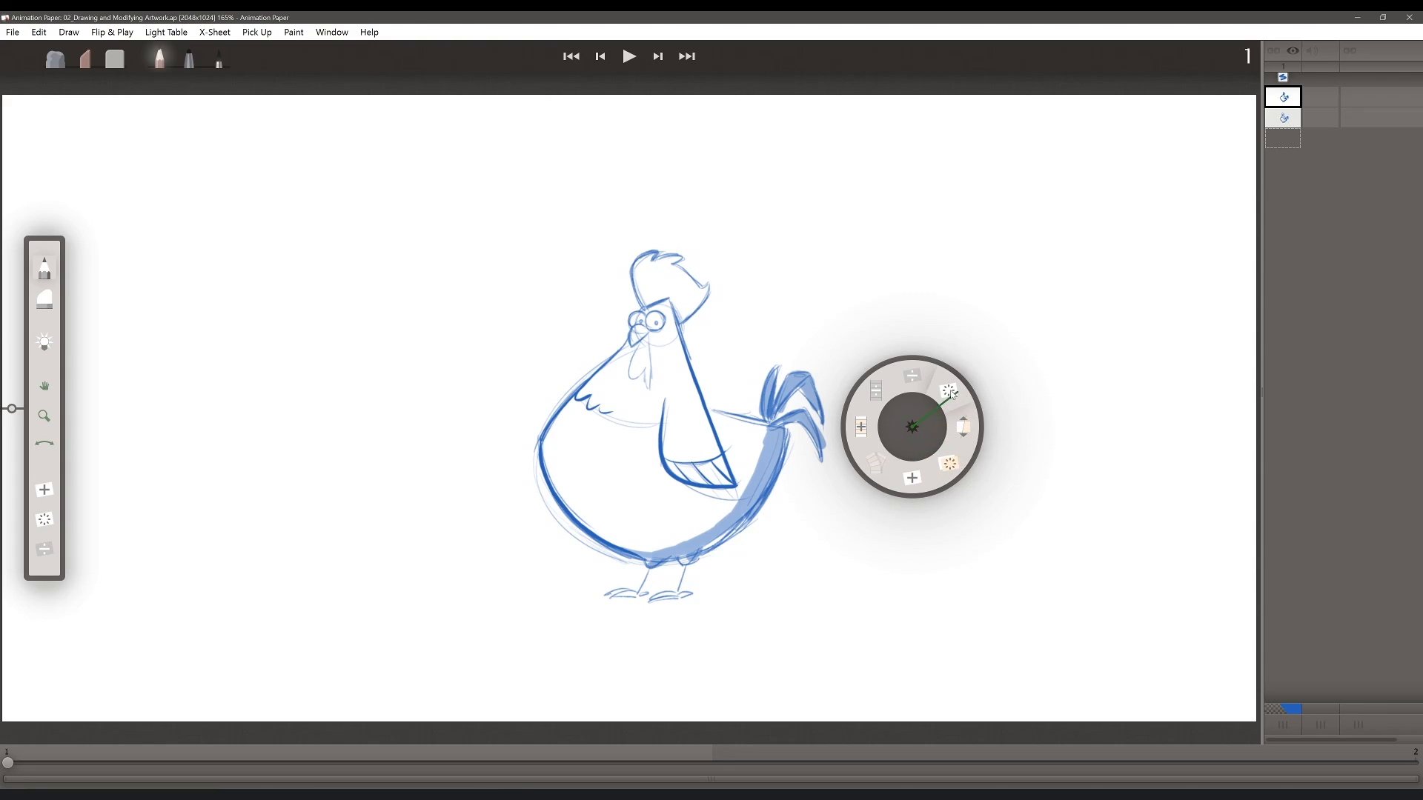
click(947, 391)
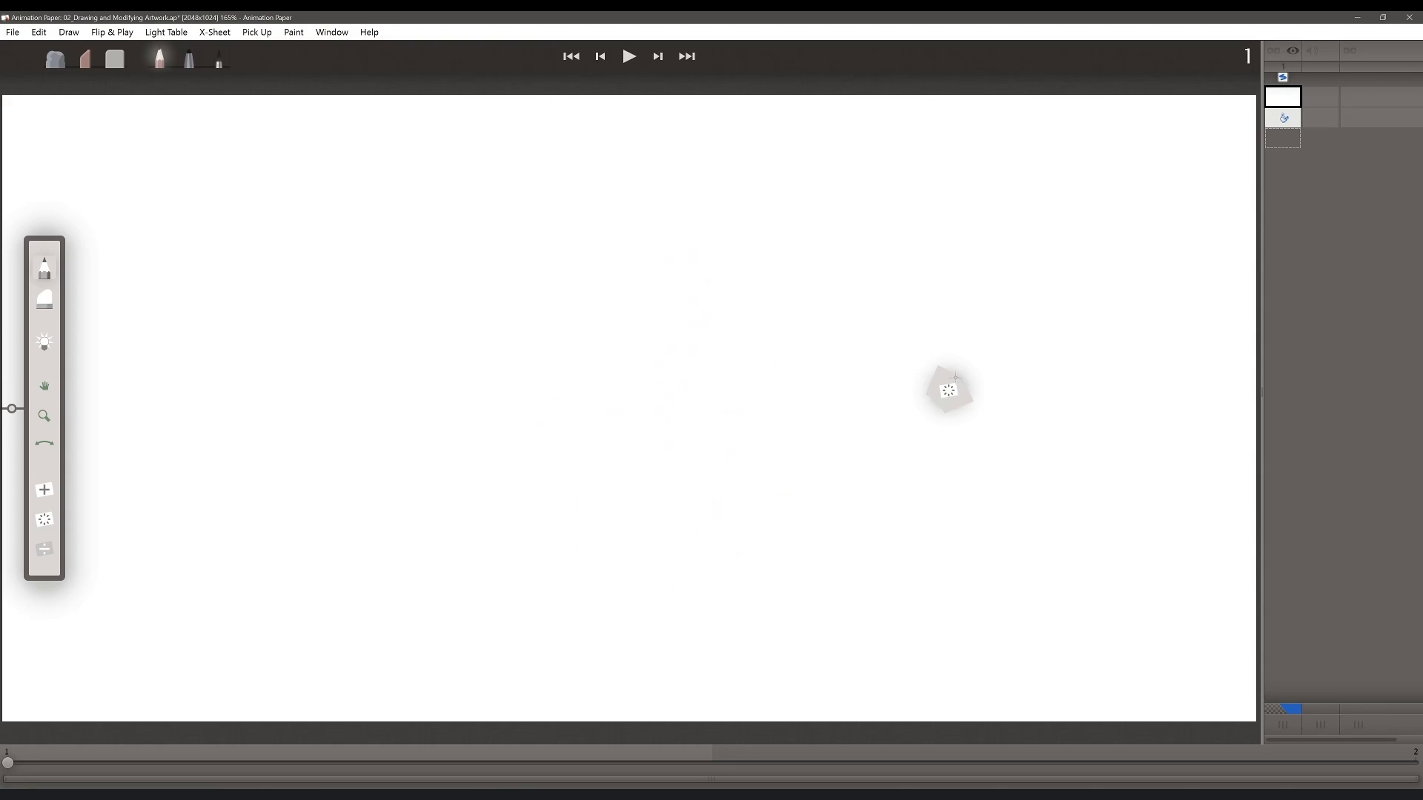